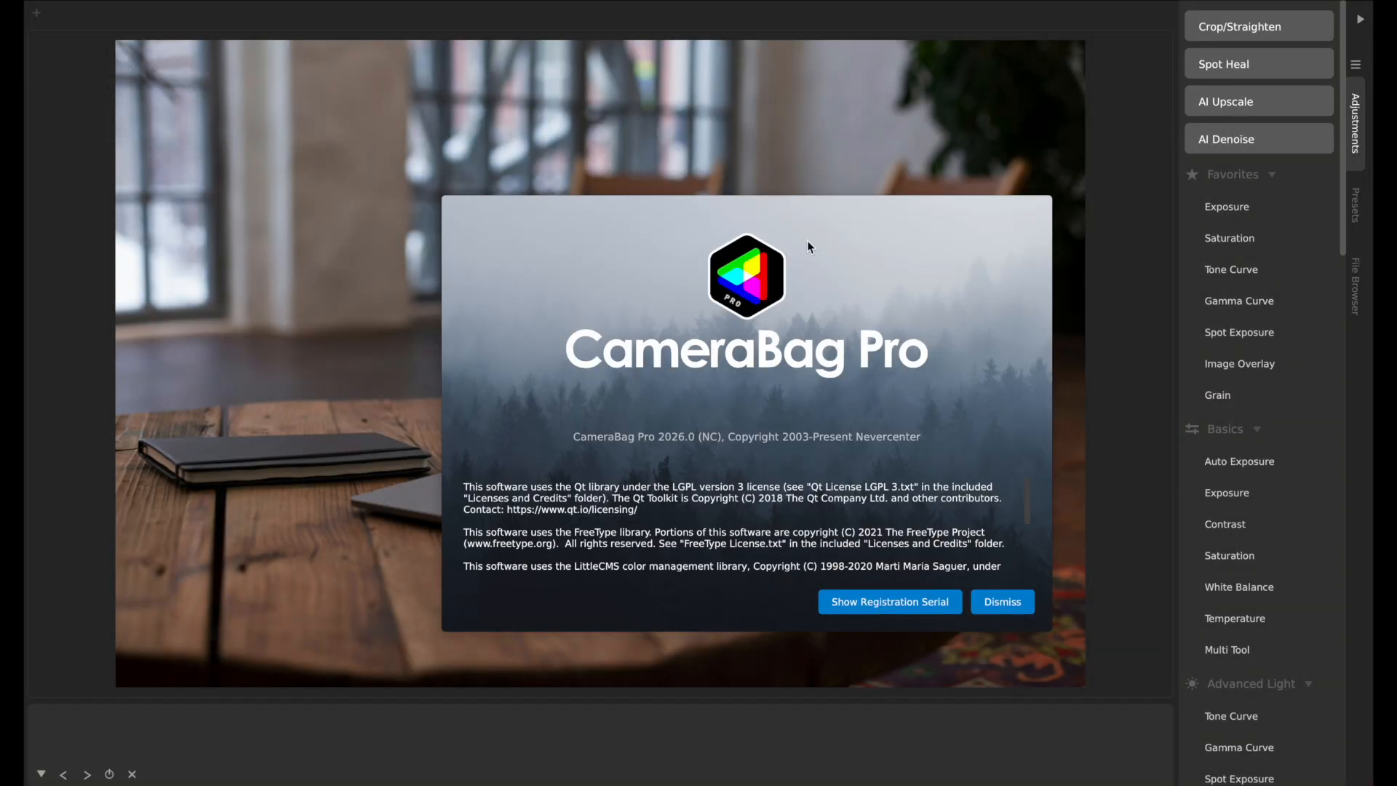
mouse_move(932, 591)
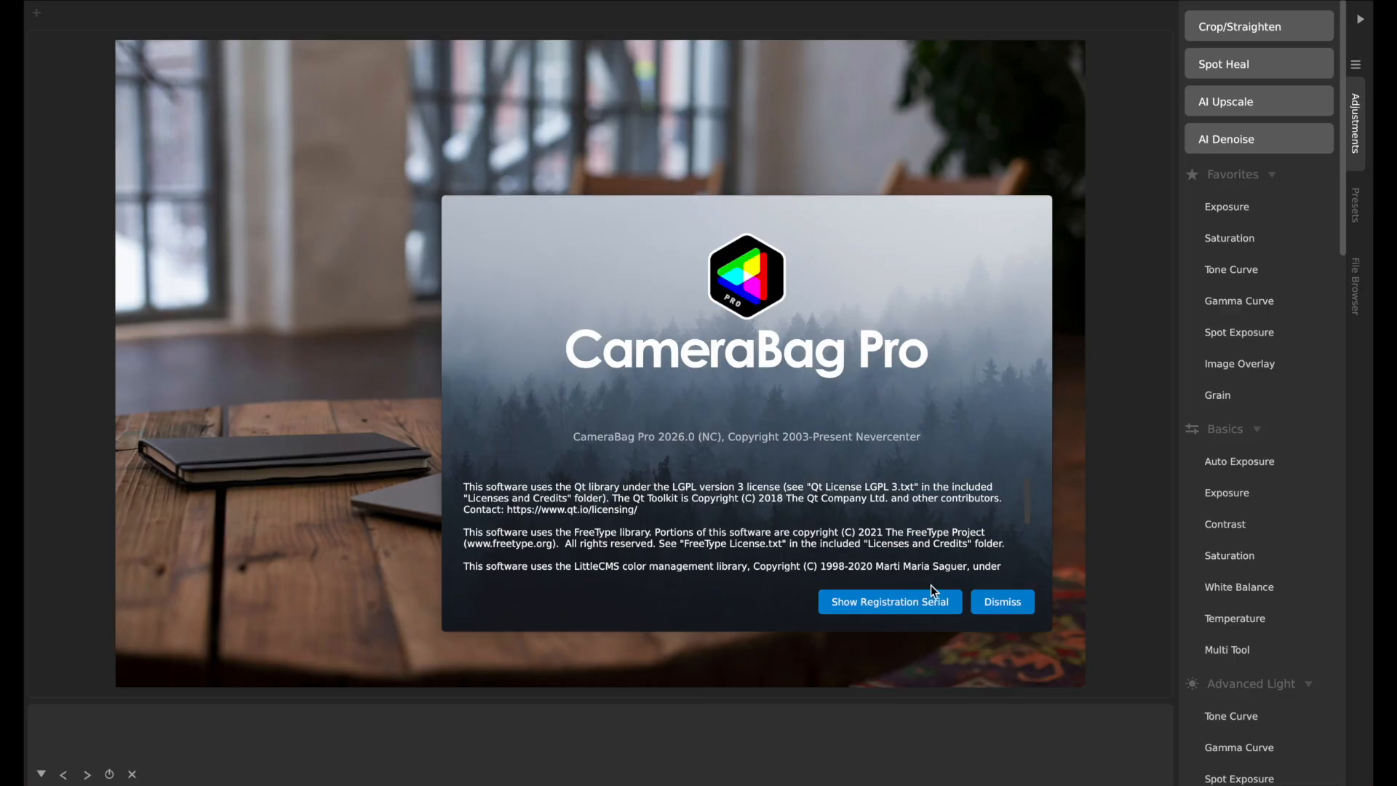
mouse_move(682, 438)
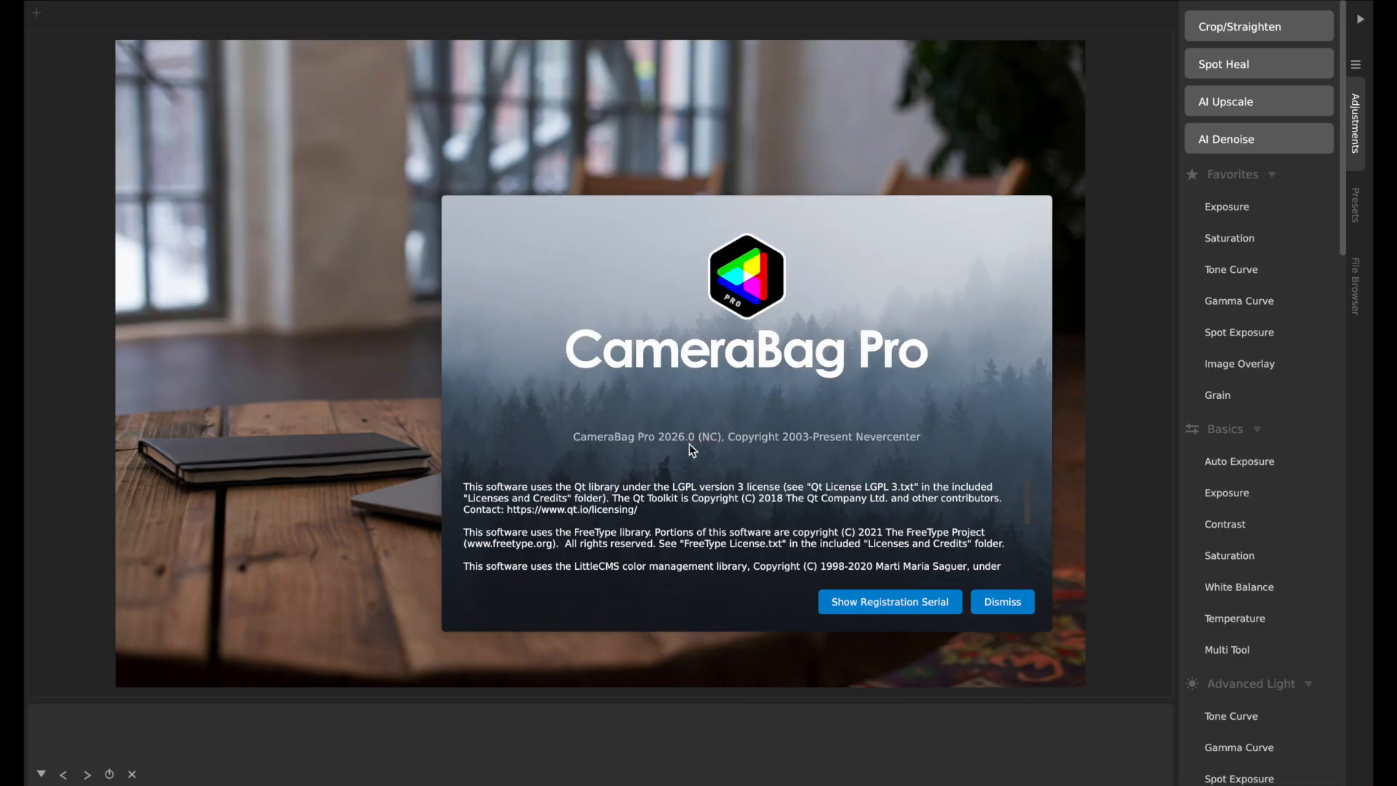
mouse_move(812, 461)
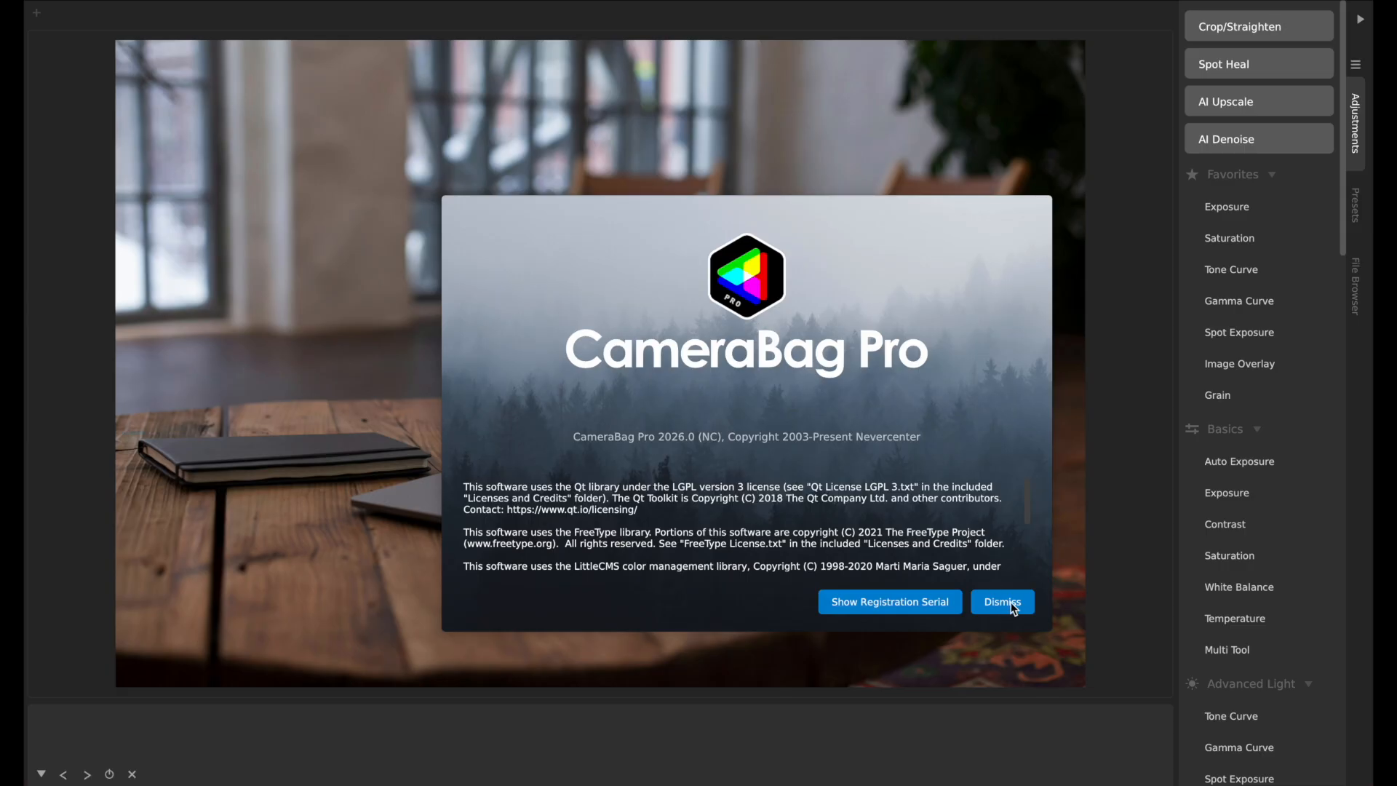
left_click(1001, 602)
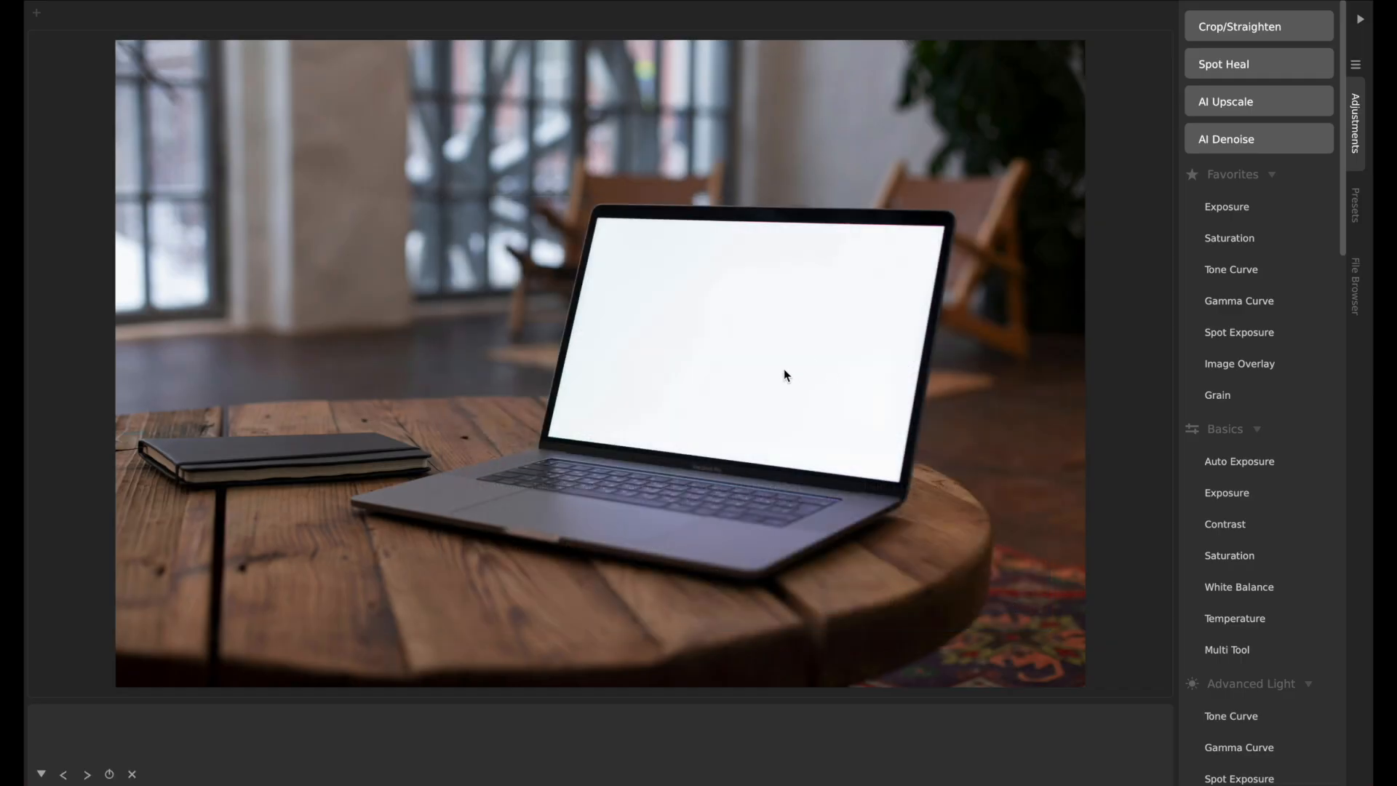
mouse_move(561, 325)
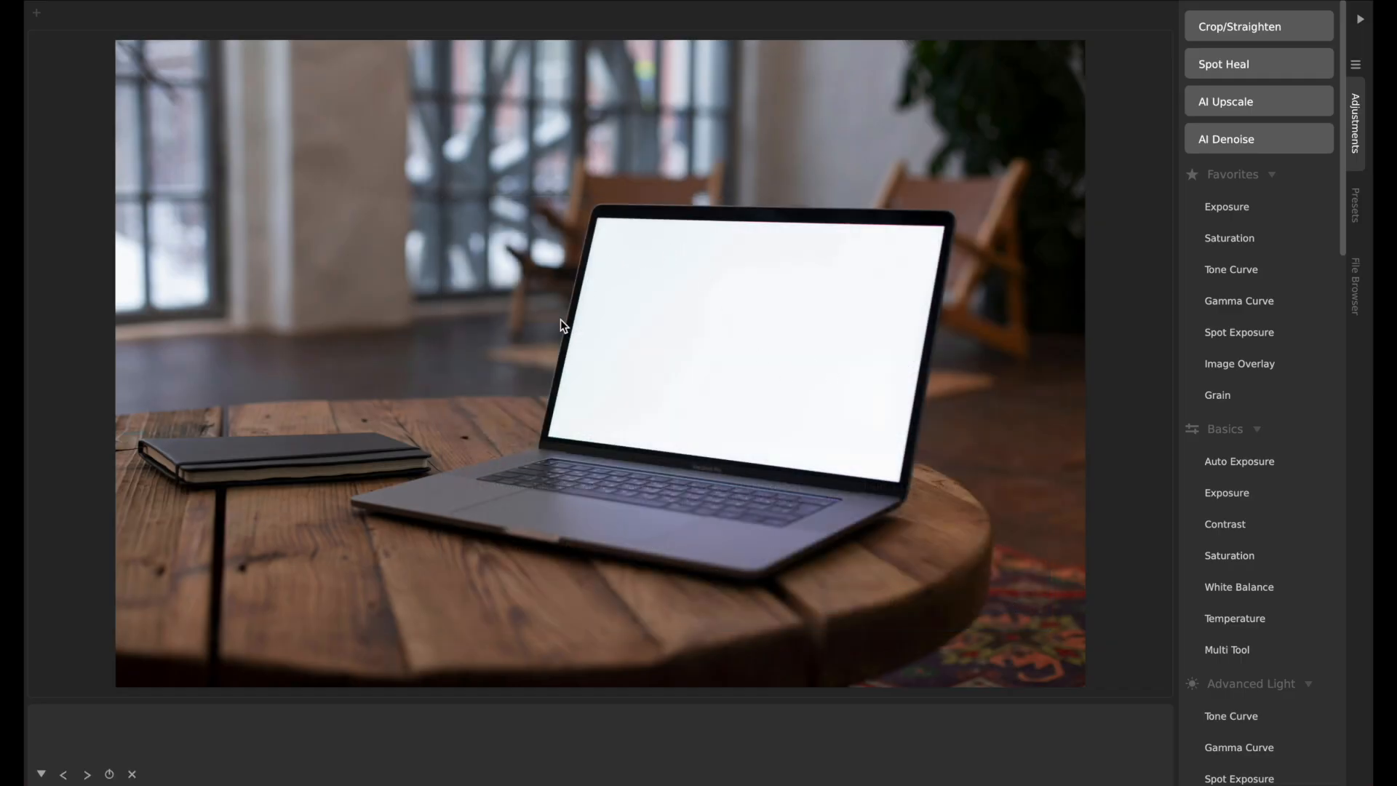
mouse_move(702, 259)
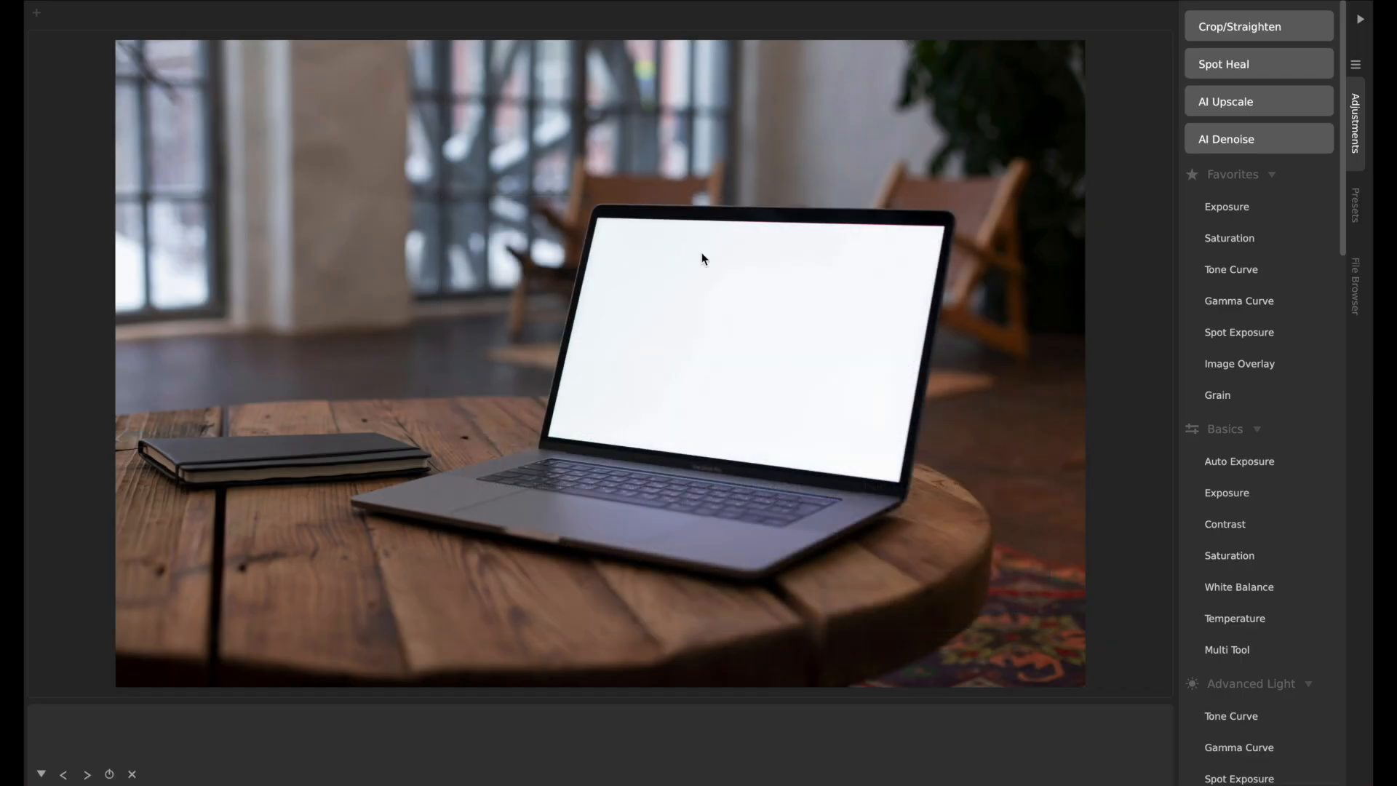
mouse_move(750, 372)
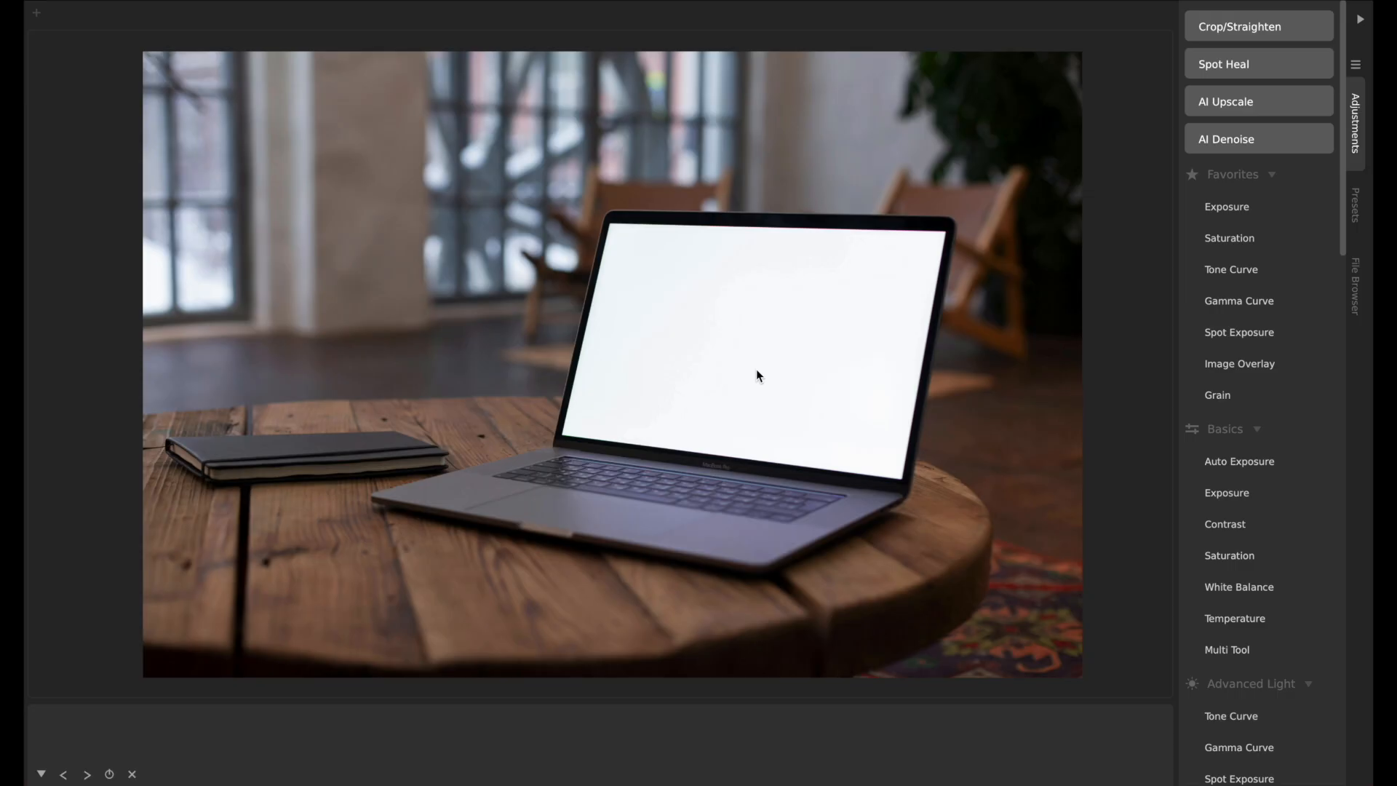
mouse_move(948, 449)
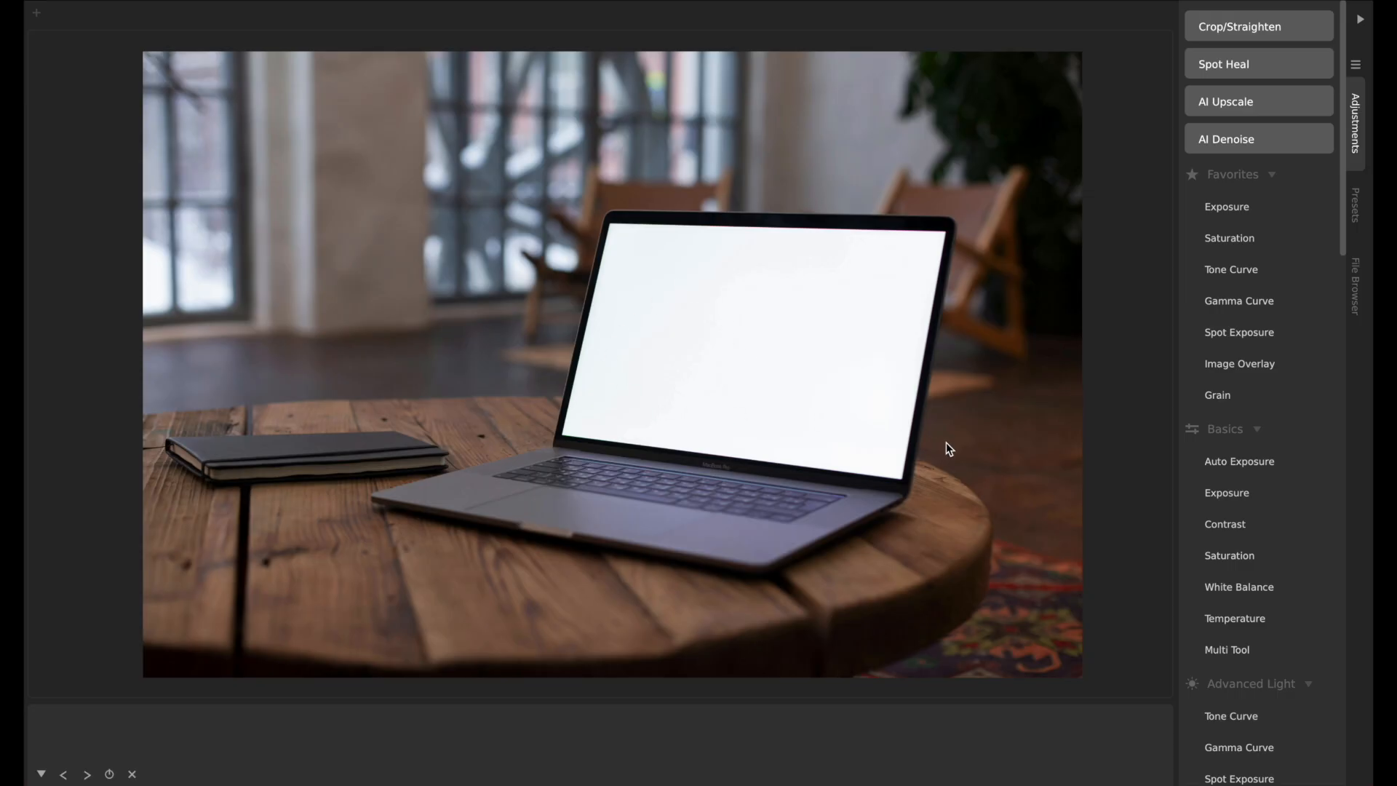
mouse_move(603, 245)
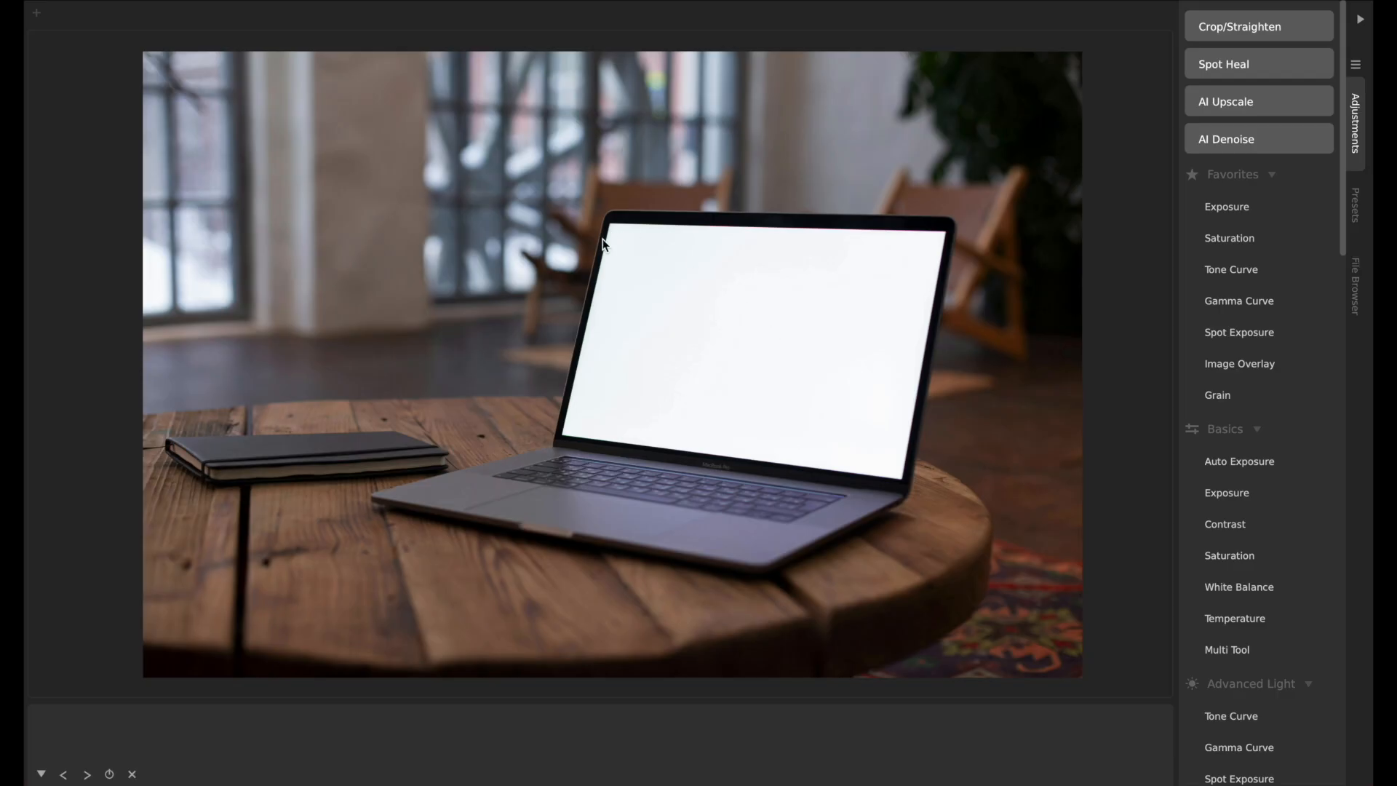
mouse_move(804, 196)
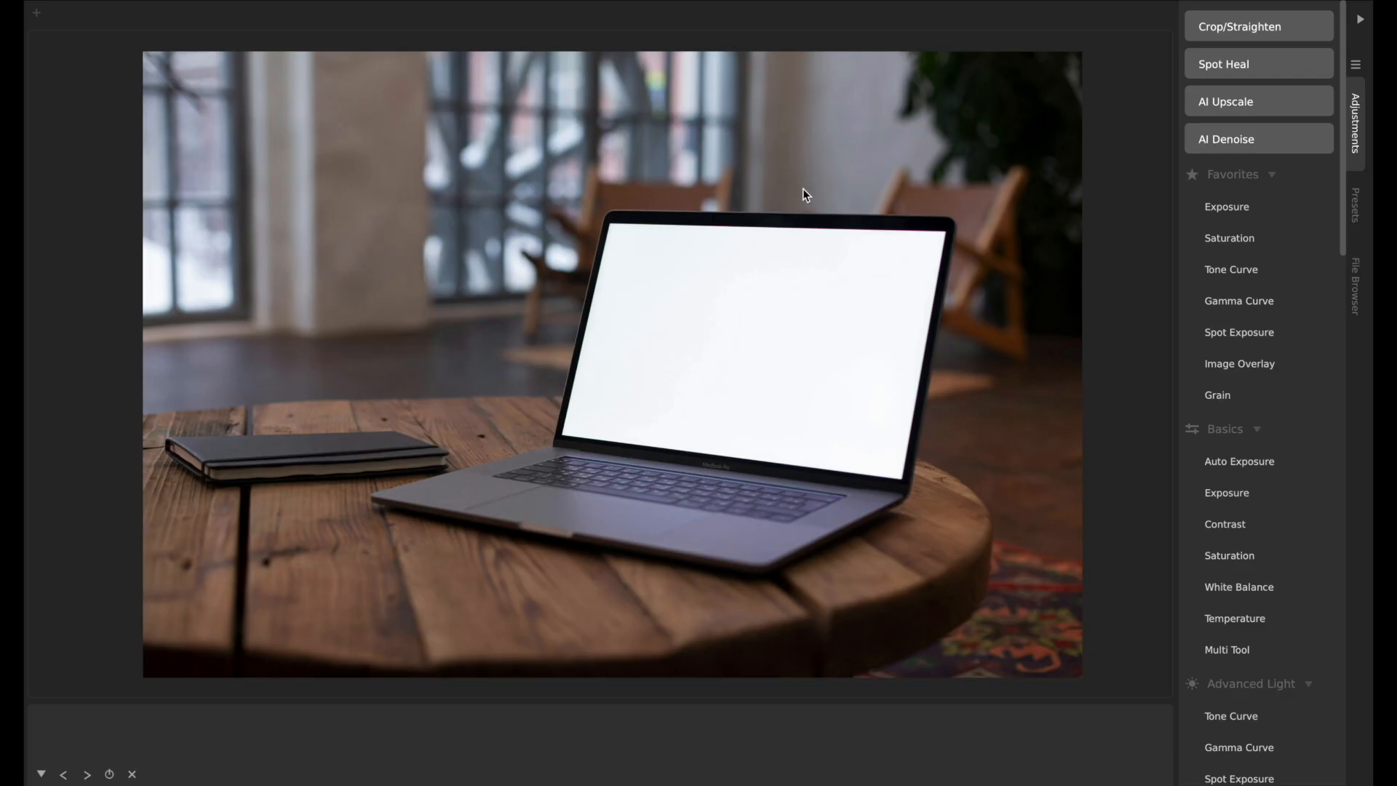
mouse_move(755, 198)
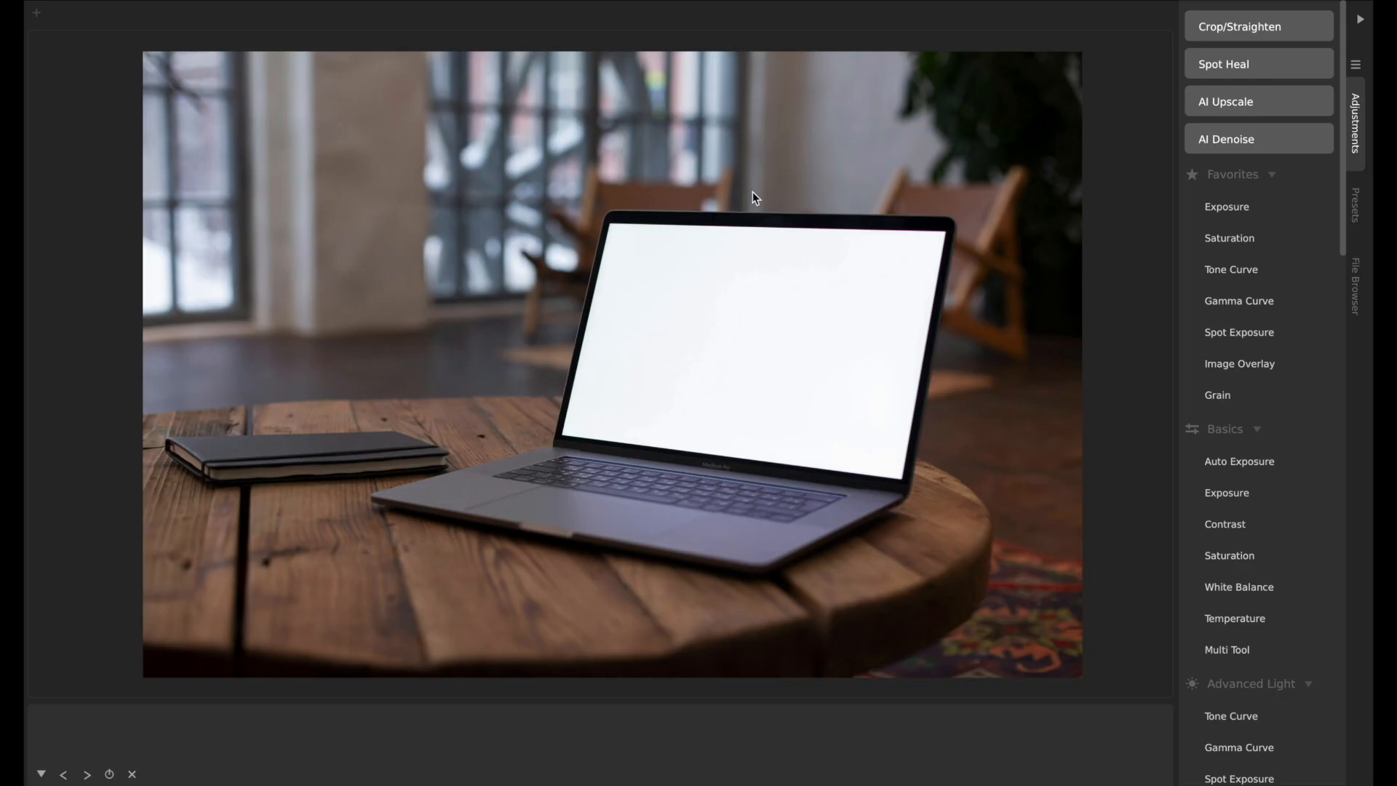
mouse_move(517, 514)
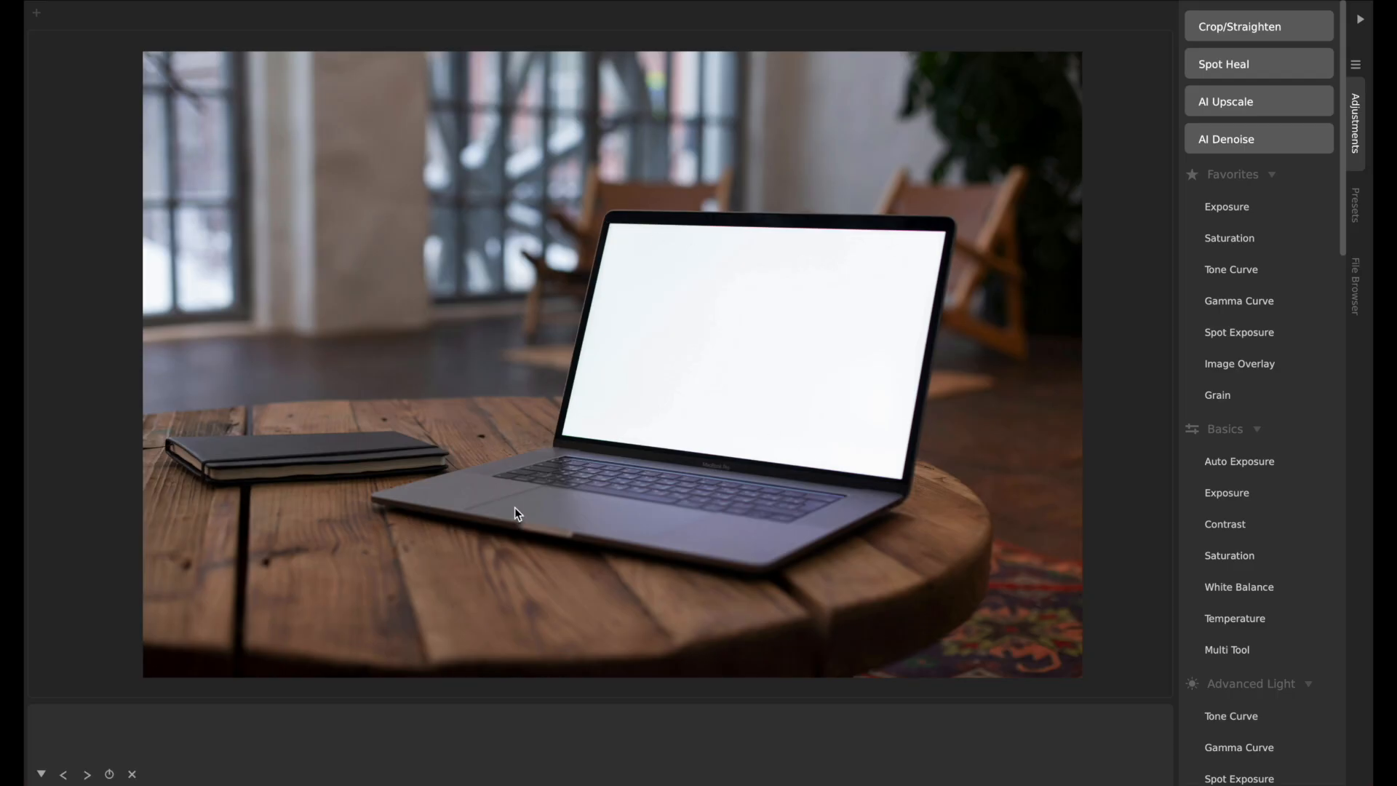
mouse_move(917, 287)
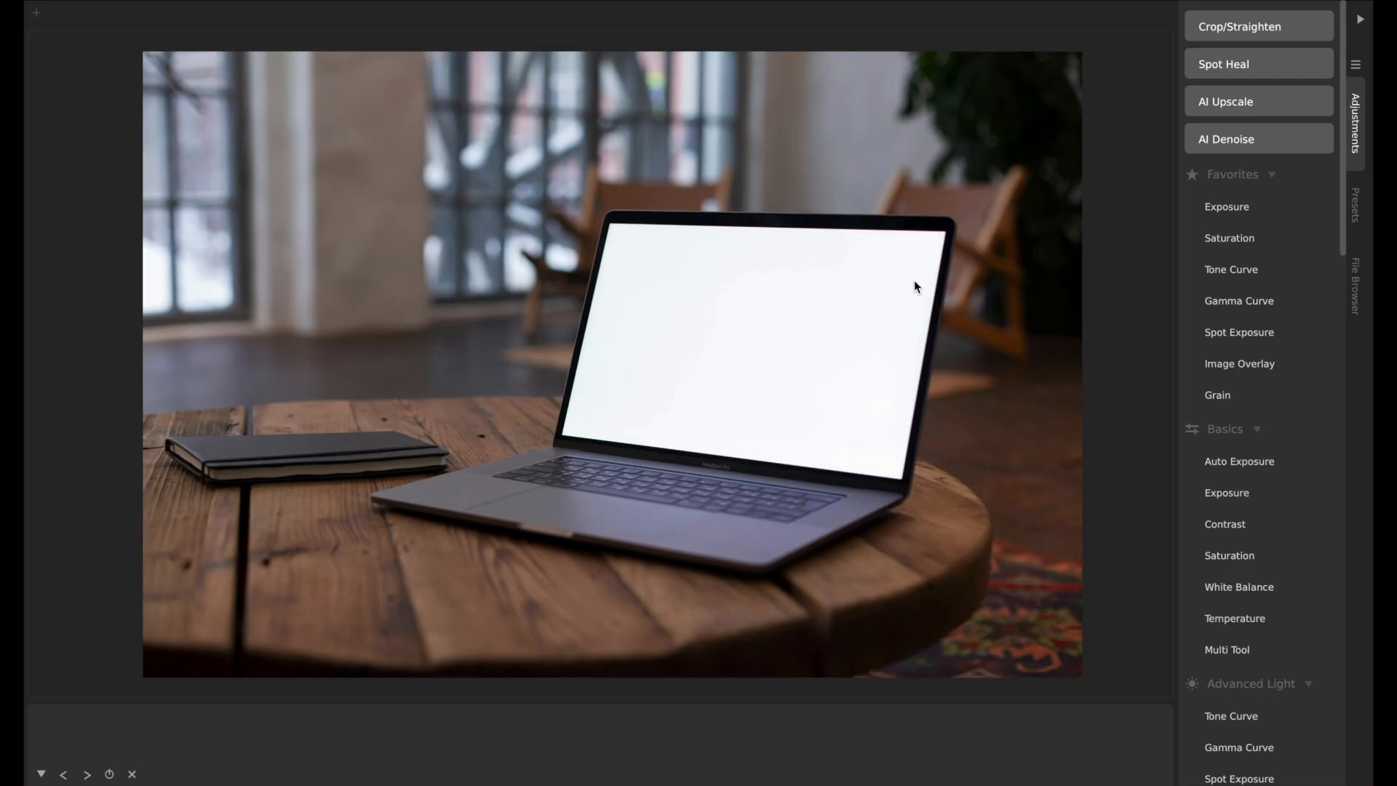
mouse_move(1025, 290)
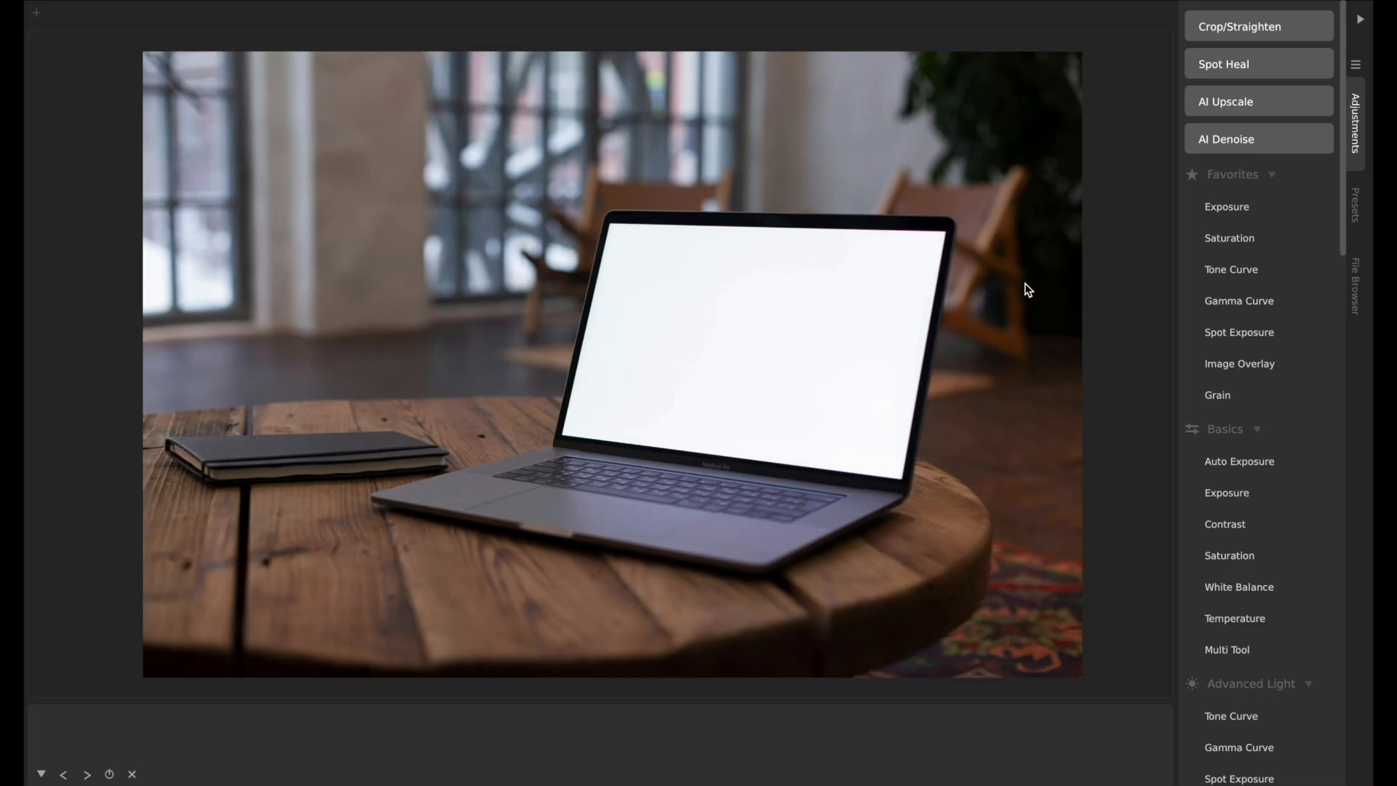
scroll("down", 3)
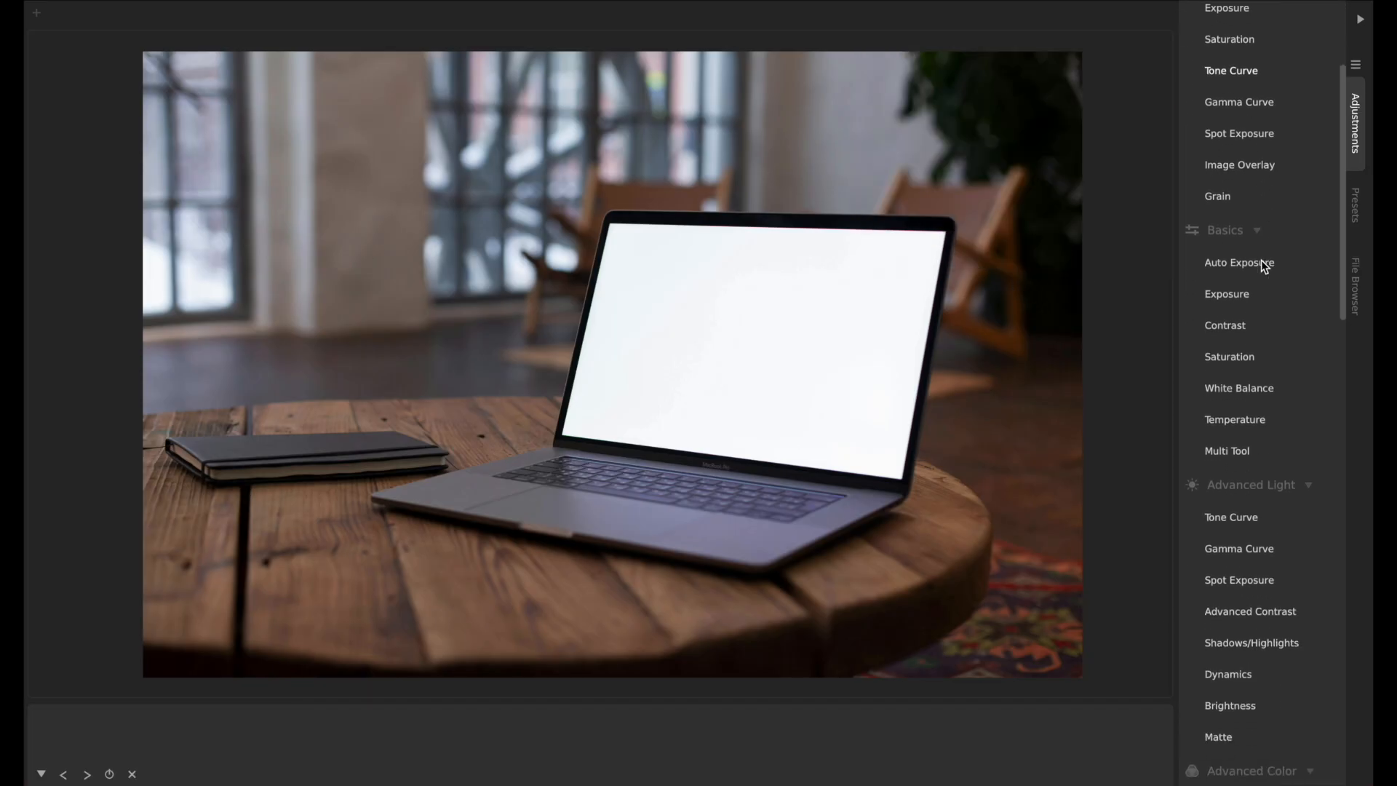
scroll("down", 3)
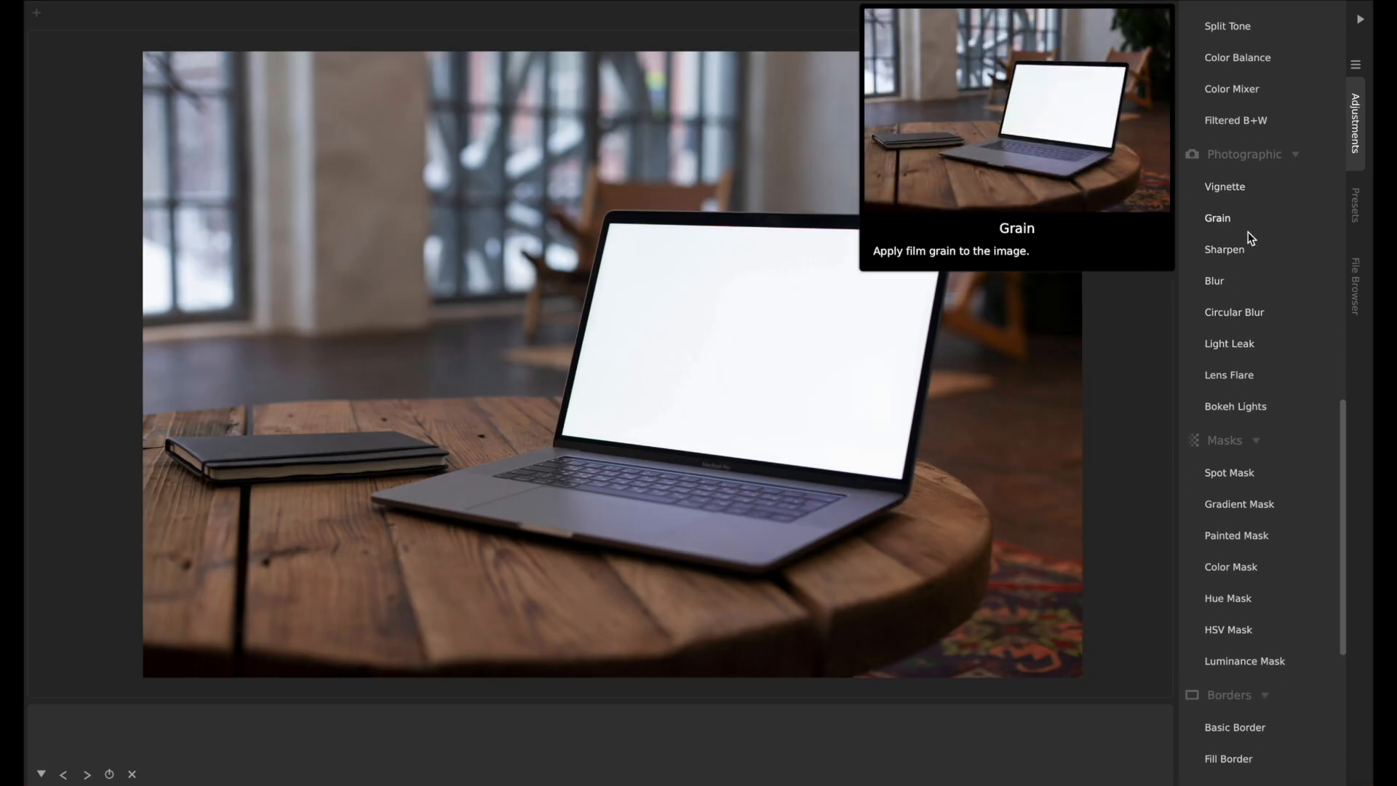
mouse_move(1249, 160)
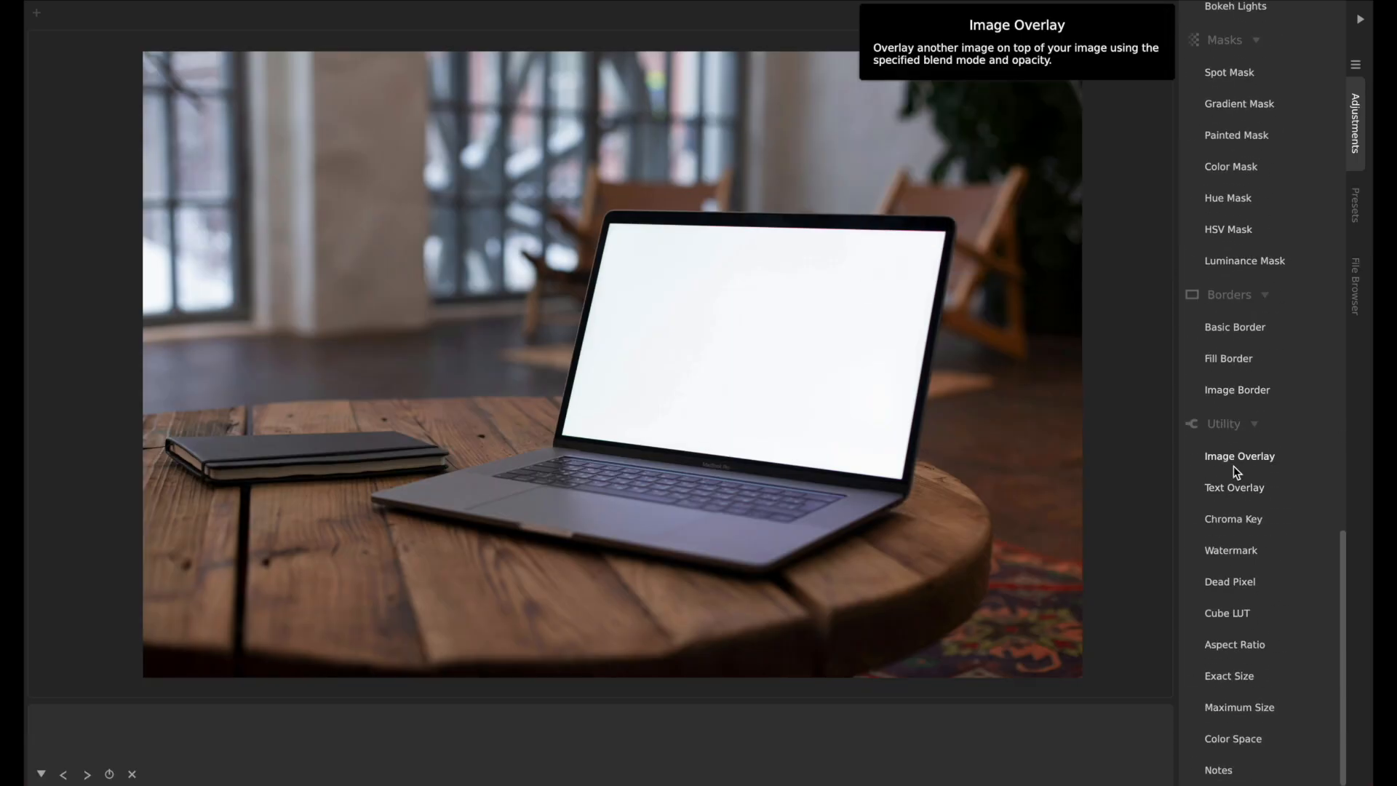
Add an Image Overlay that loads camerabag.png on top of the photo
left_click(1238, 456)
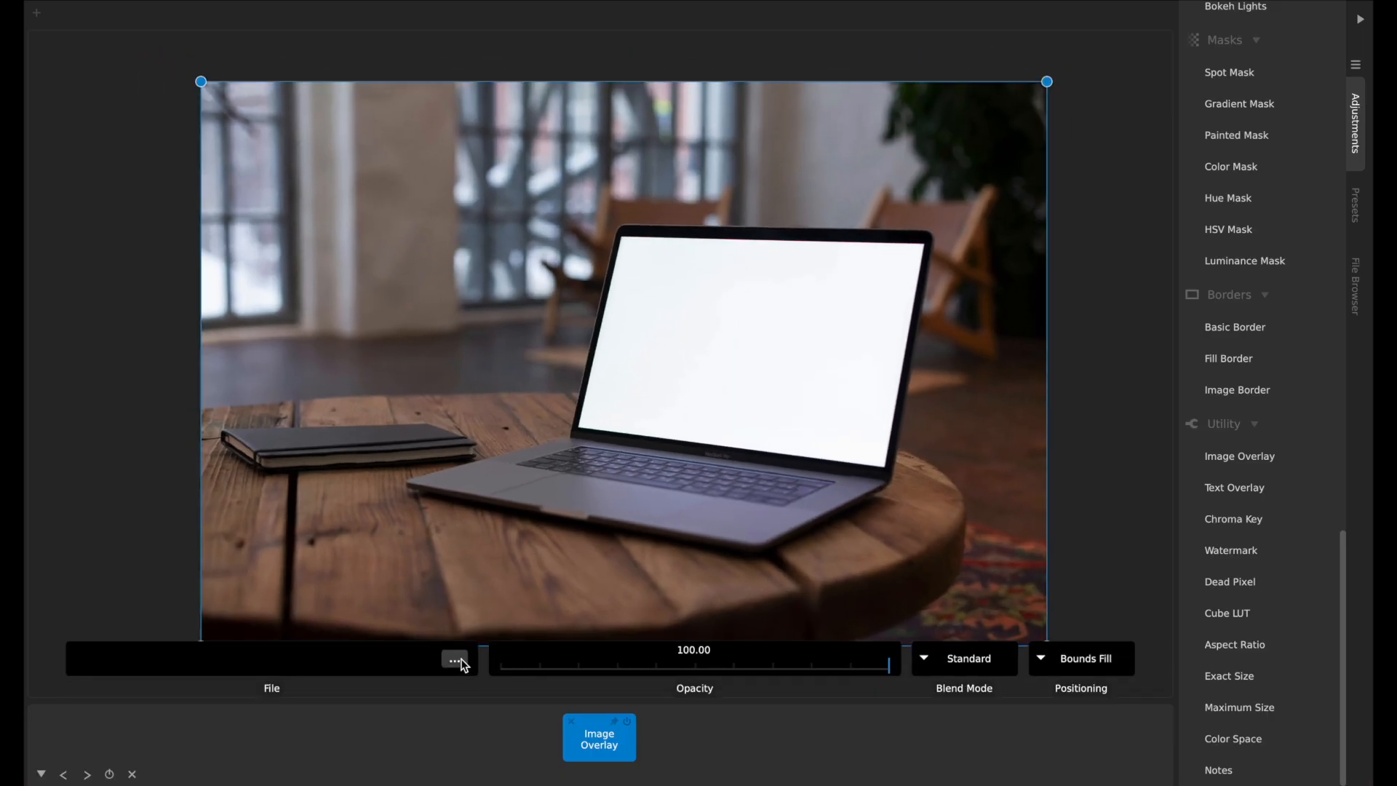
left_click(454, 658)
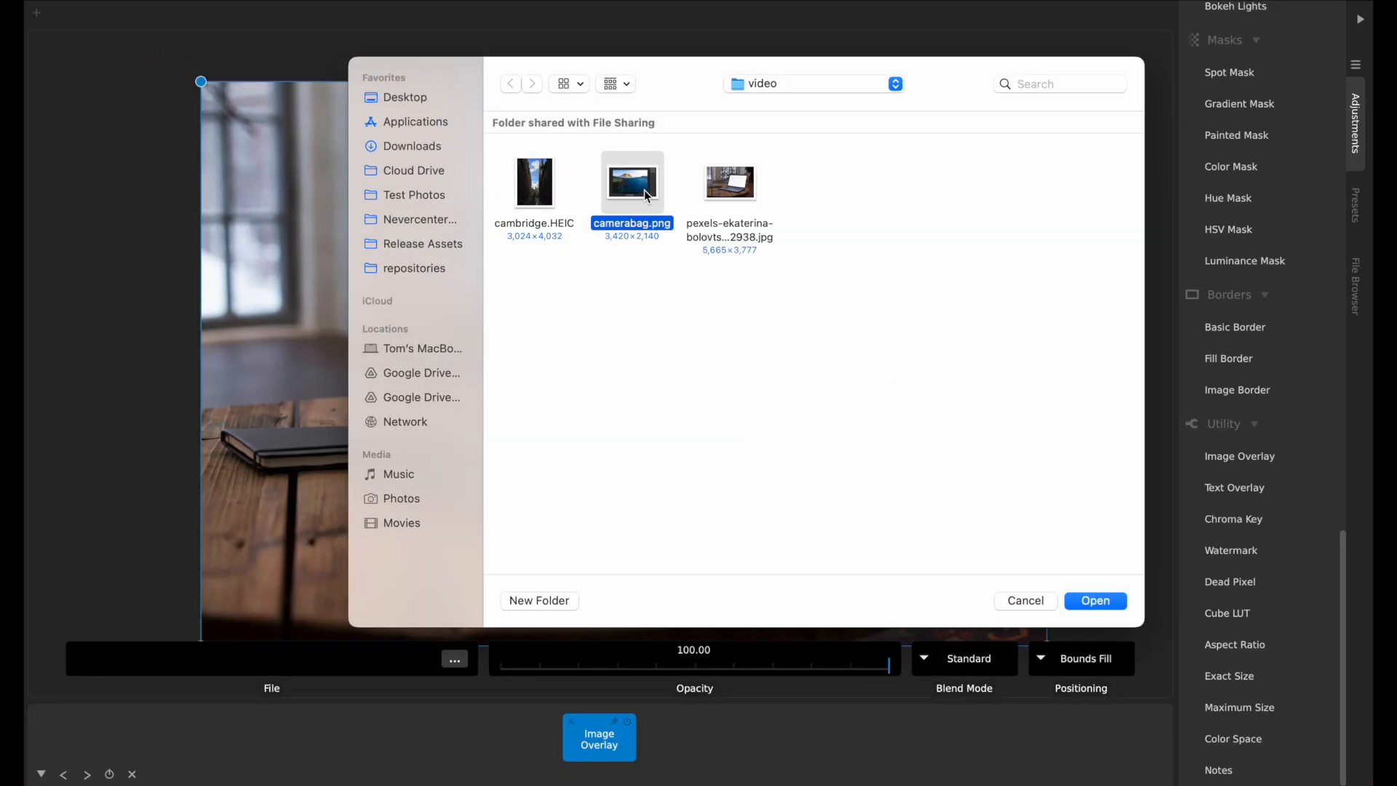
left_click(1095, 599)
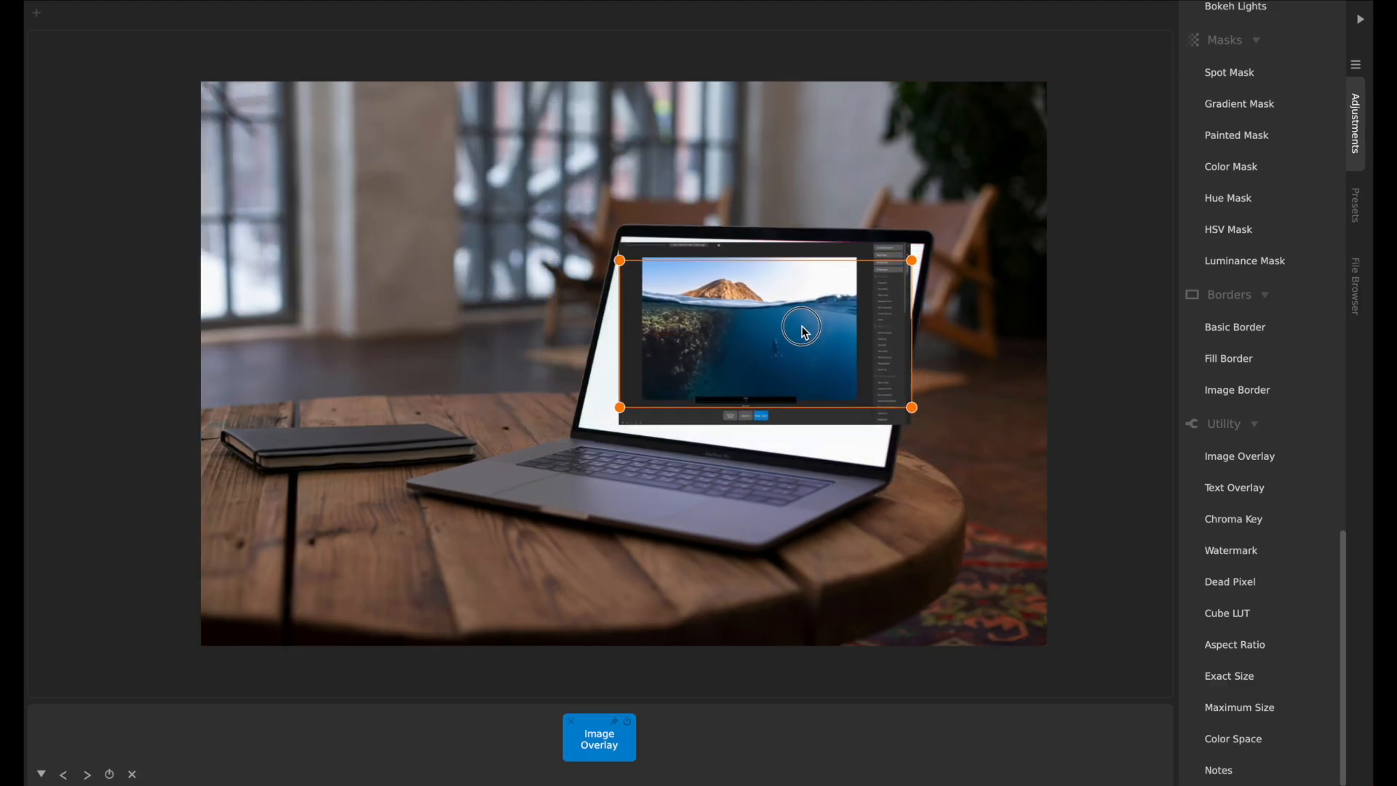
Set the overlay's Positioning to Freeform so its corners move independently
left_click(599, 737)
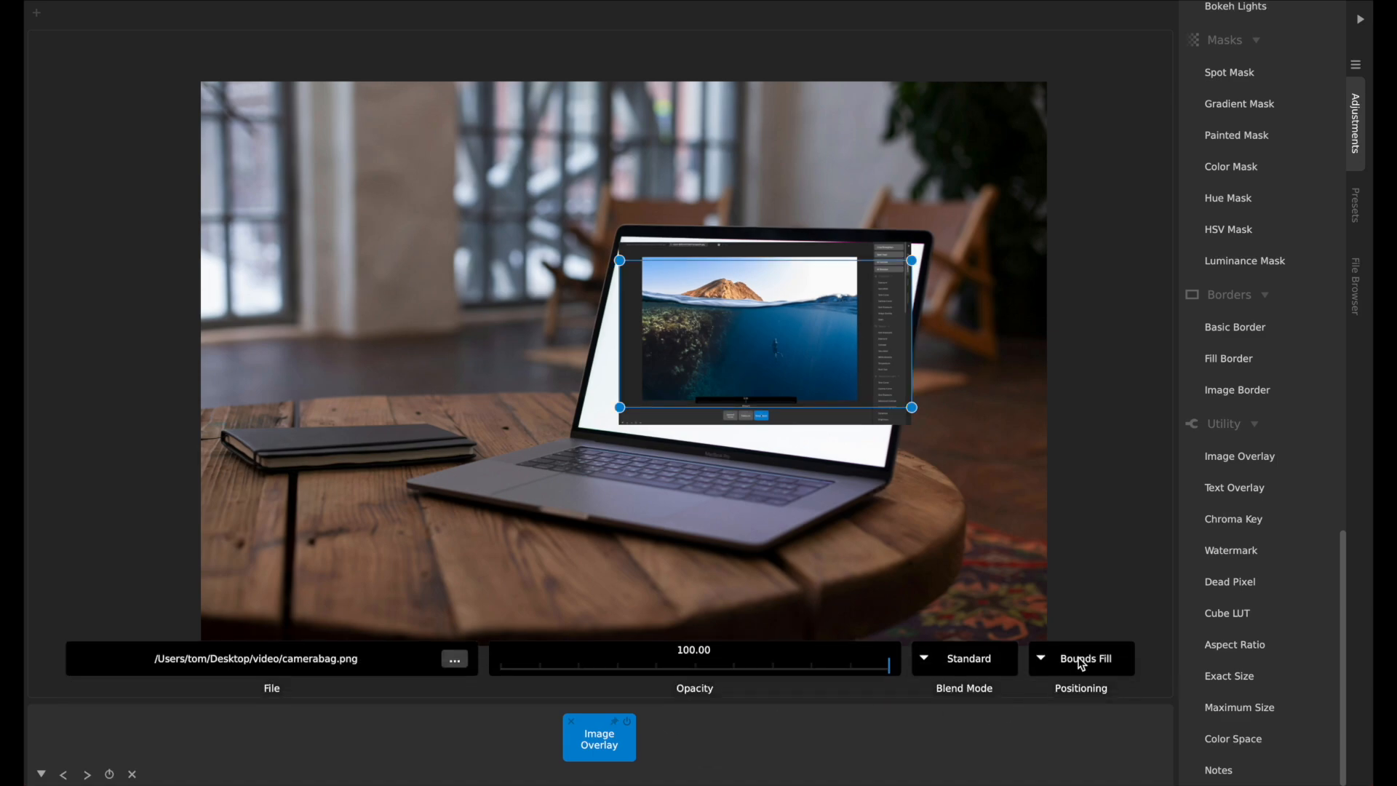
mouse_move(1080, 698)
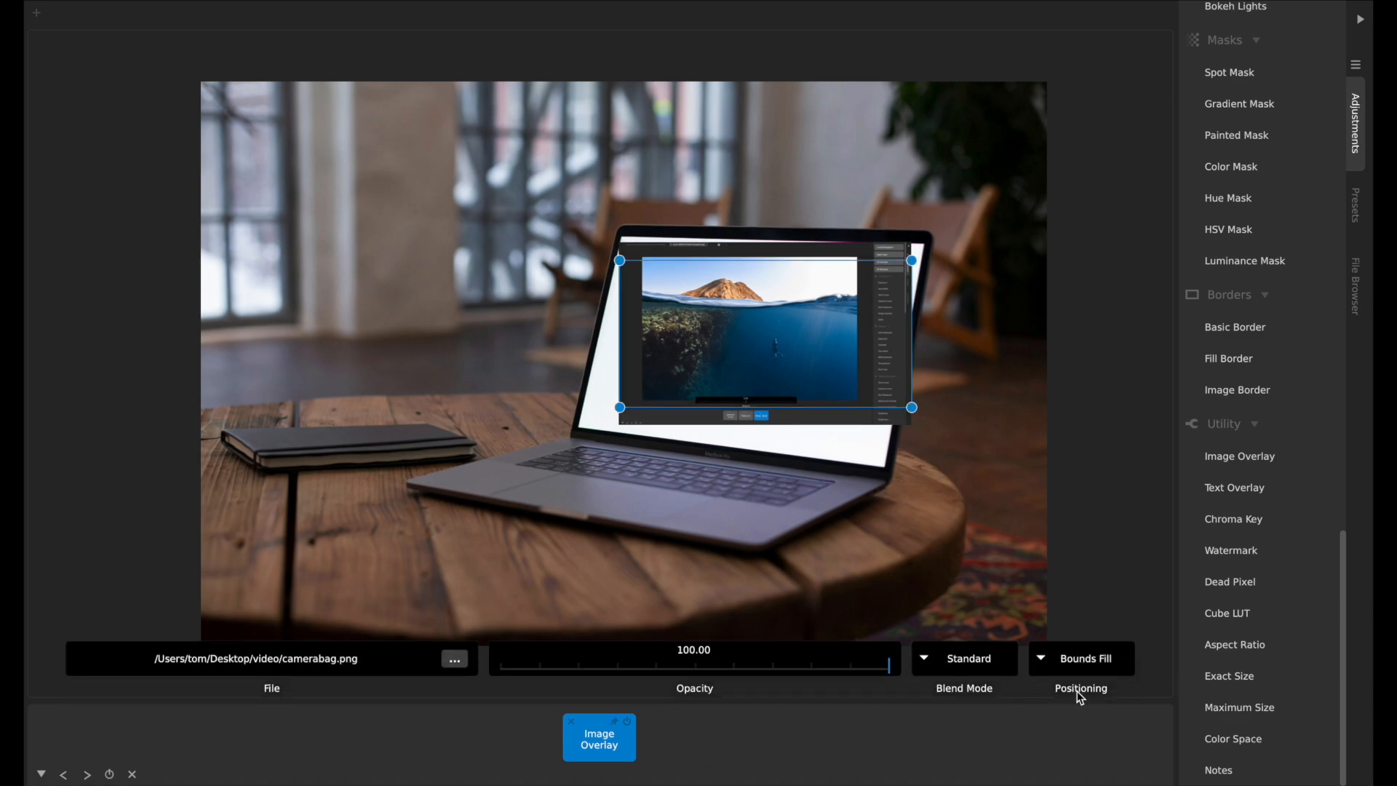
left_click(1080, 657)
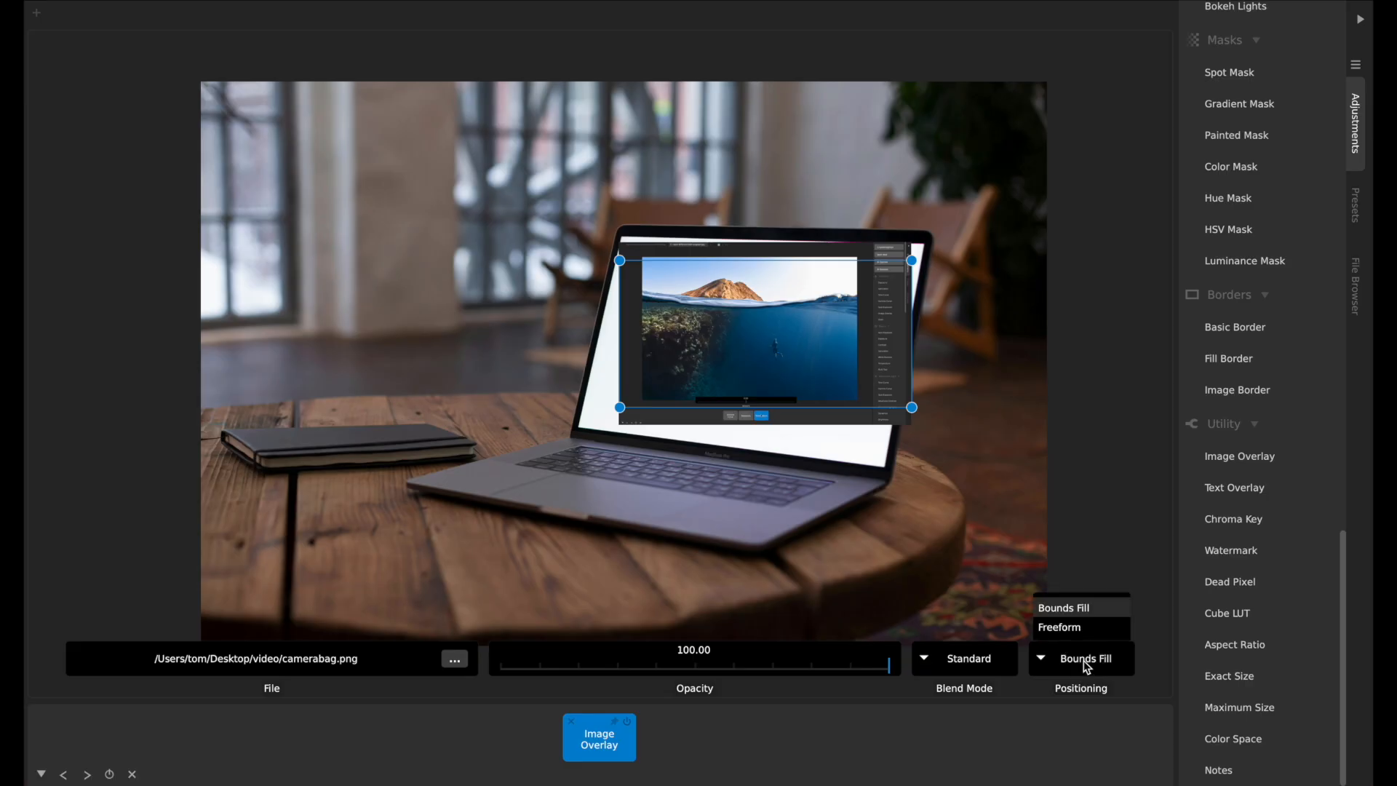
left_click(1062, 607)
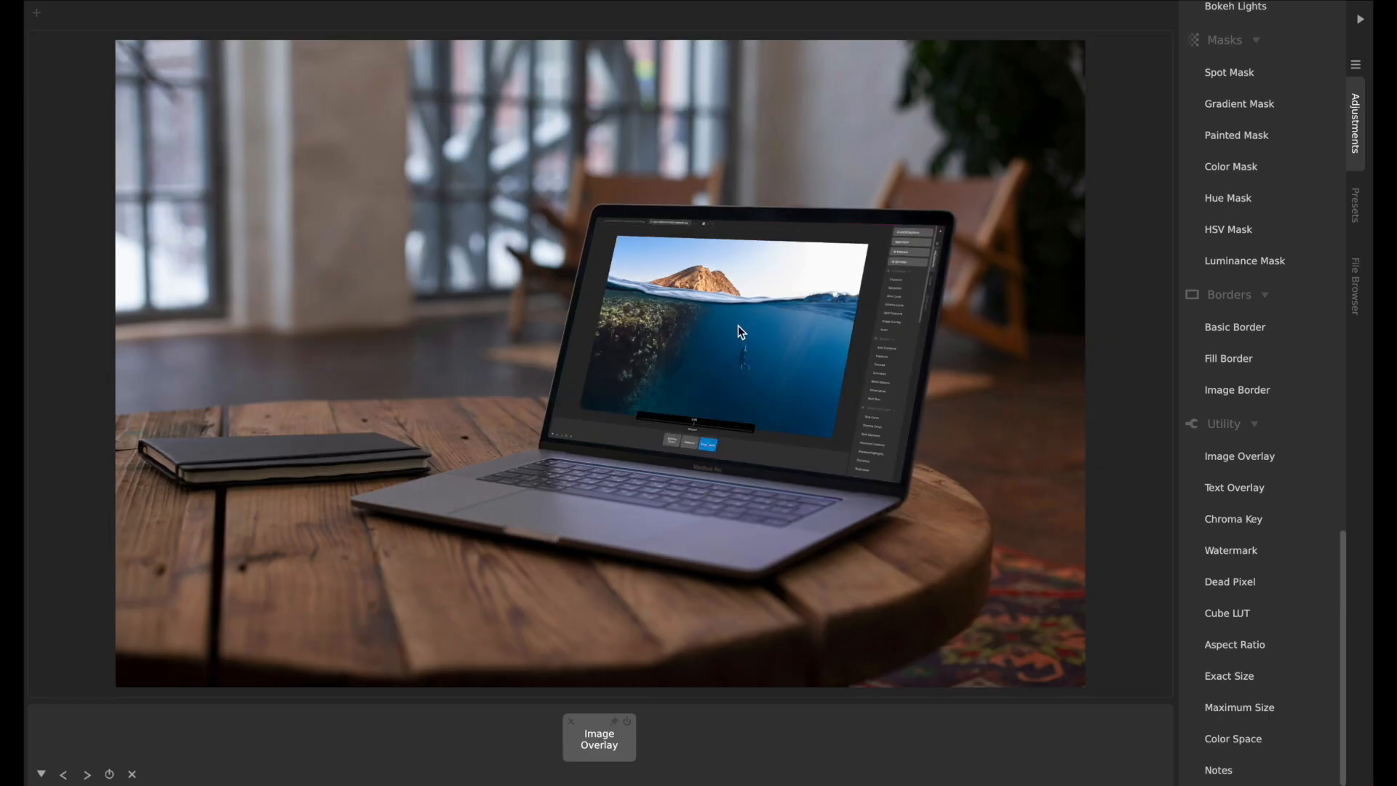
mouse_move(769, 274)
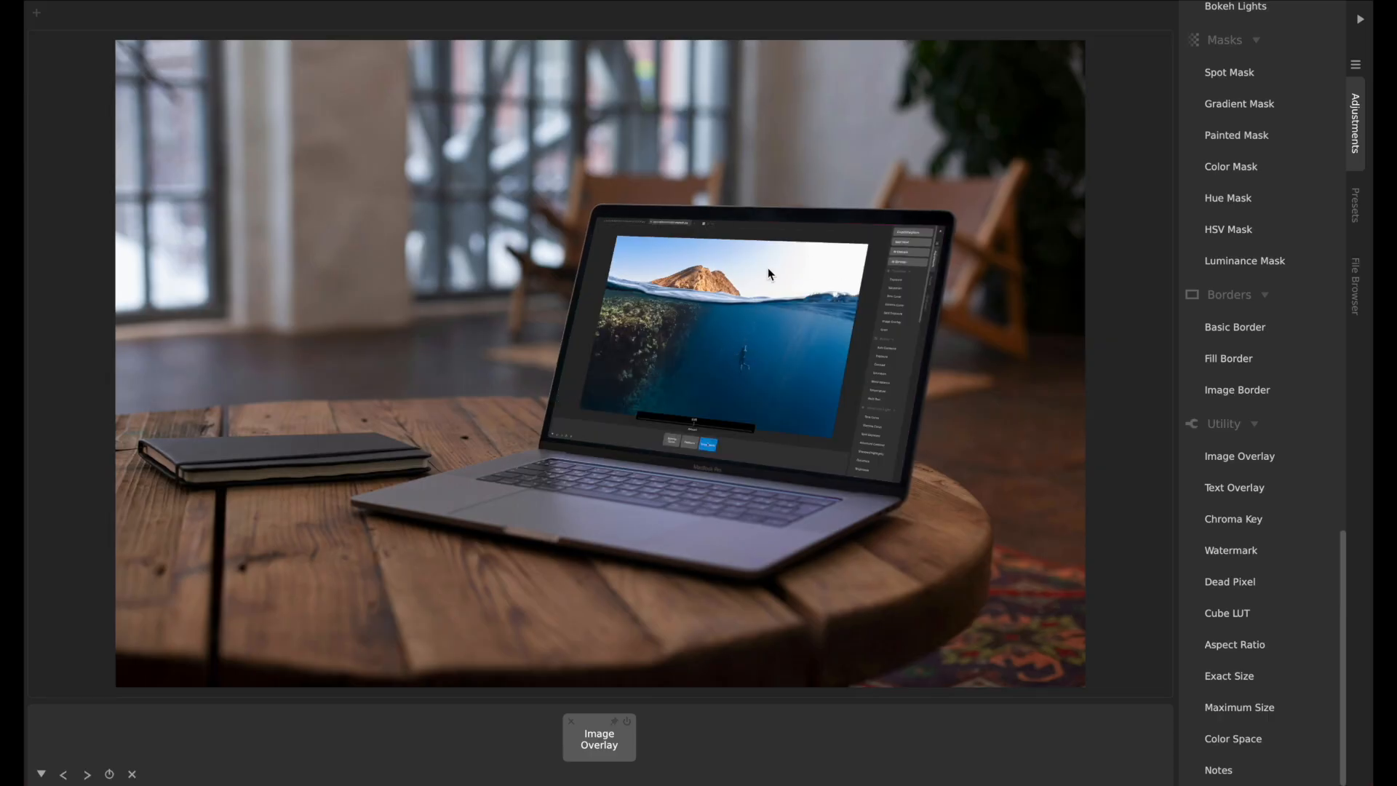
mouse_move(795, 282)
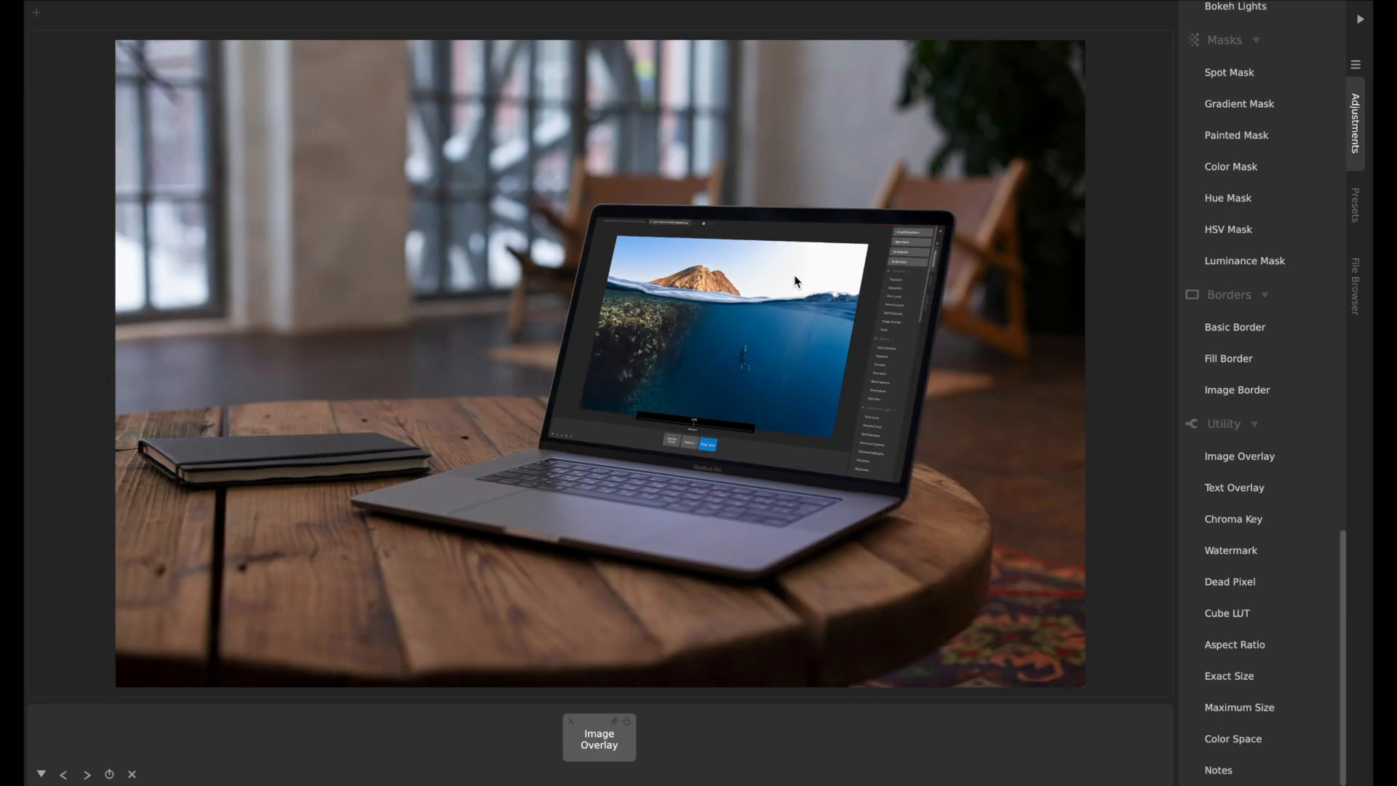
mouse_move(939, 240)
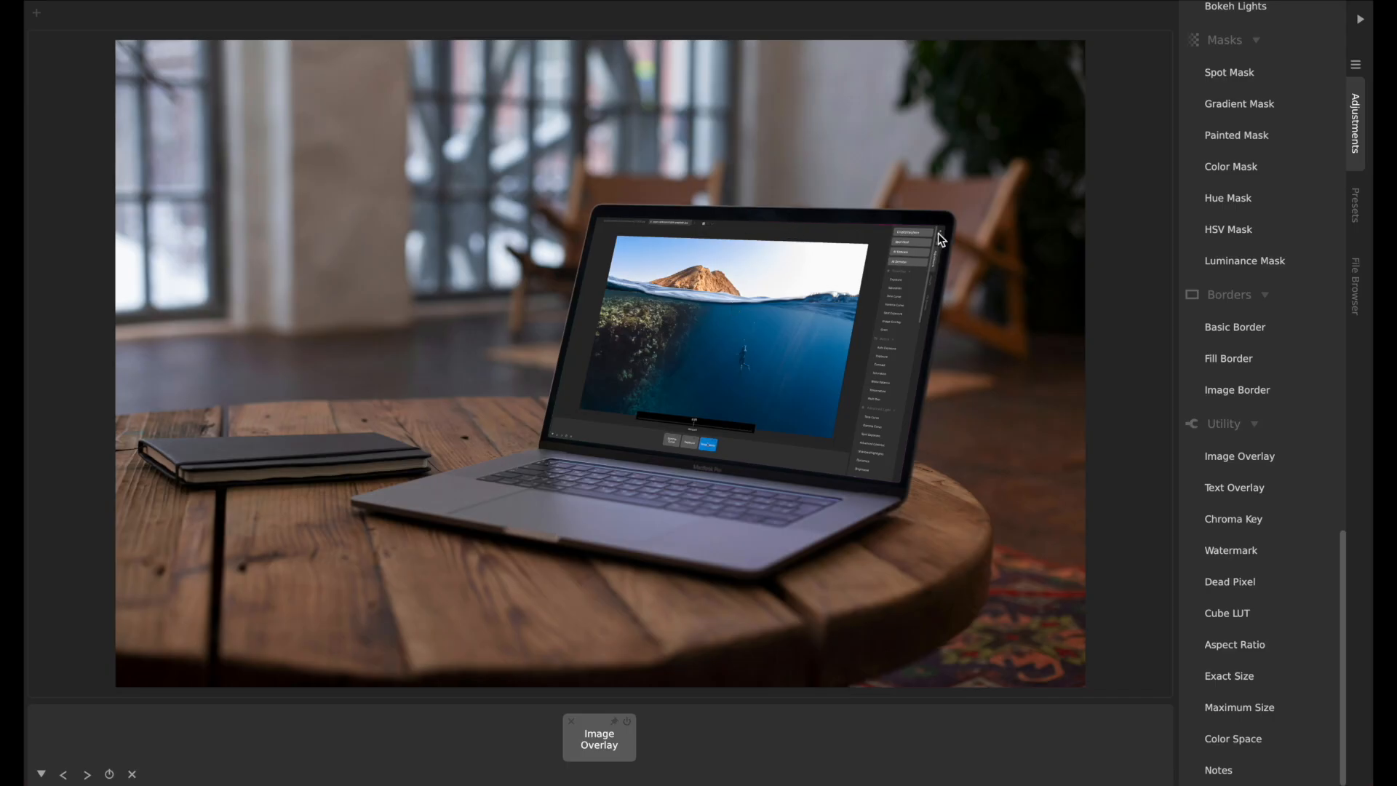
mouse_move(730, 350)
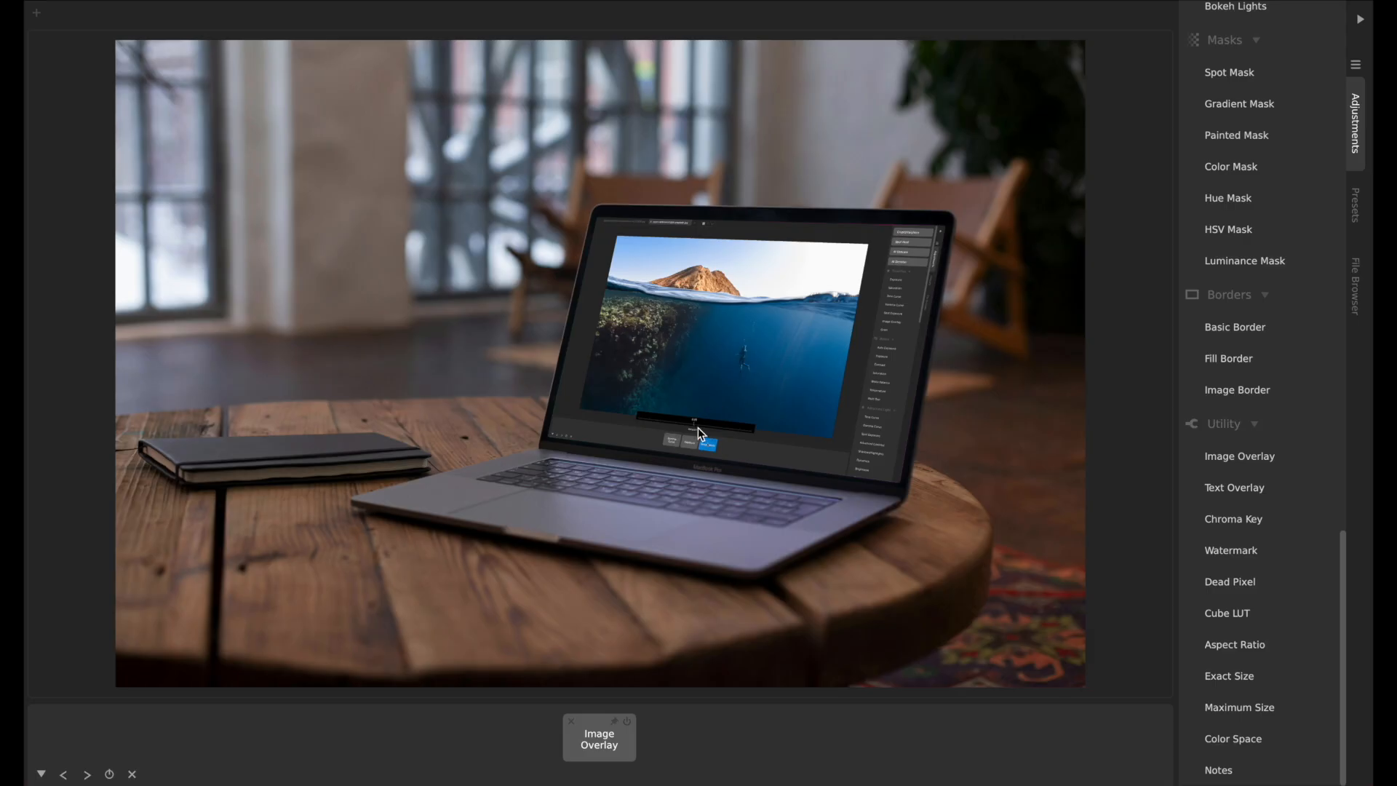
mouse_move(734, 400)
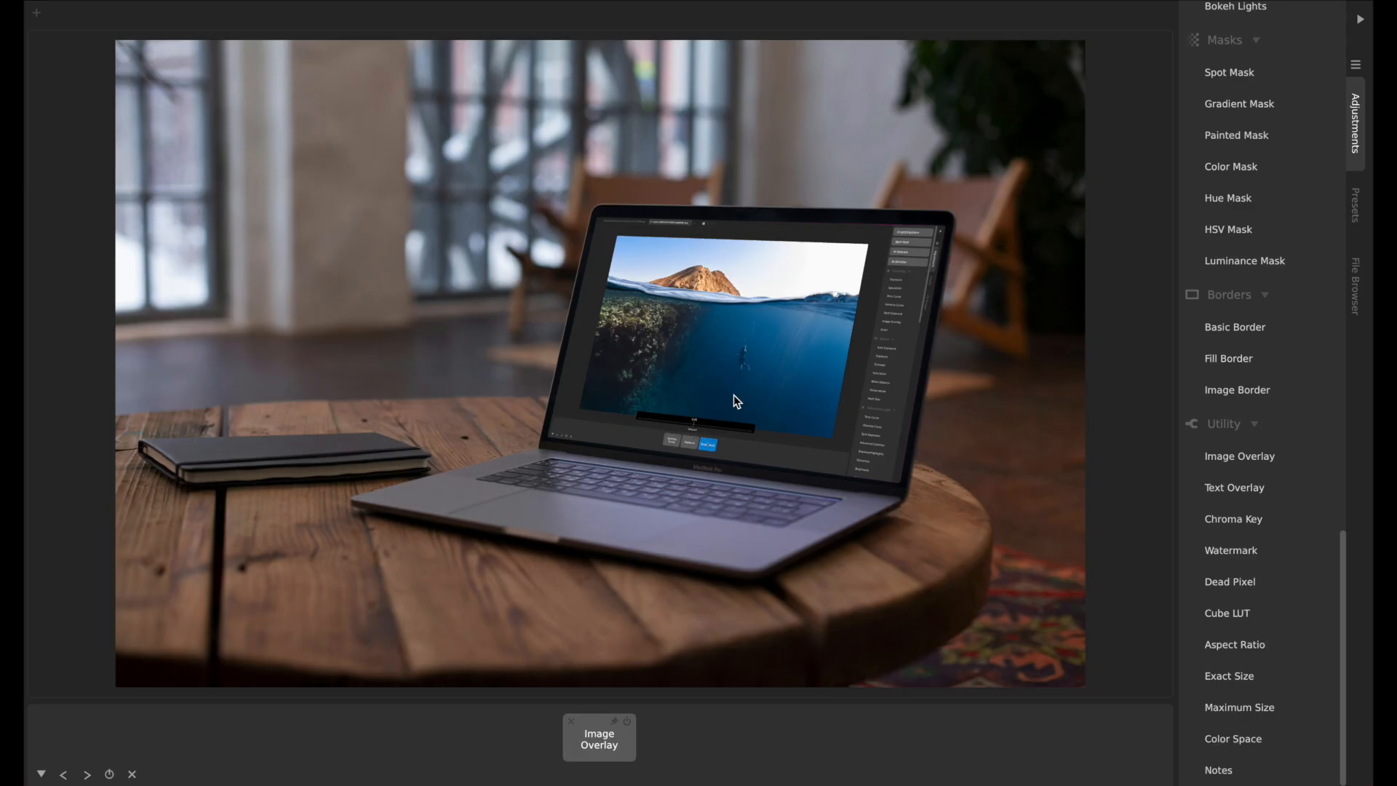
mouse_move(843, 247)
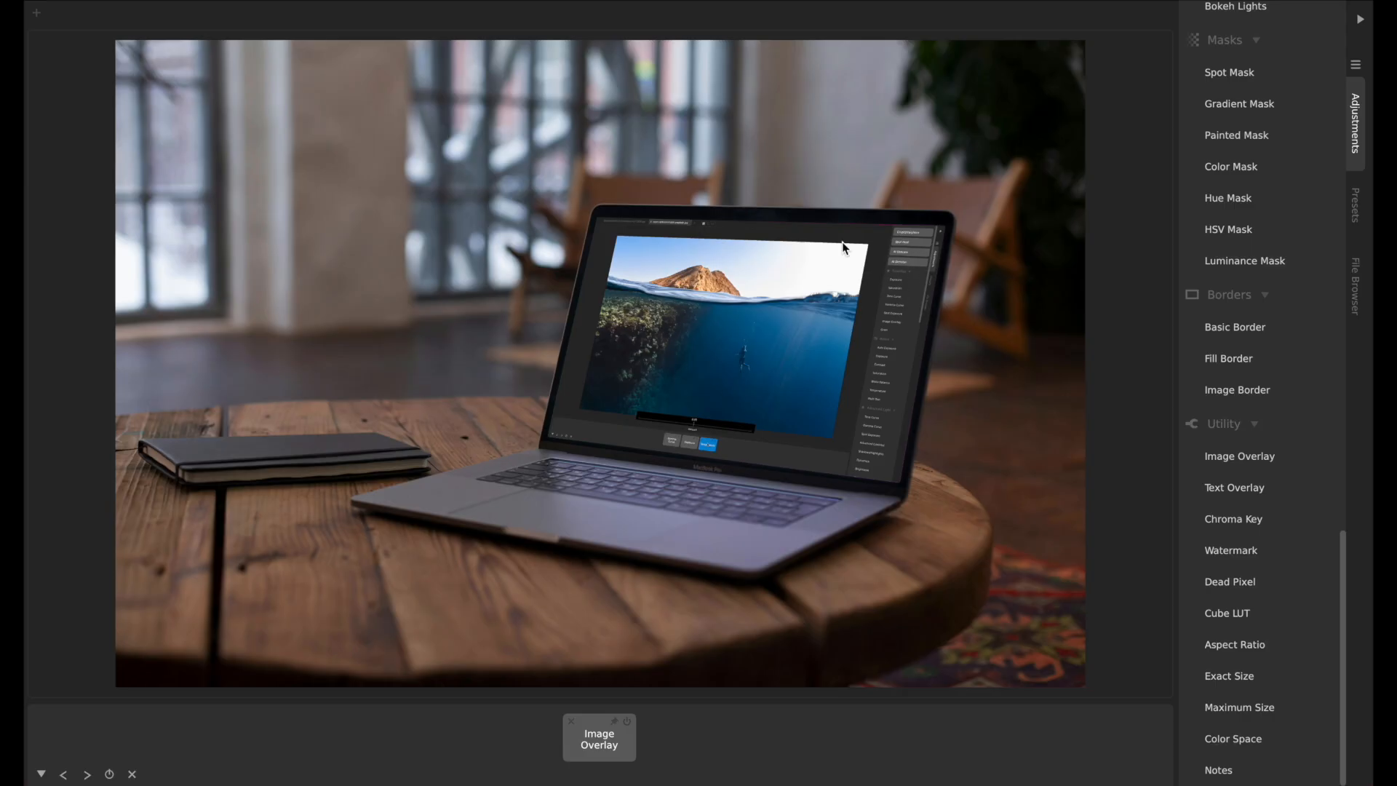
mouse_move(781, 303)
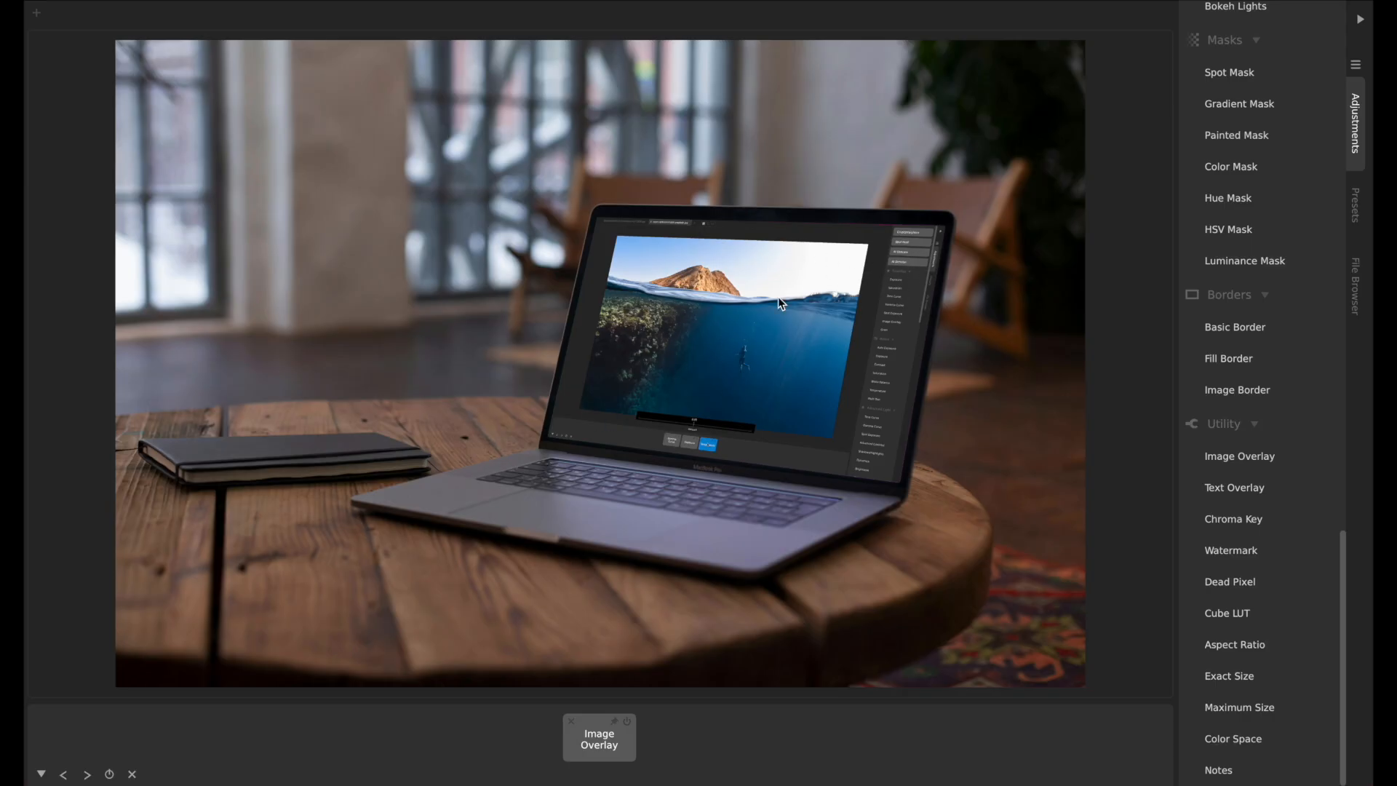
mouse_move(568, 653)
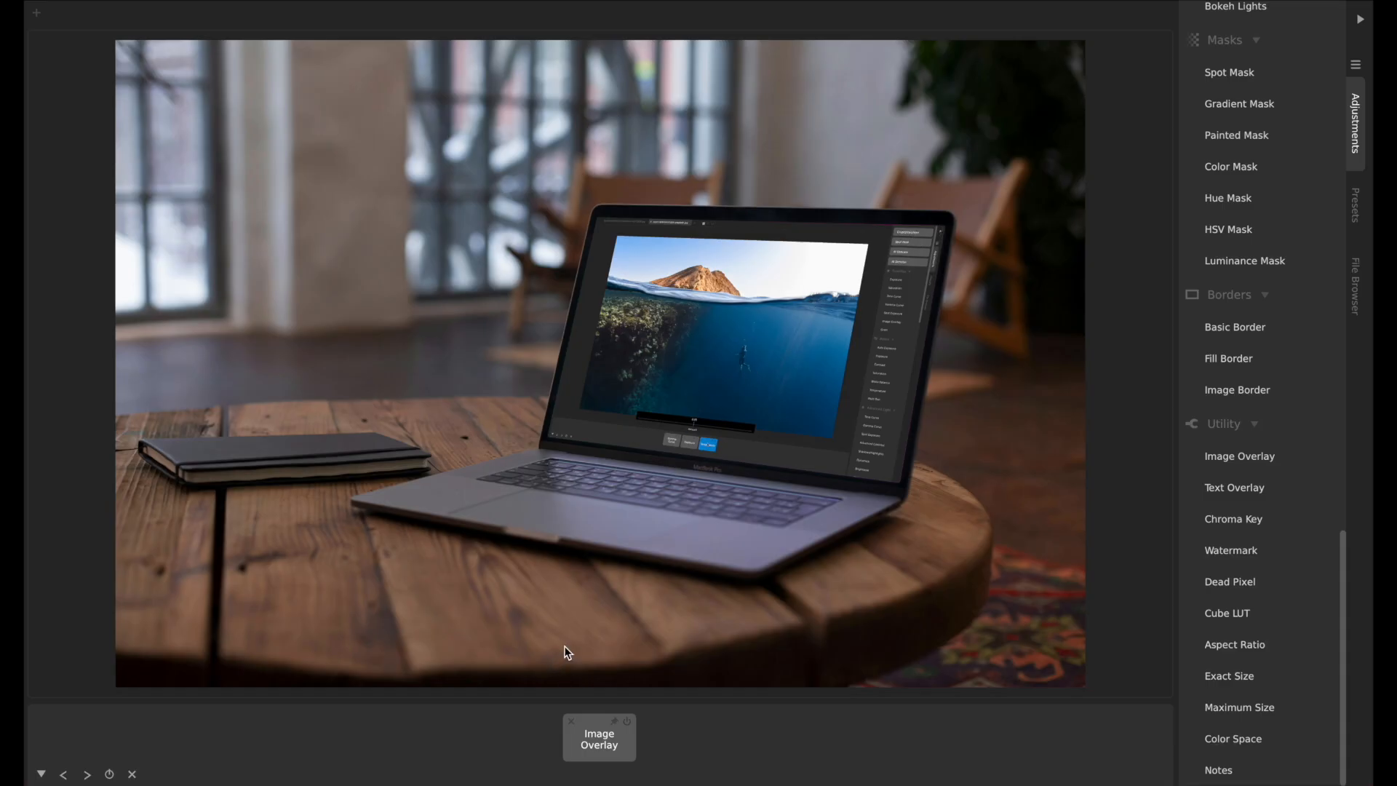
mouse_move(706, 489)
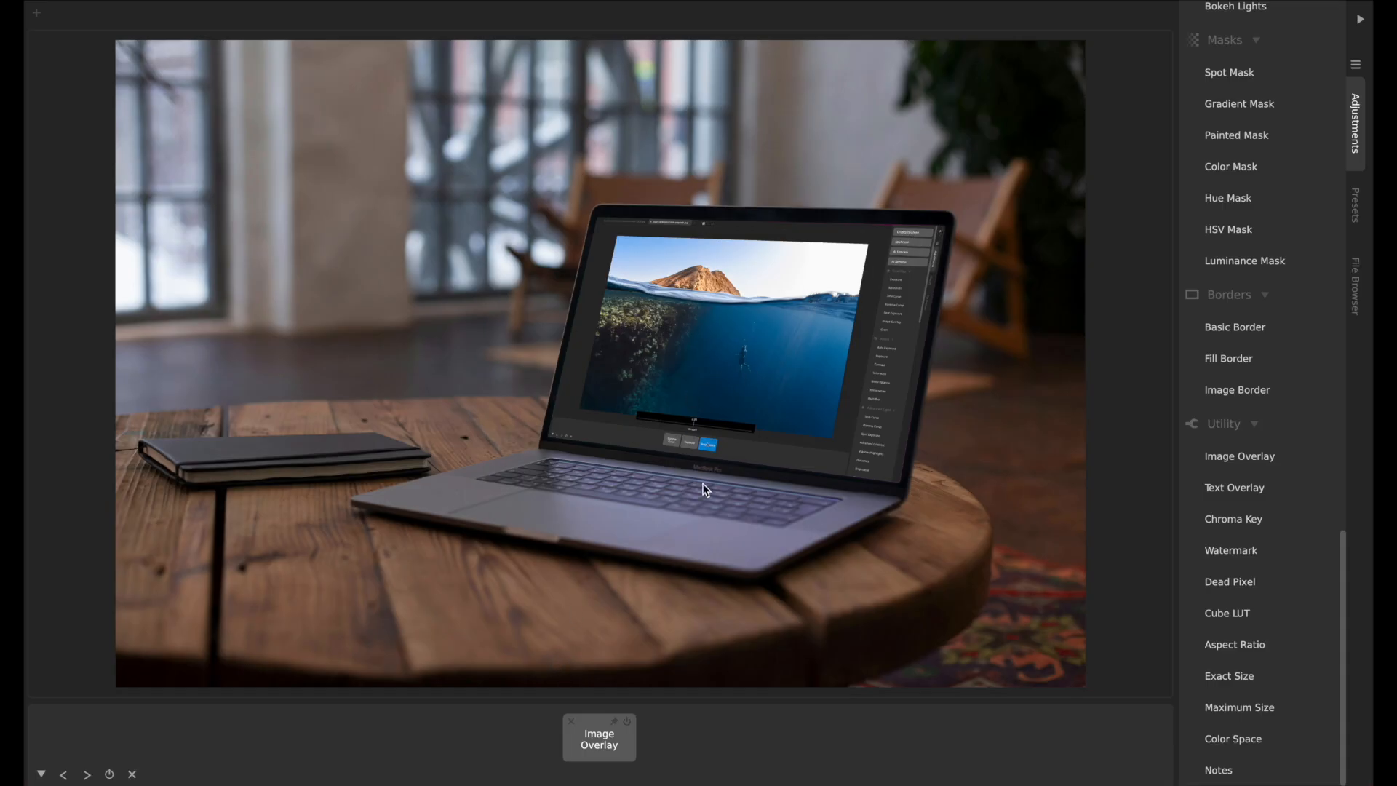
mouse_move(682, 535)
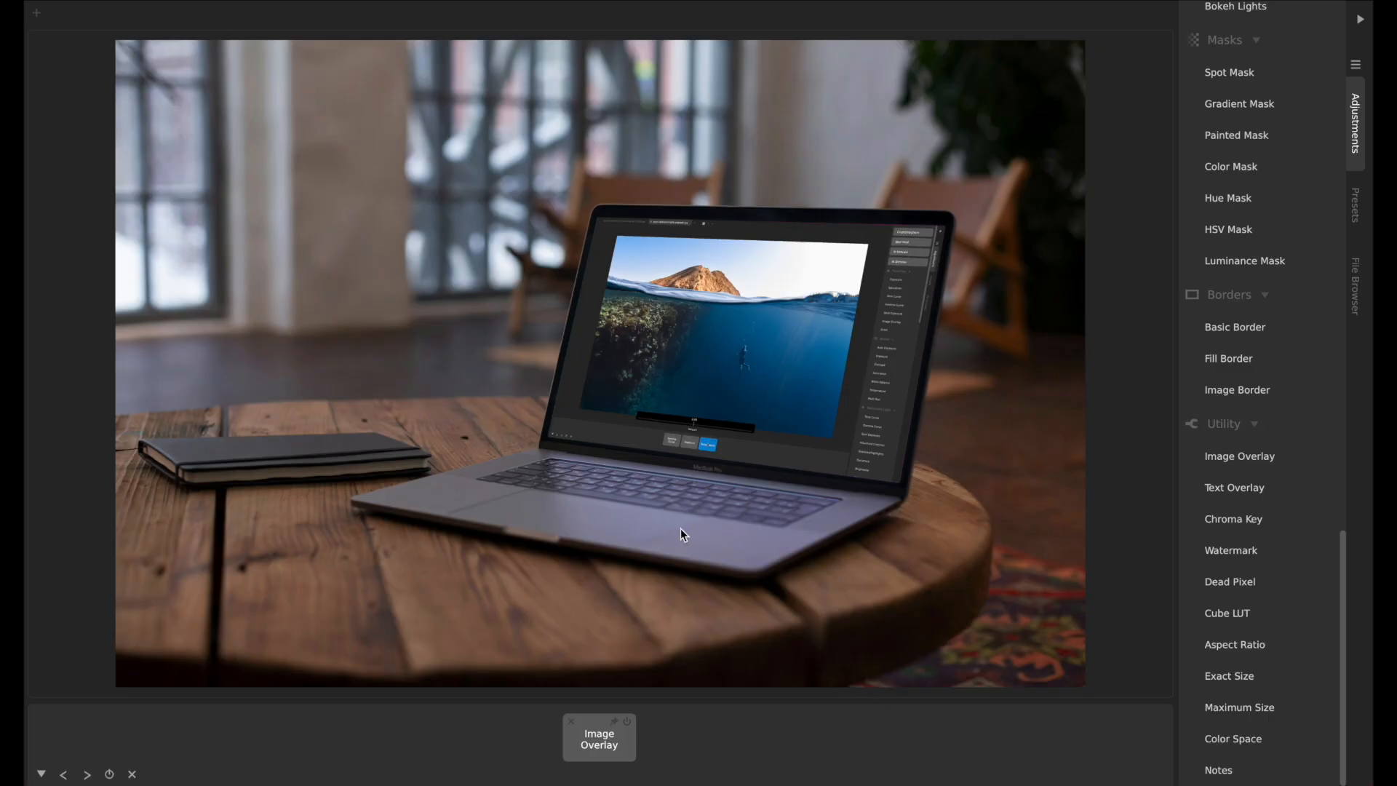
mouse_move(599, 742)
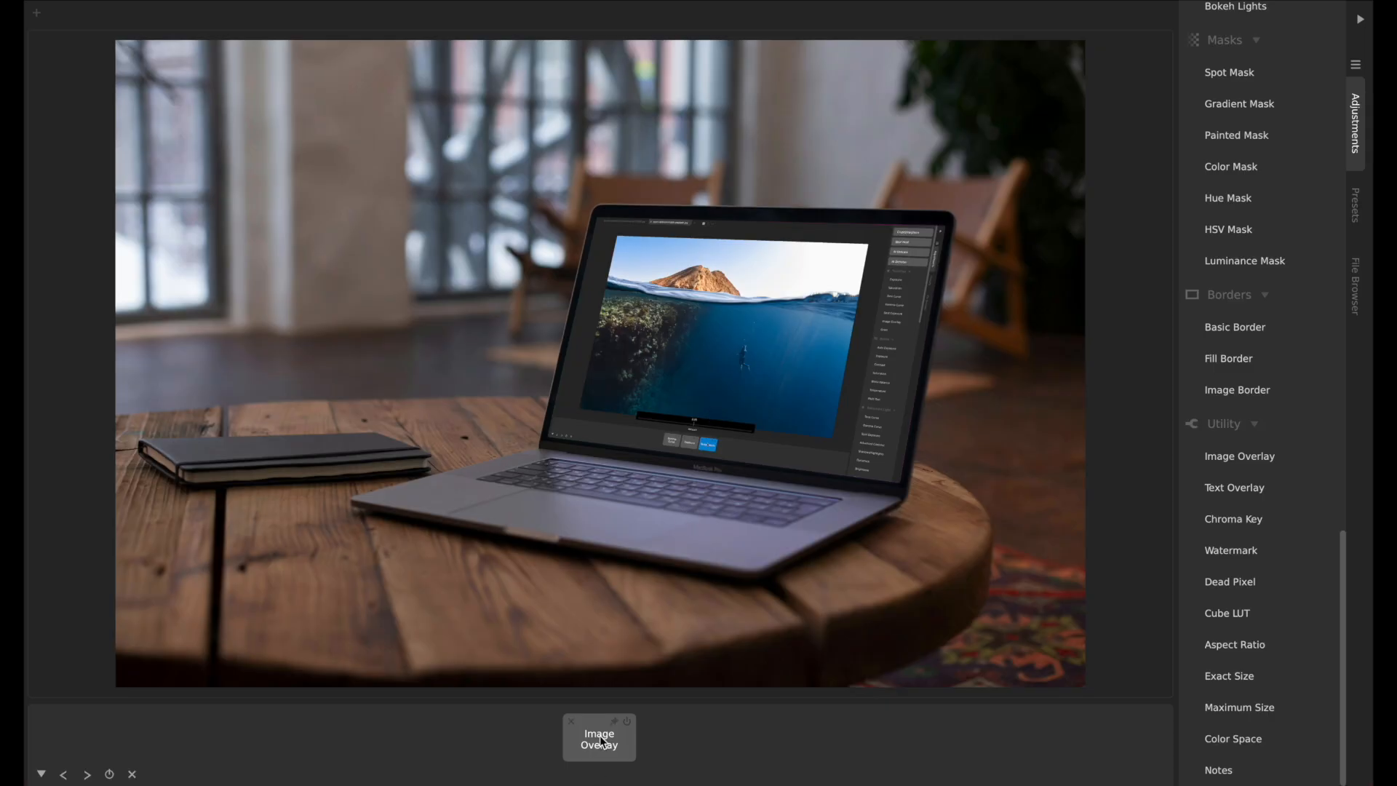
Select the Image Overlay tile, show its settings and choose camerabag.png as its file
left_click(598, 738)
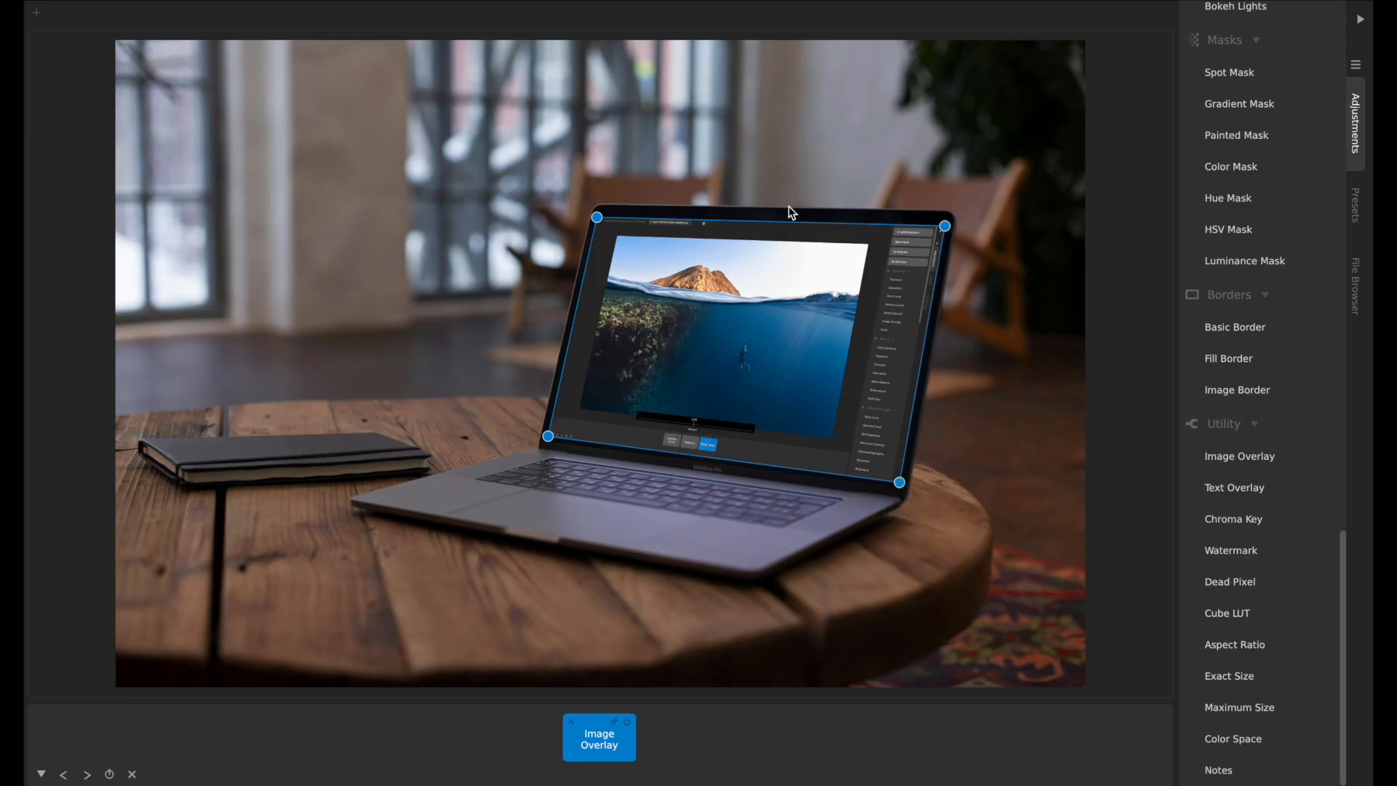
left_click(599, 738)
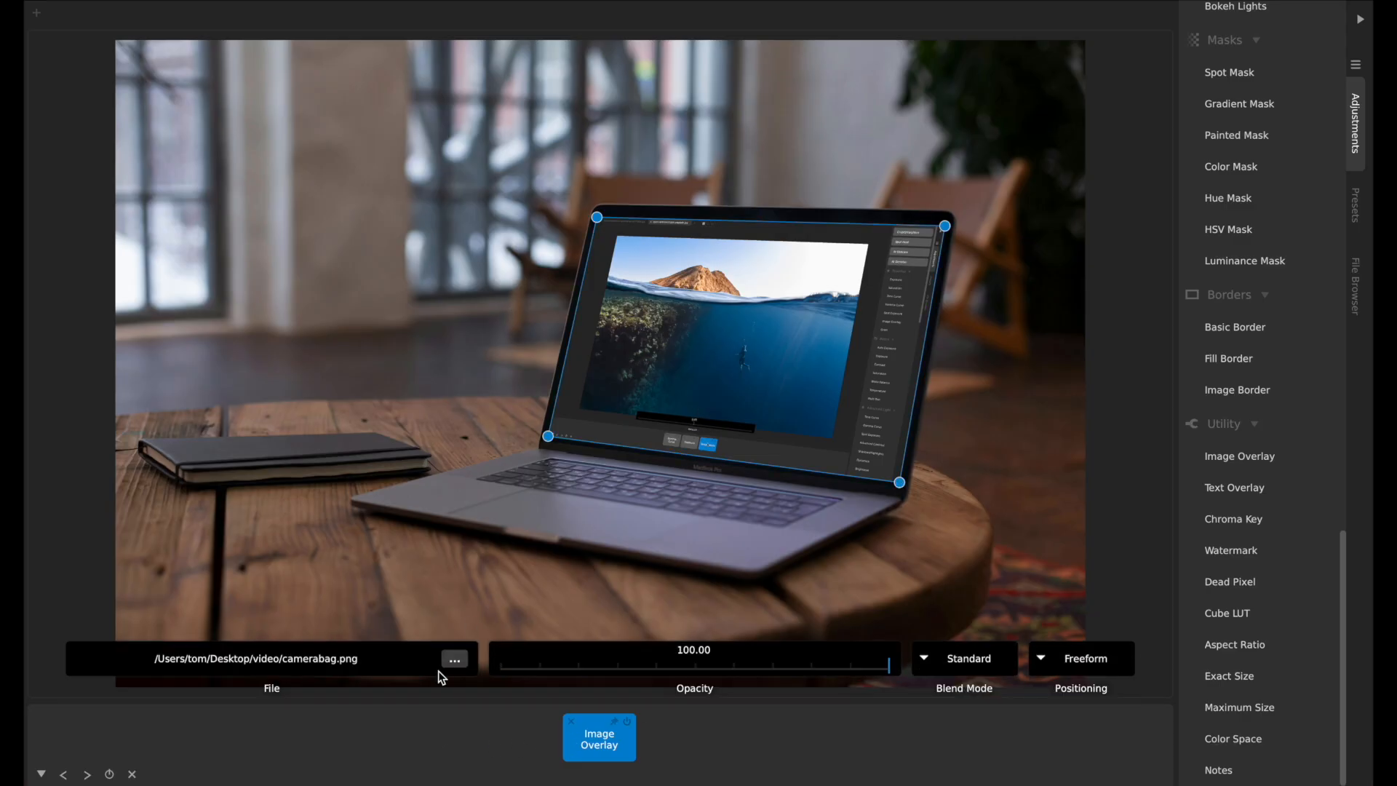
left_click(454, 659)
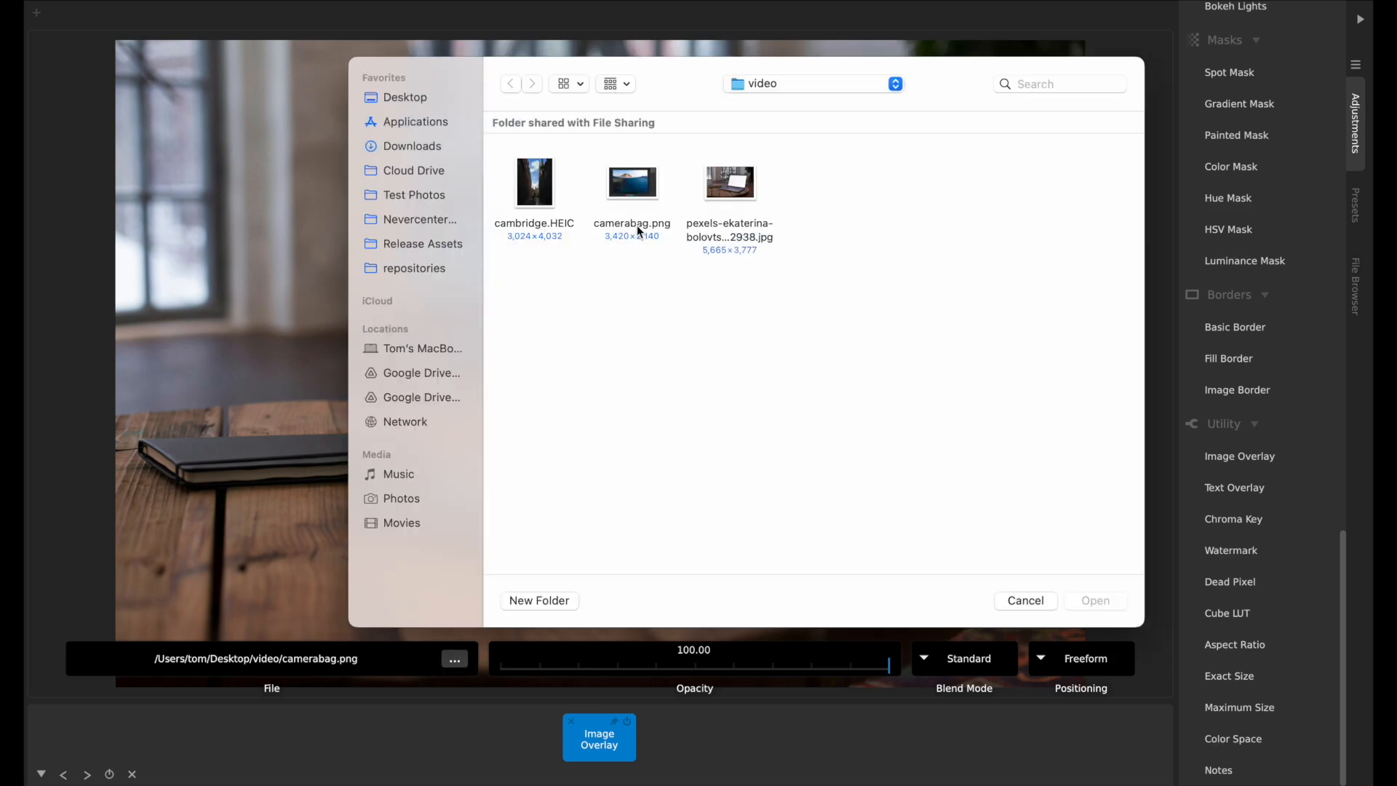
double_click(631, 182)
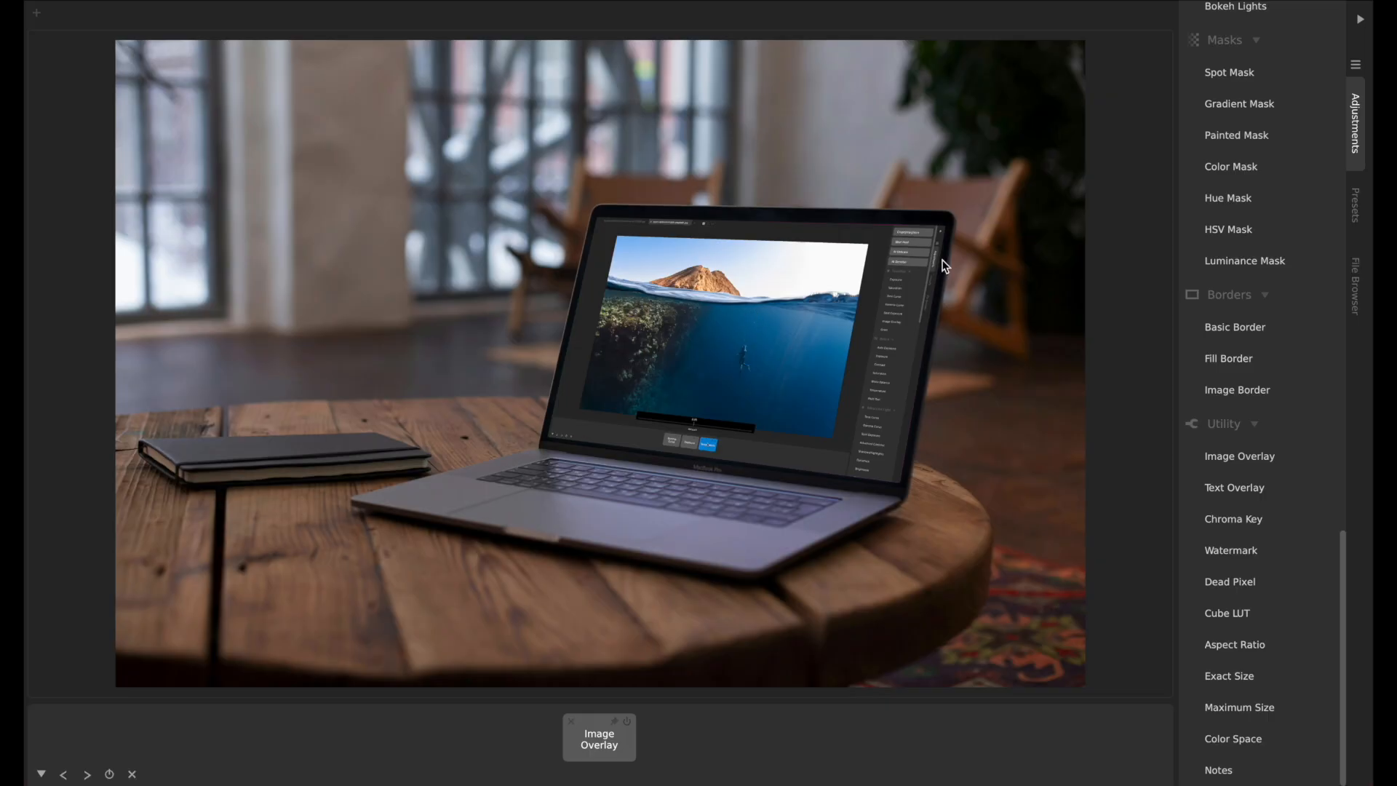
mouse_move(693, 309)
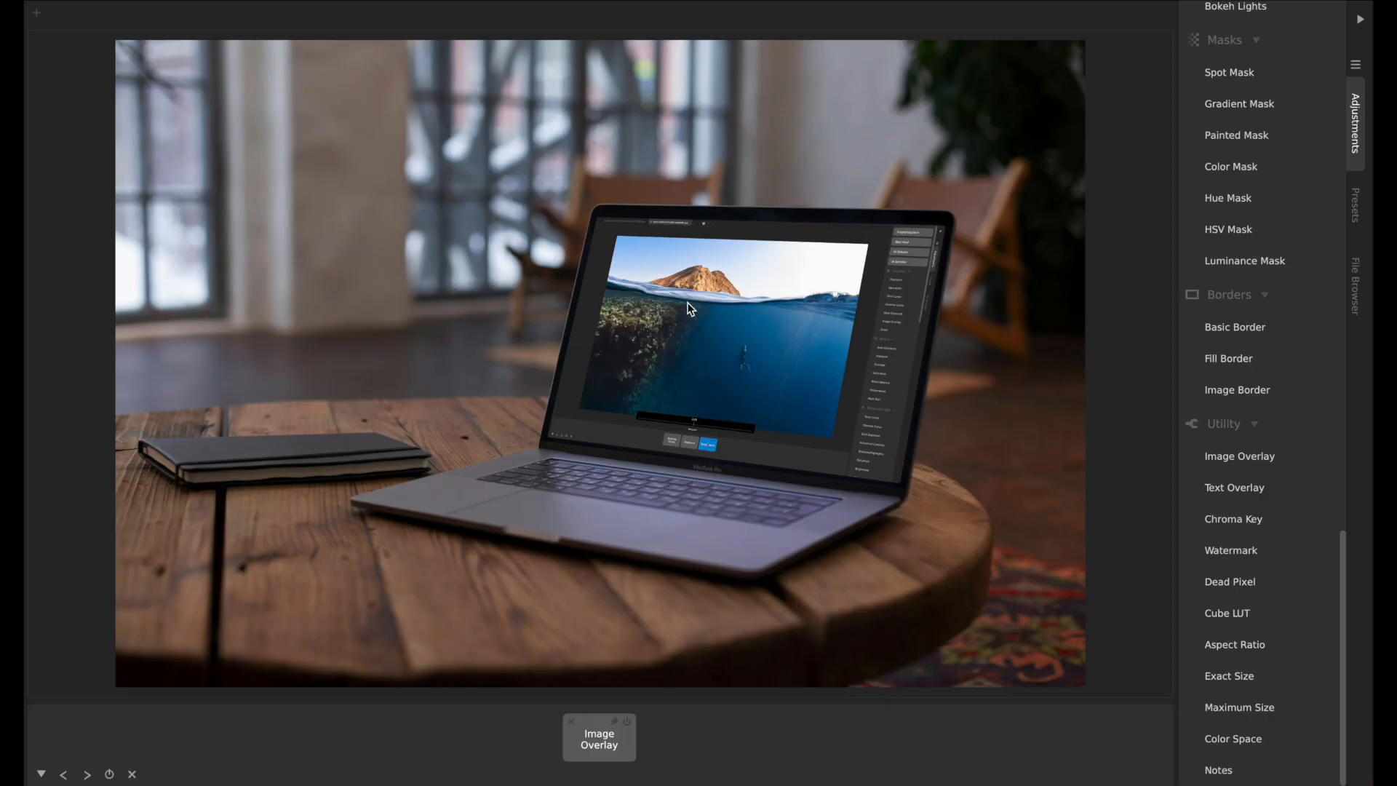
mouse_move(791, 294)
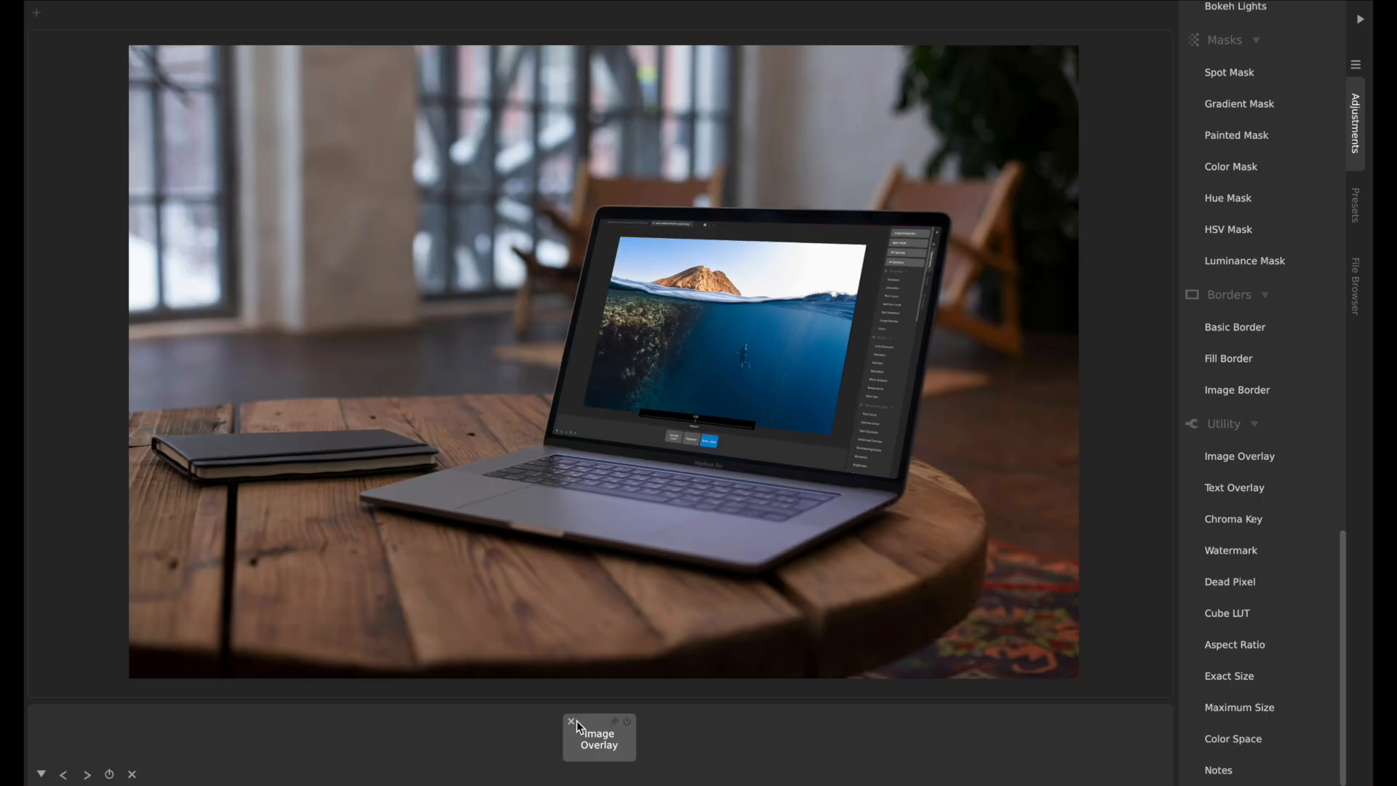
Delete the Image Overlay tile from the adjustment timeline
left_click(571, 721)
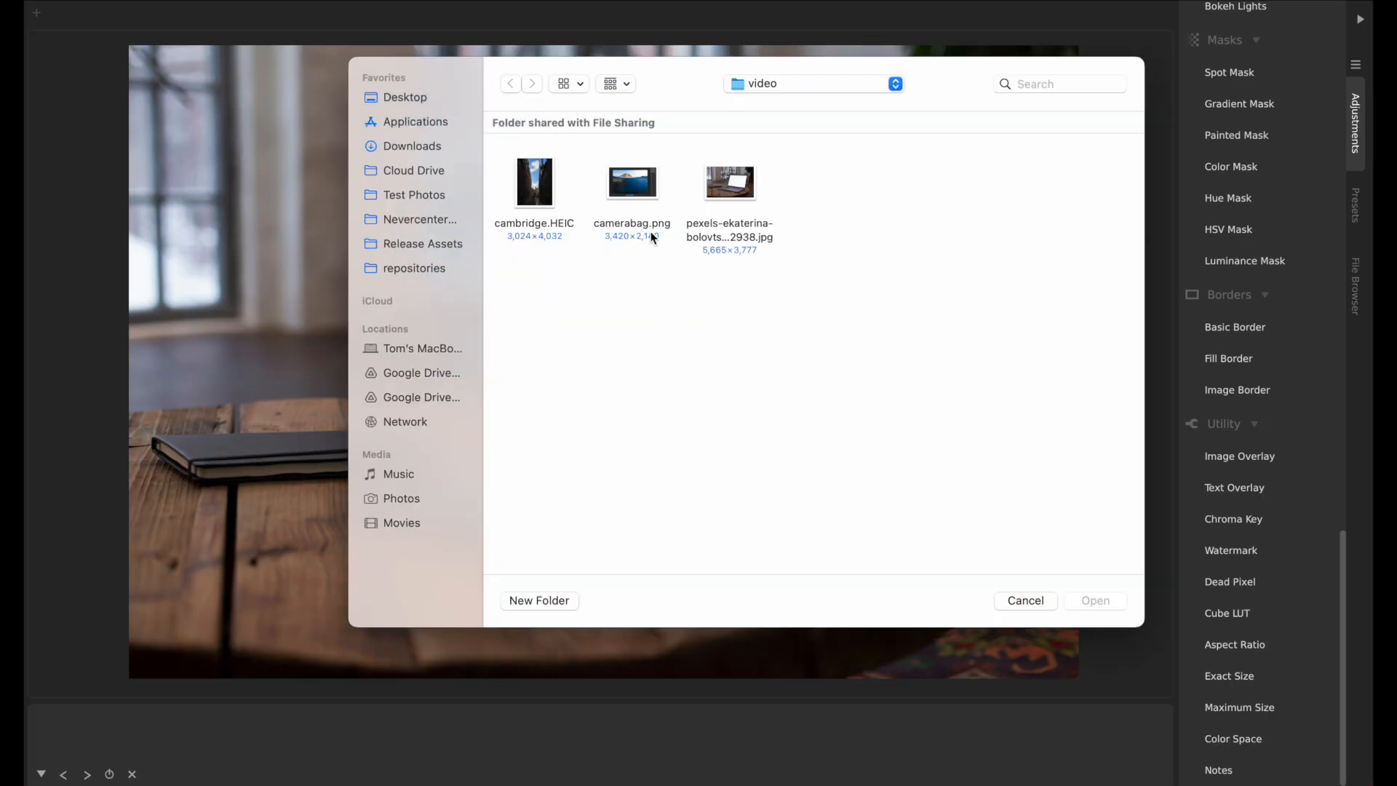
Open cambridge.HEIC from the video folder
double_click(533, 182)
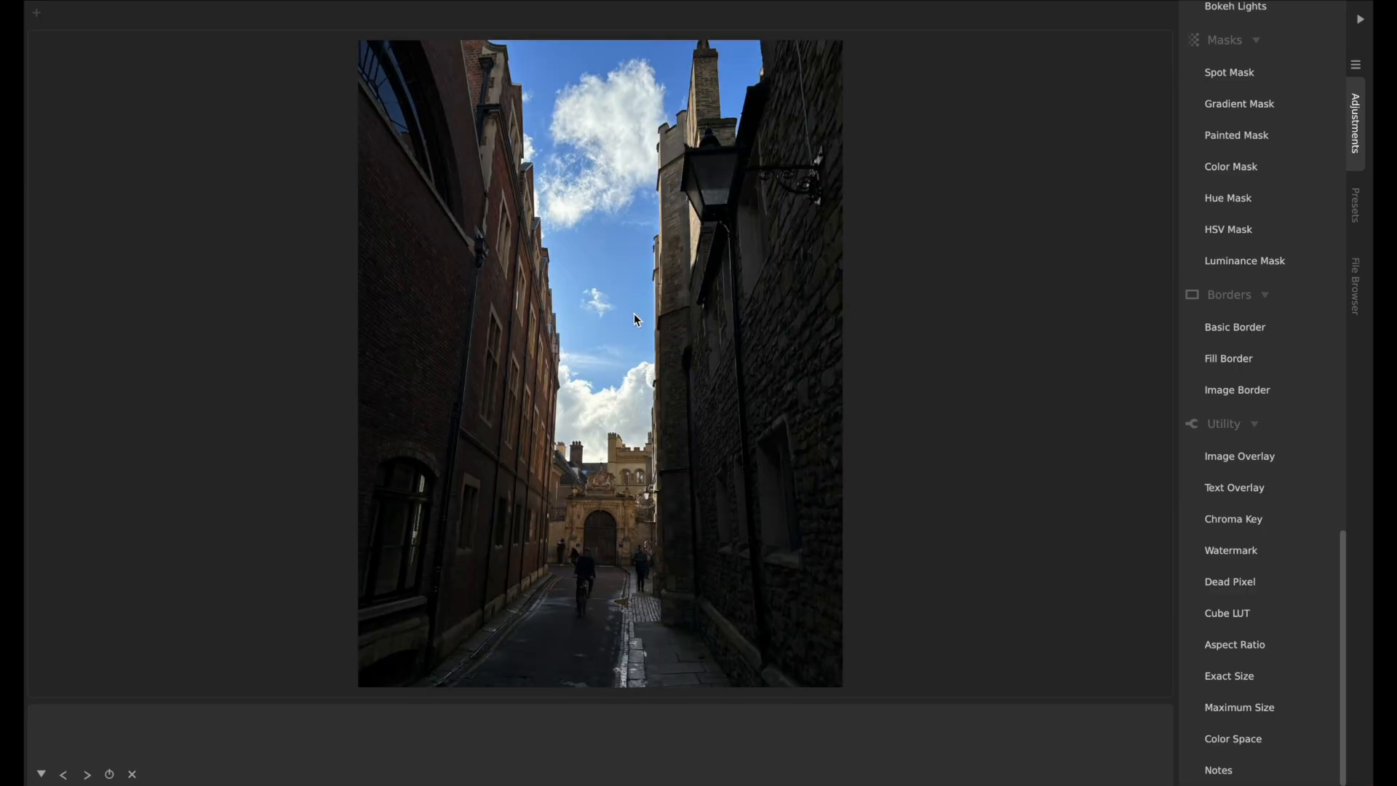
mouse_move(656, 401)
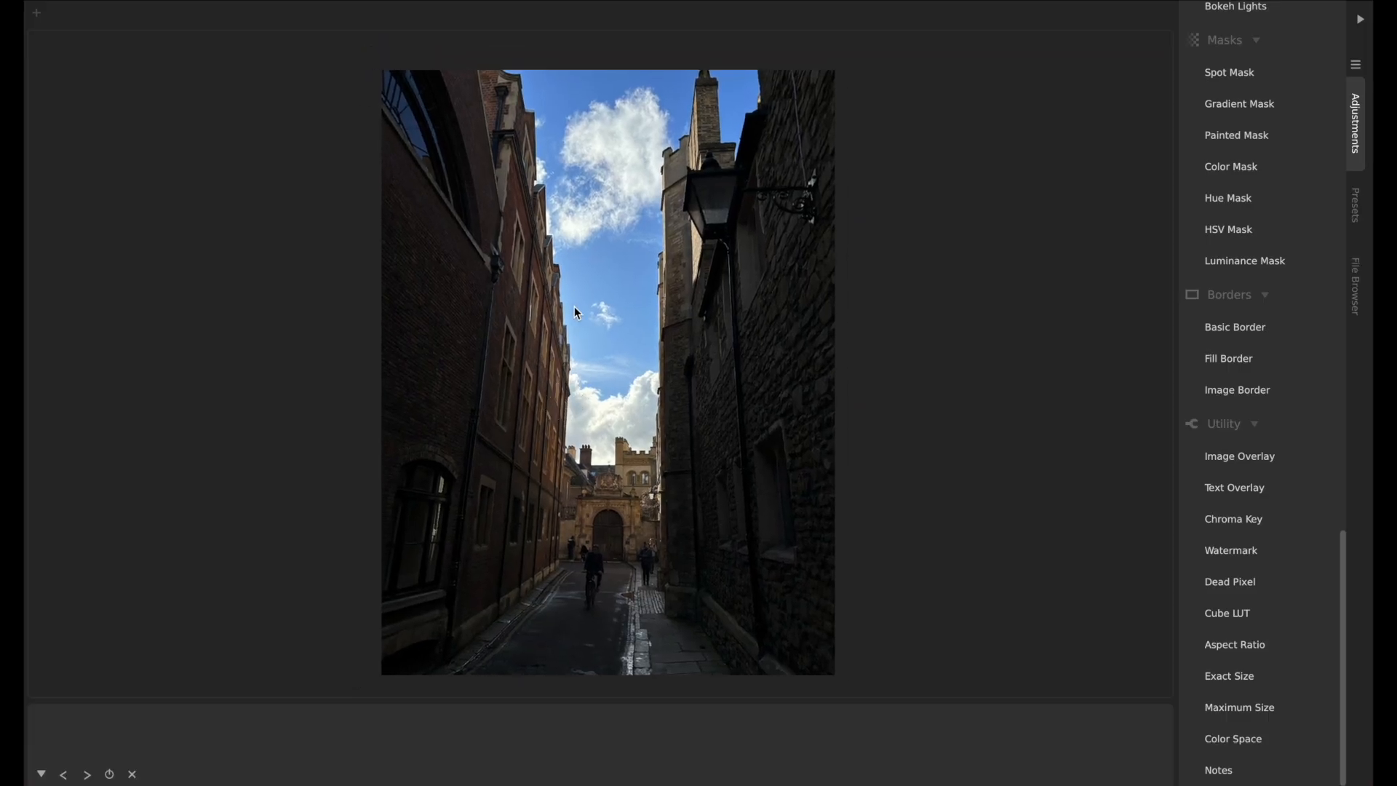
mouse_move(546, 290)
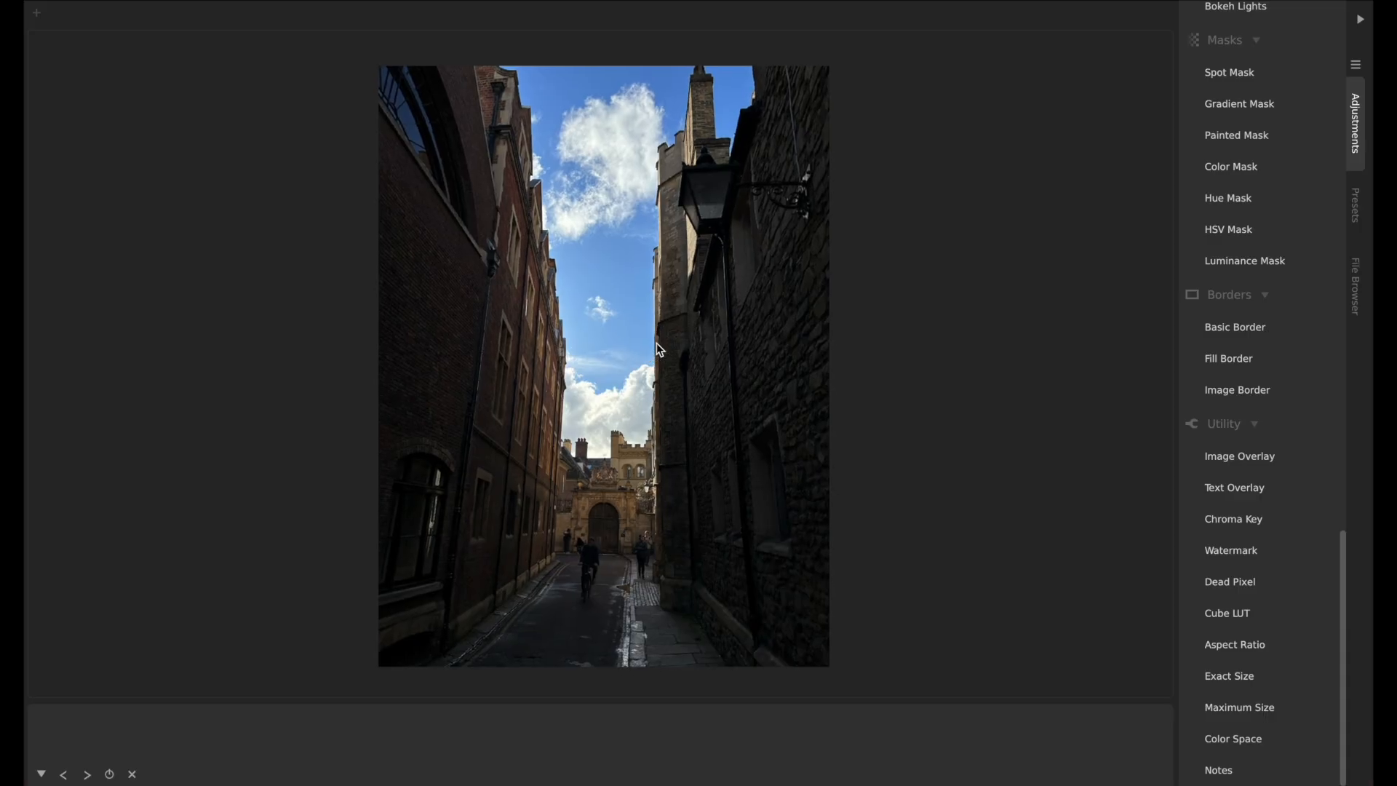
mouse_move(580, 250)
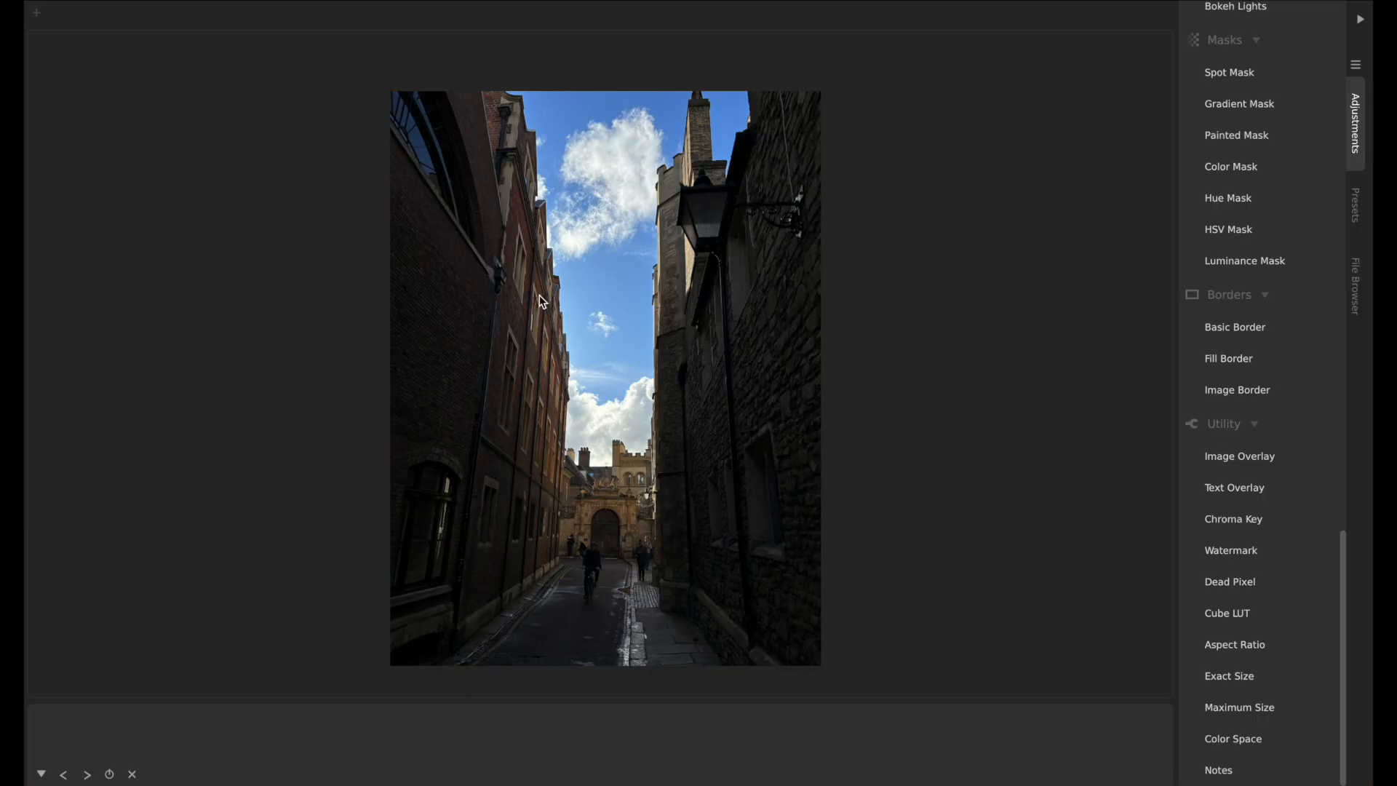
mouse_move(648, 273)
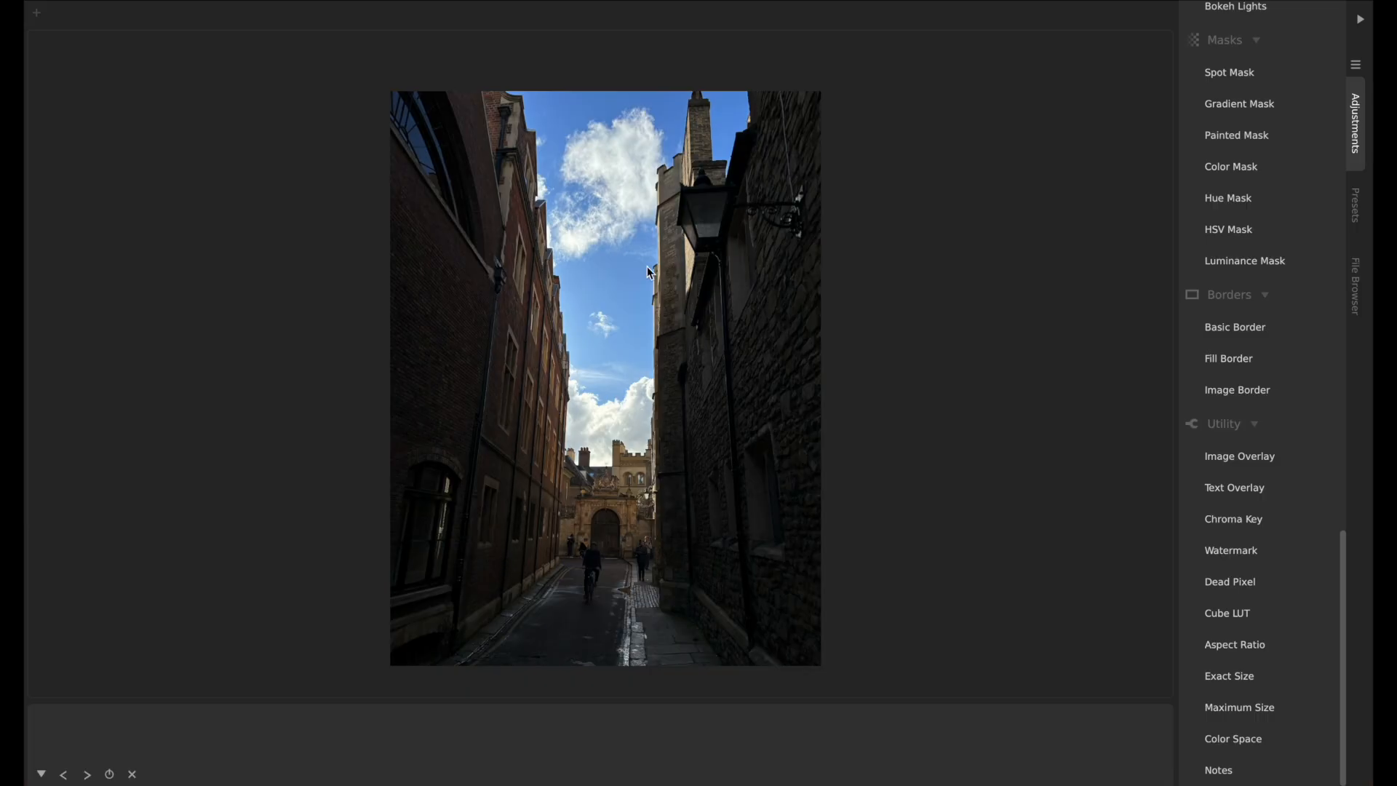
mouse_move(576, 270)
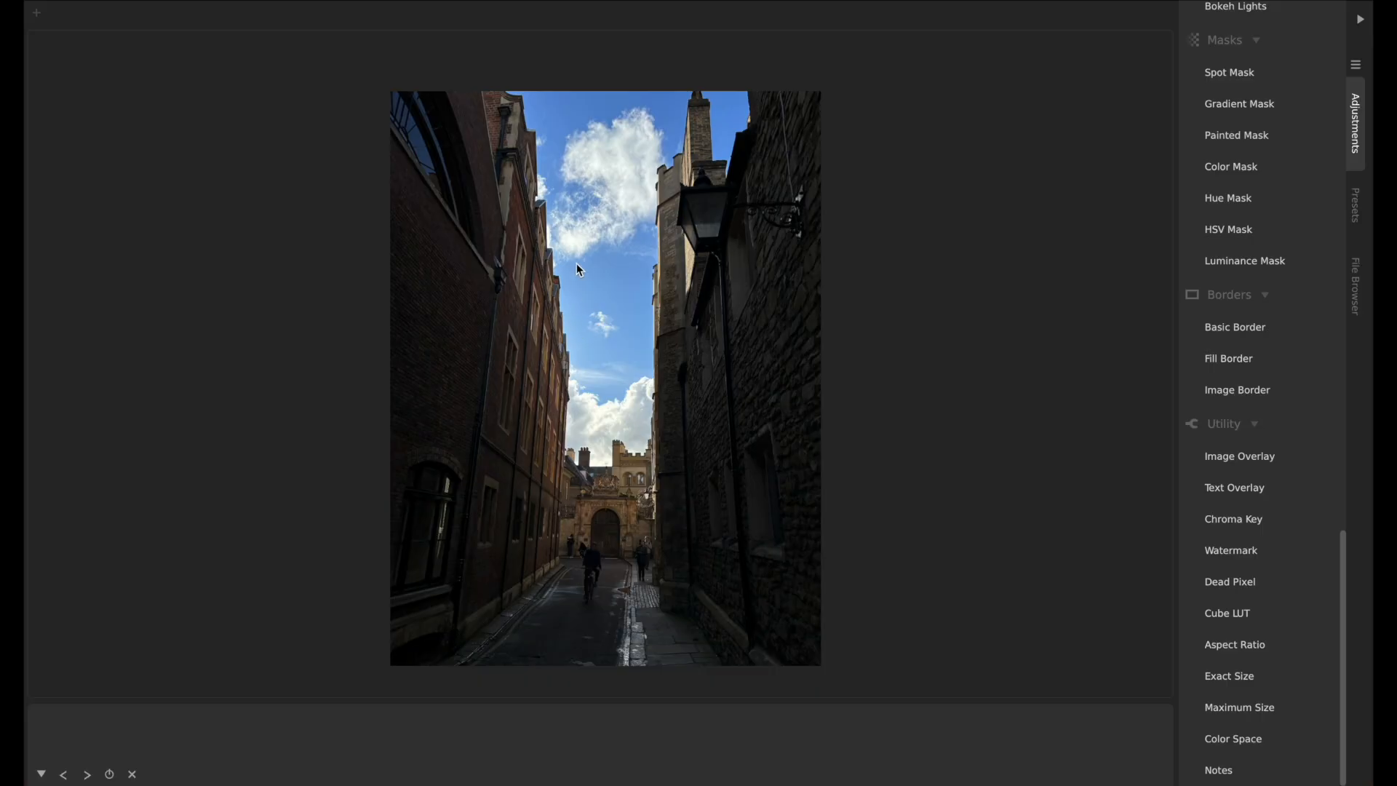
mouse_move(521, 376)
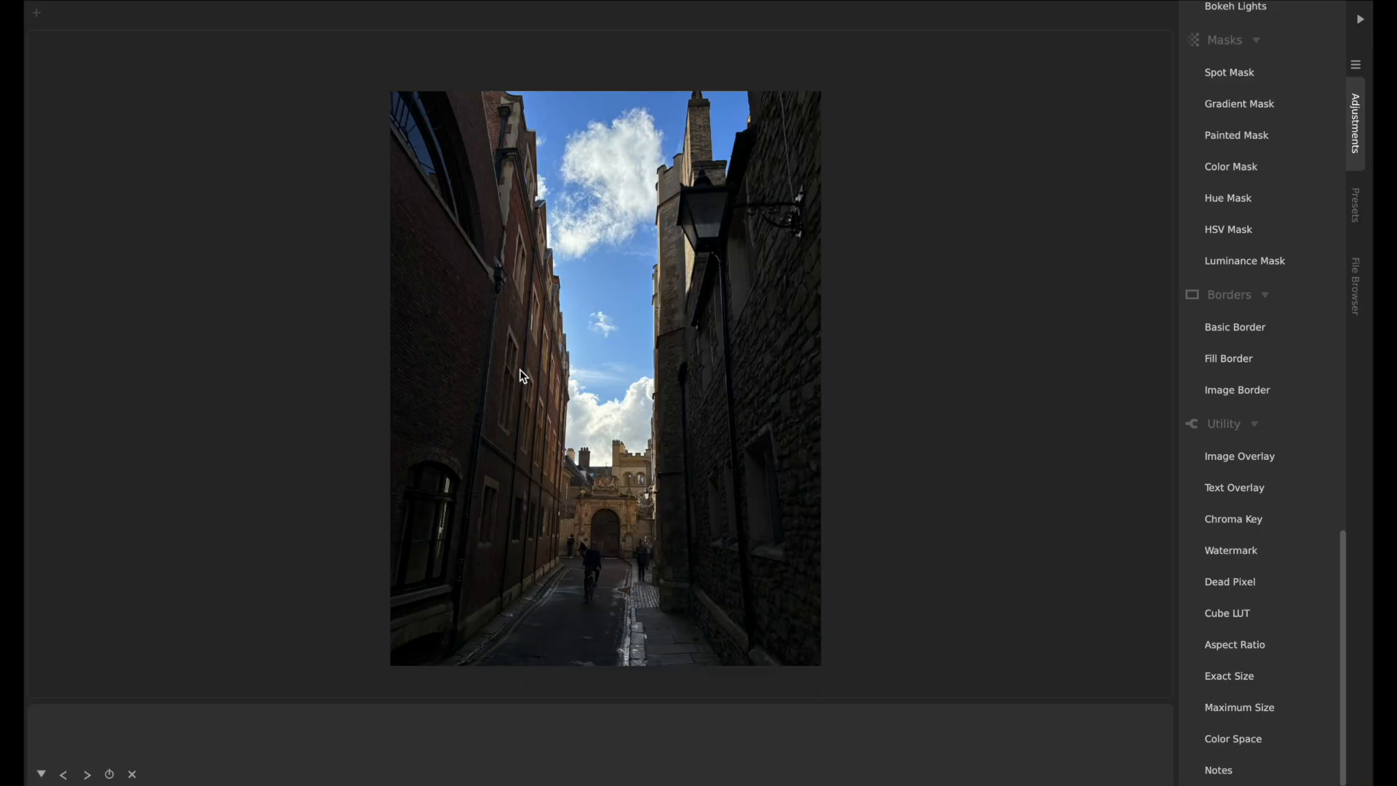
mouse_move(499, 238)
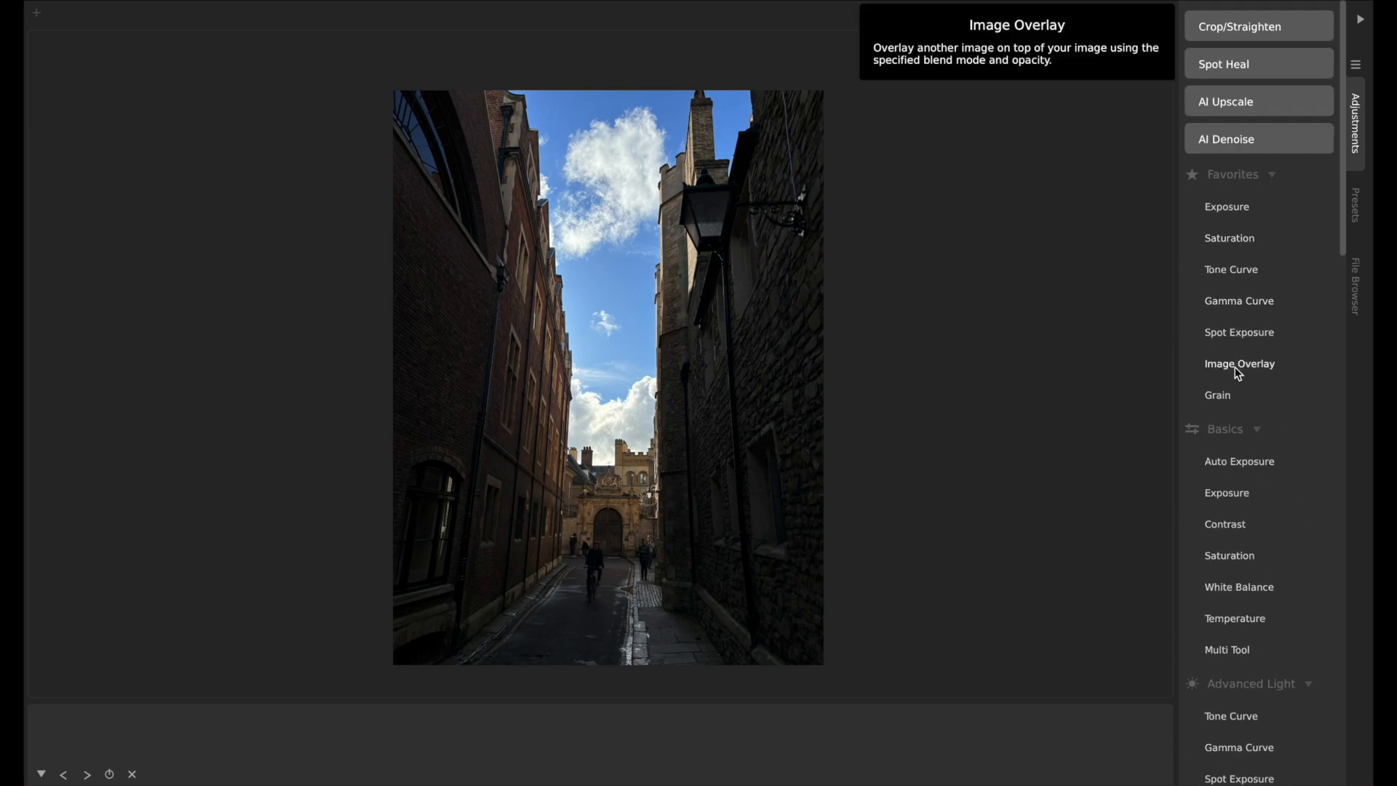
Add an Image Overlay from Favorites to the alley photo and select its tile
scroll("down", 3)
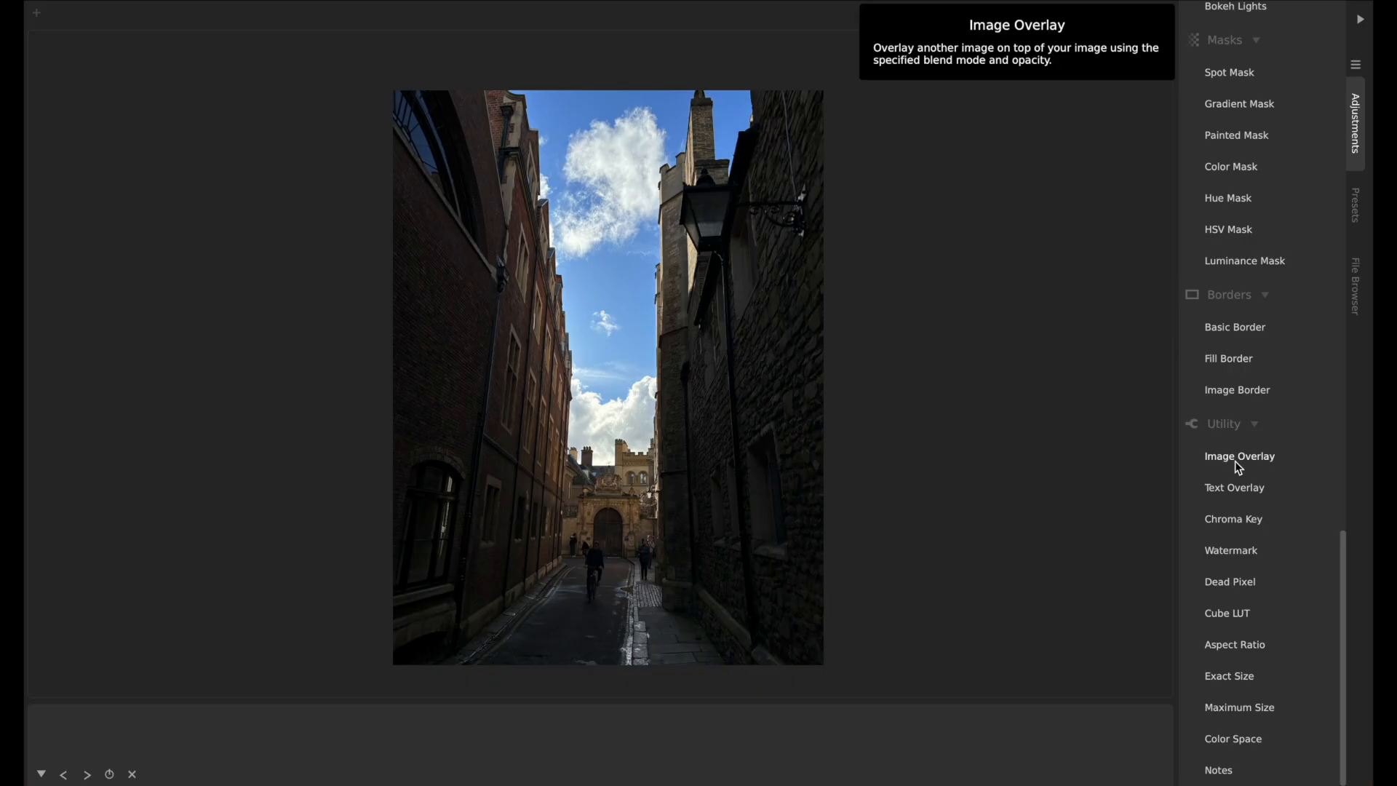
scroll("up", 3)
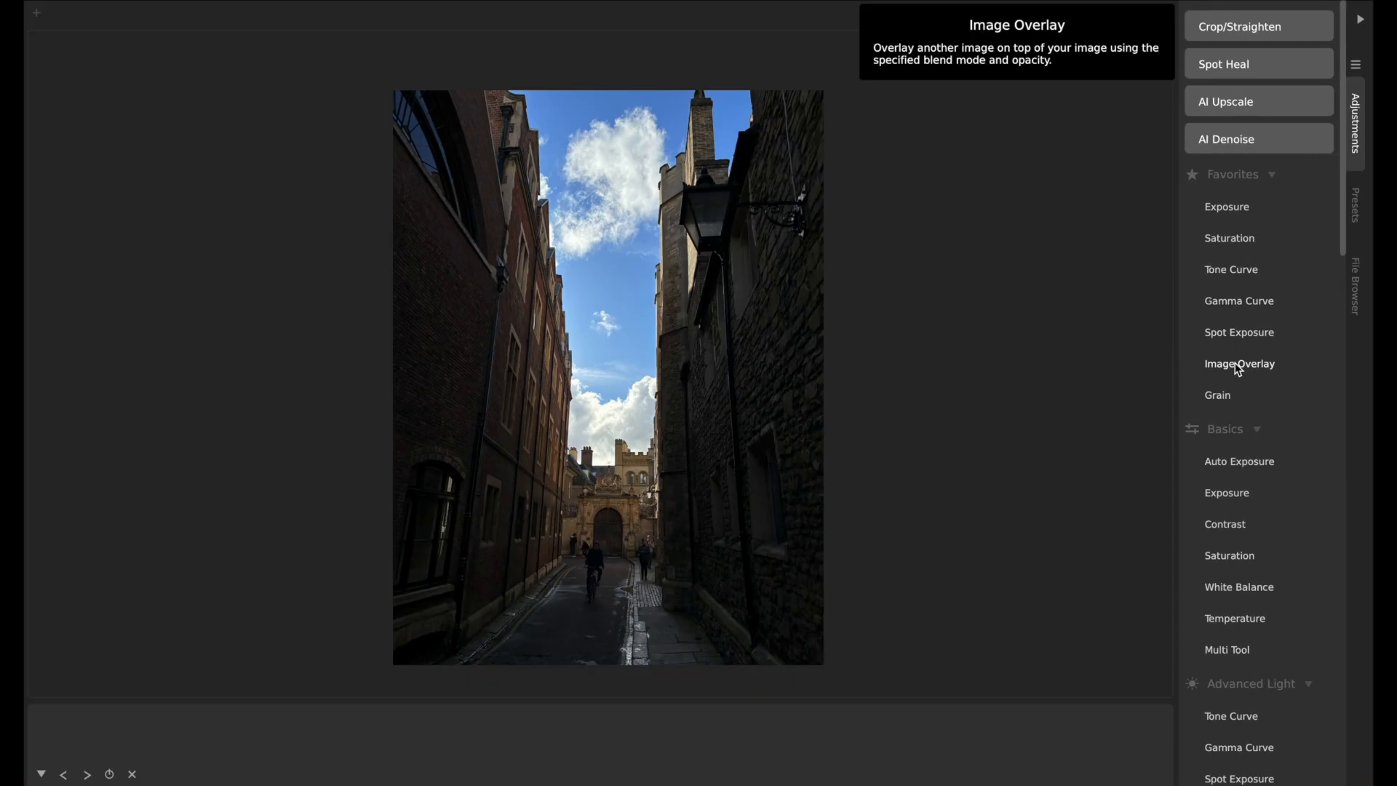
left_click(1238, 364)
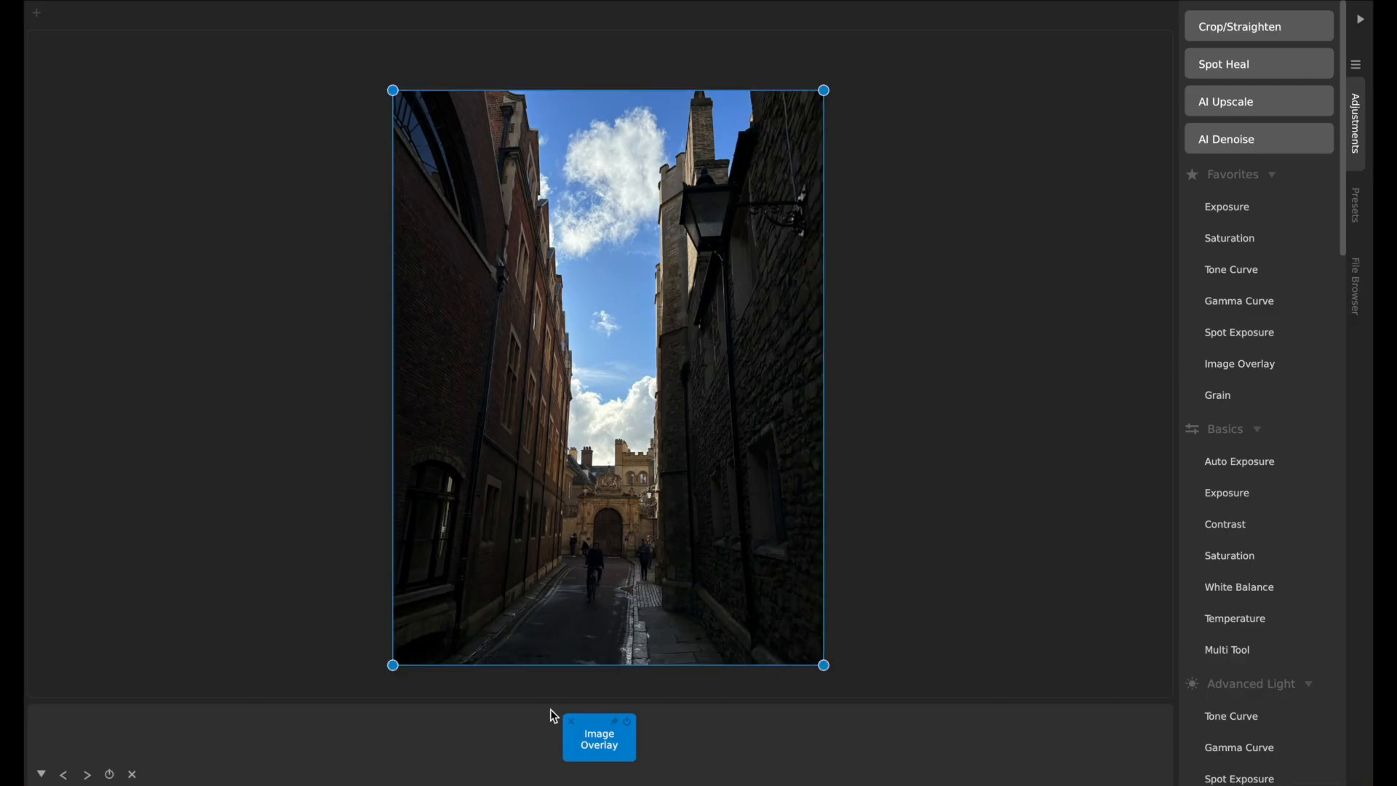
left_click(598, 738)
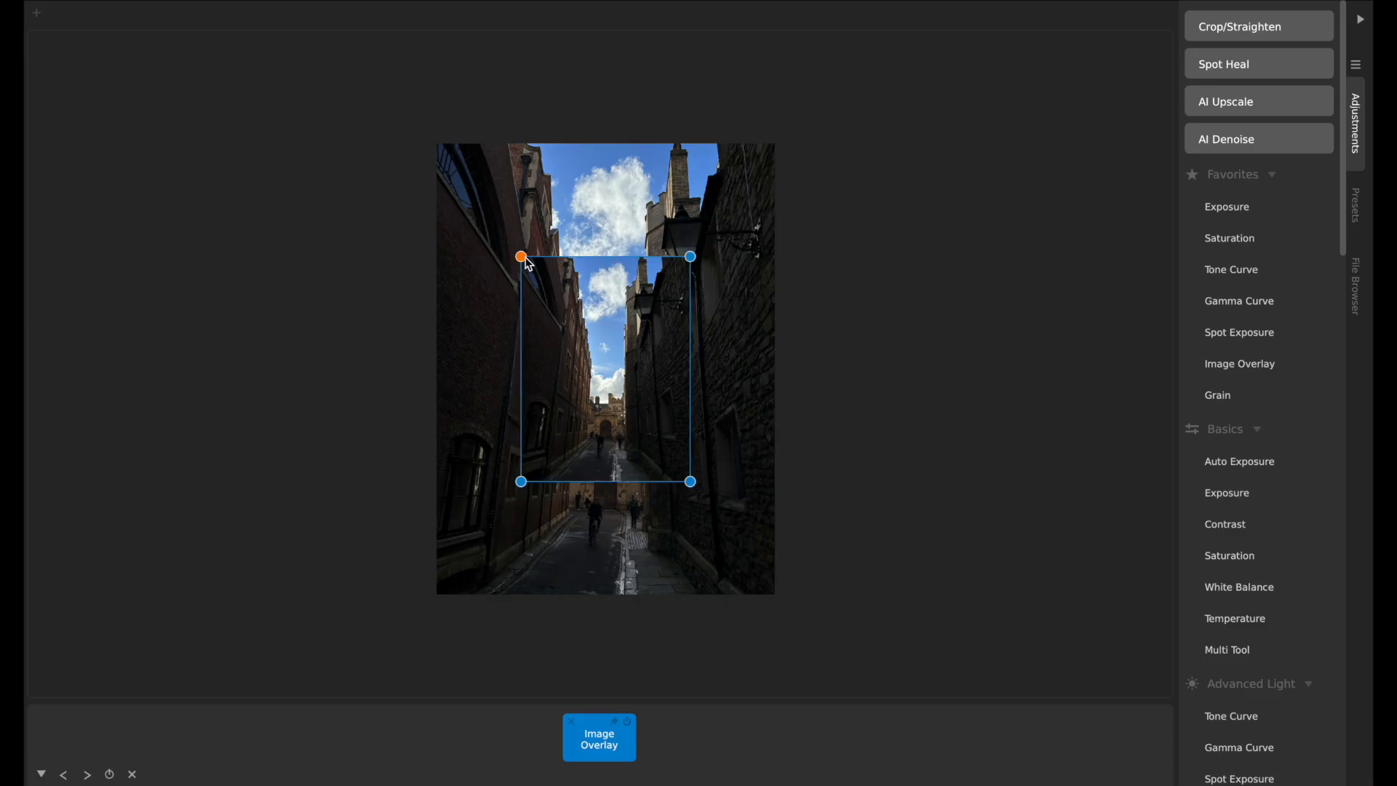
Drag the overlay's top-left corner far above the photo, levelling it with the top-right
left_click_drag(521, 256, 583, 139)
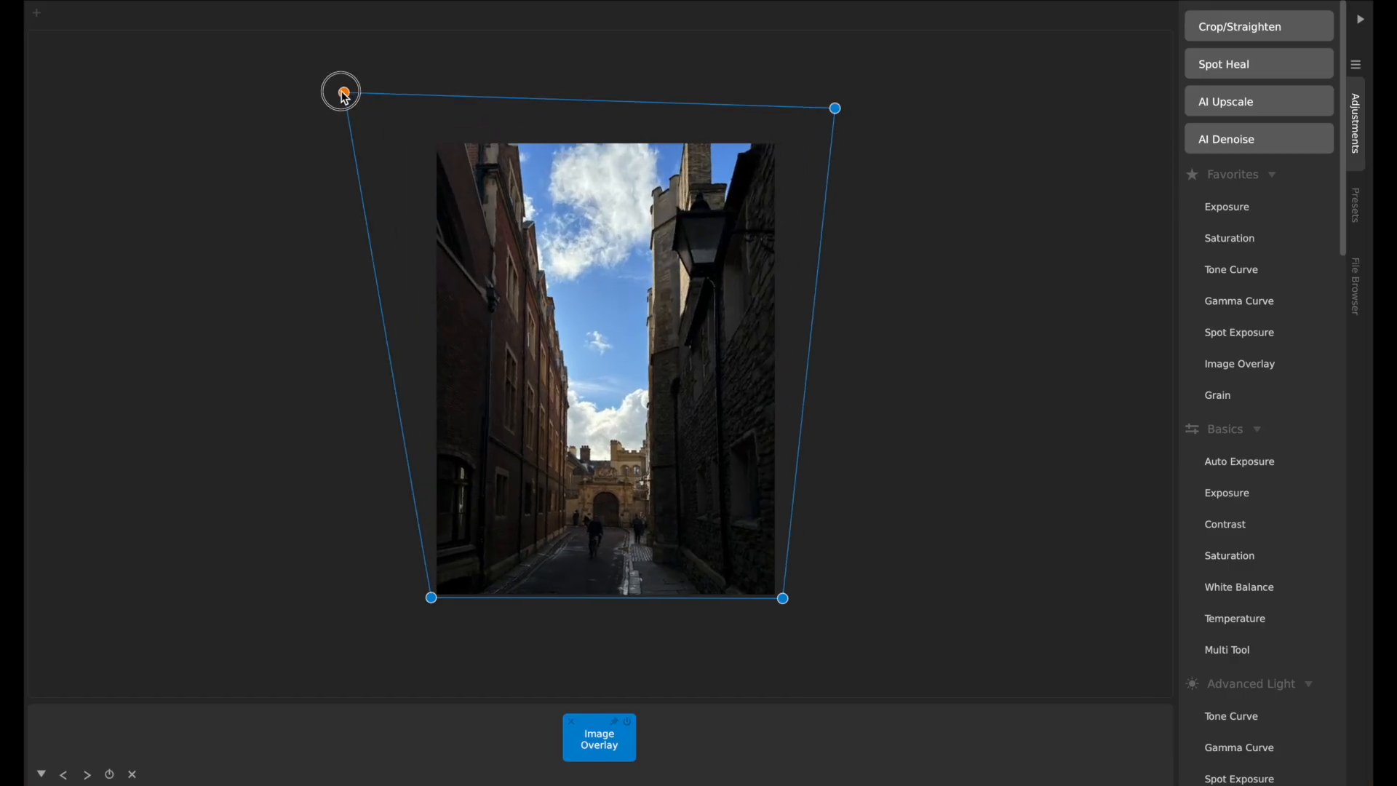
left_click_drag(341, 92, 337, 110)
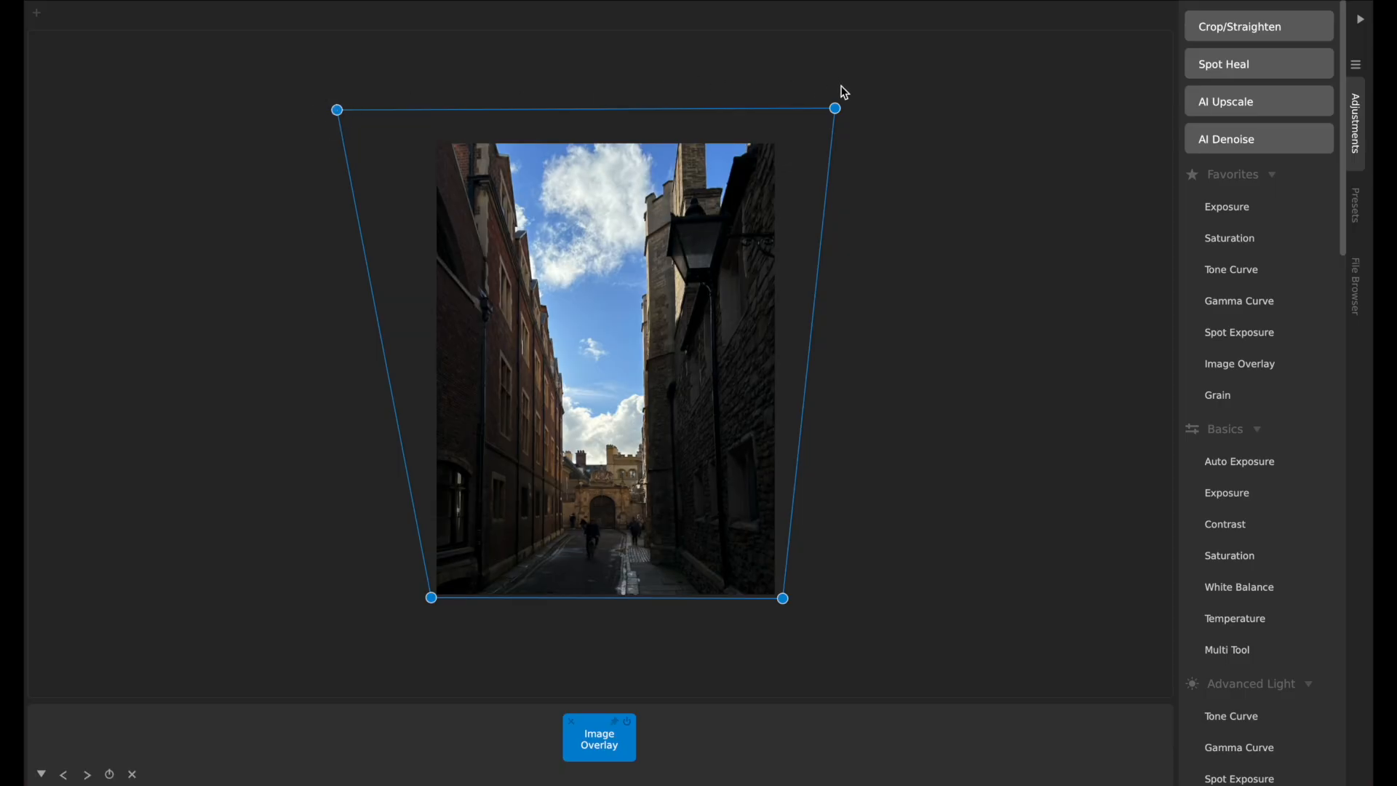
mouse_move(840, 105)
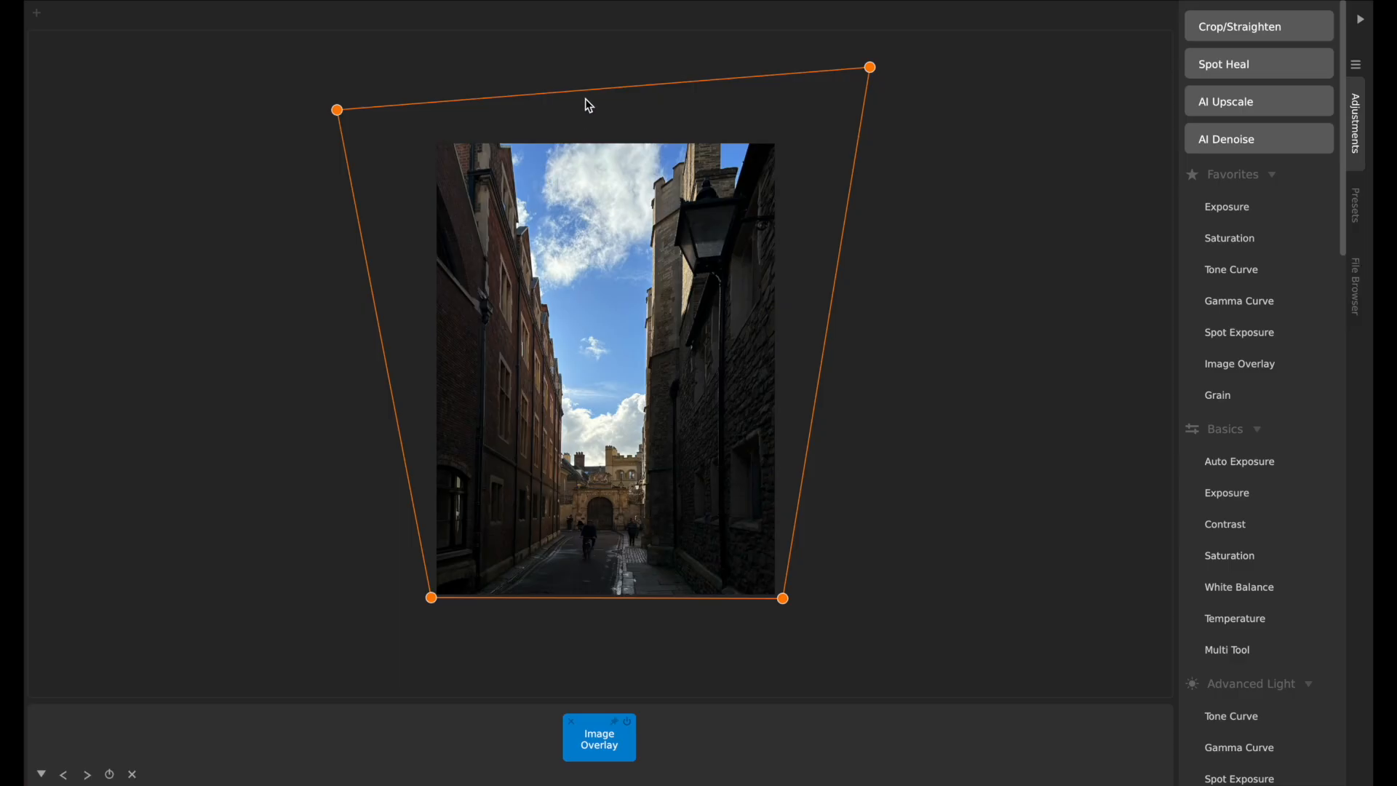
left_click_drag(337, 110, 312, 63)
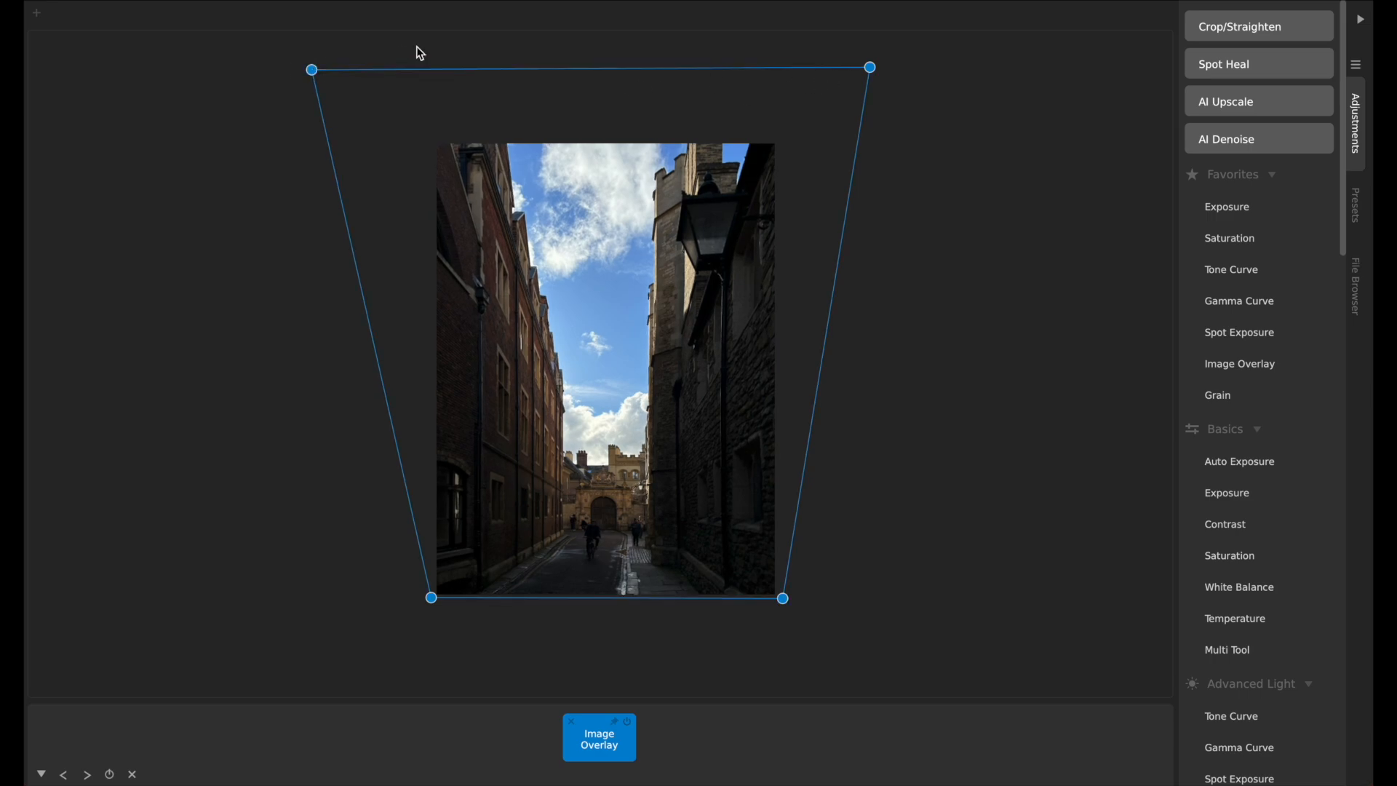
mouse_move(645, 56)
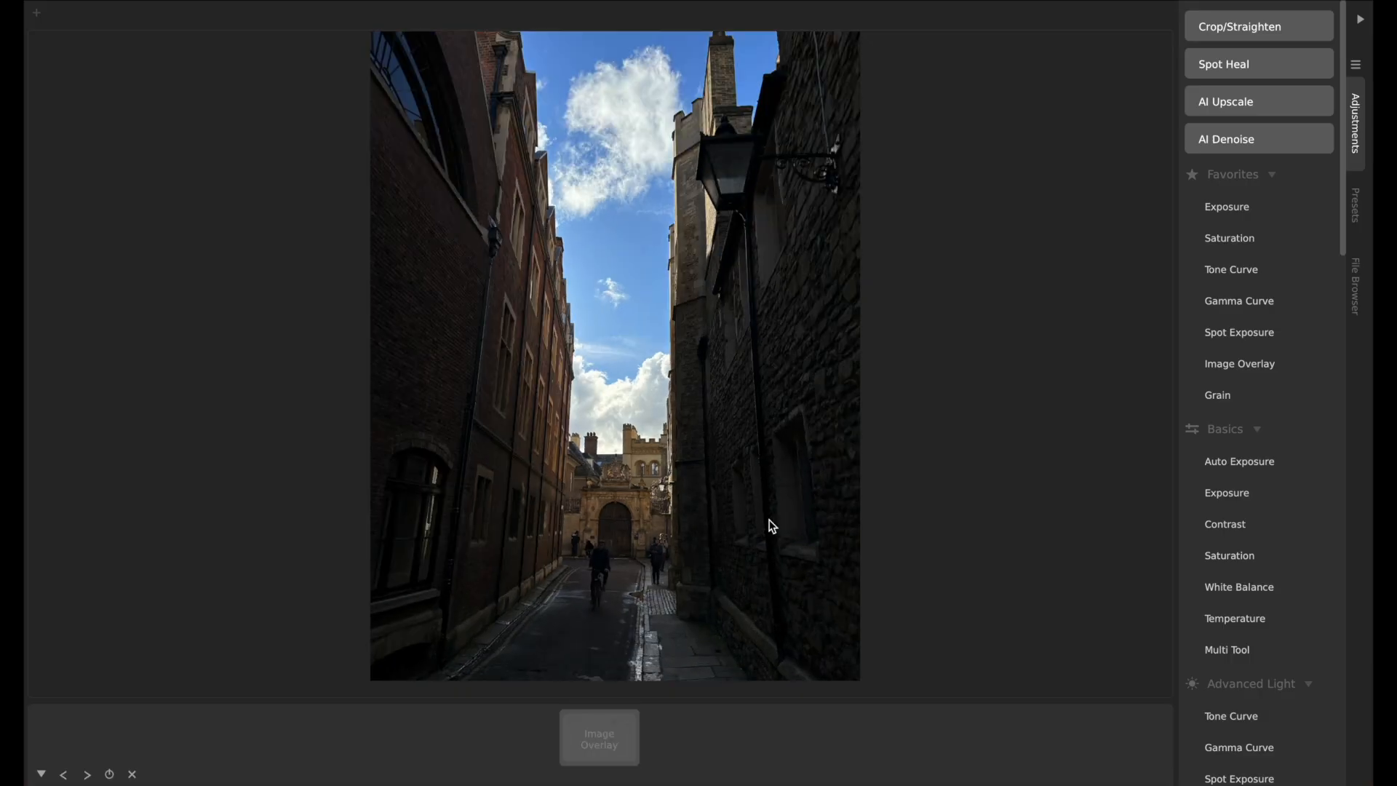
Zoom in on the corrected walls, then add an Empty Tab beside cambridge.HEIC
left_click(599, 737)
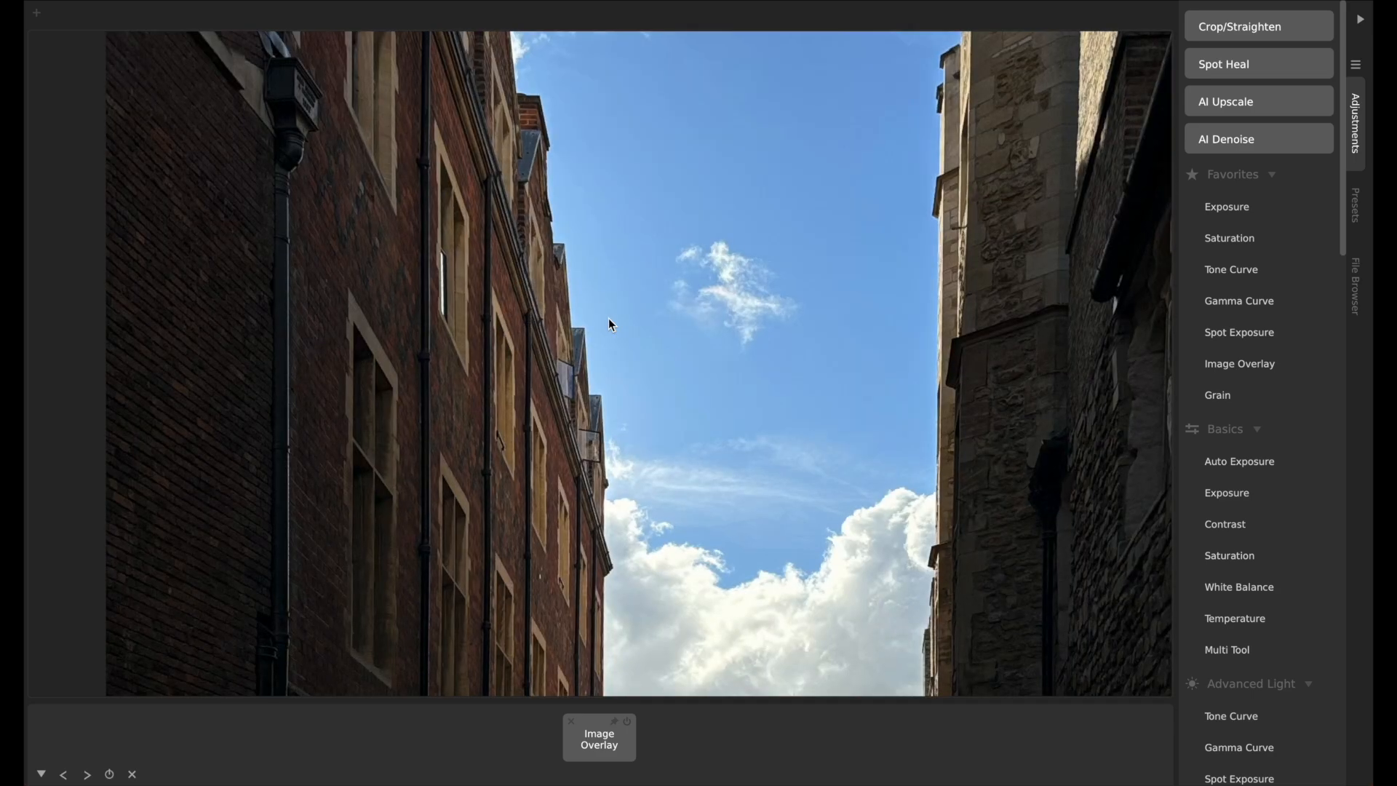
mouse_move(599, 340)
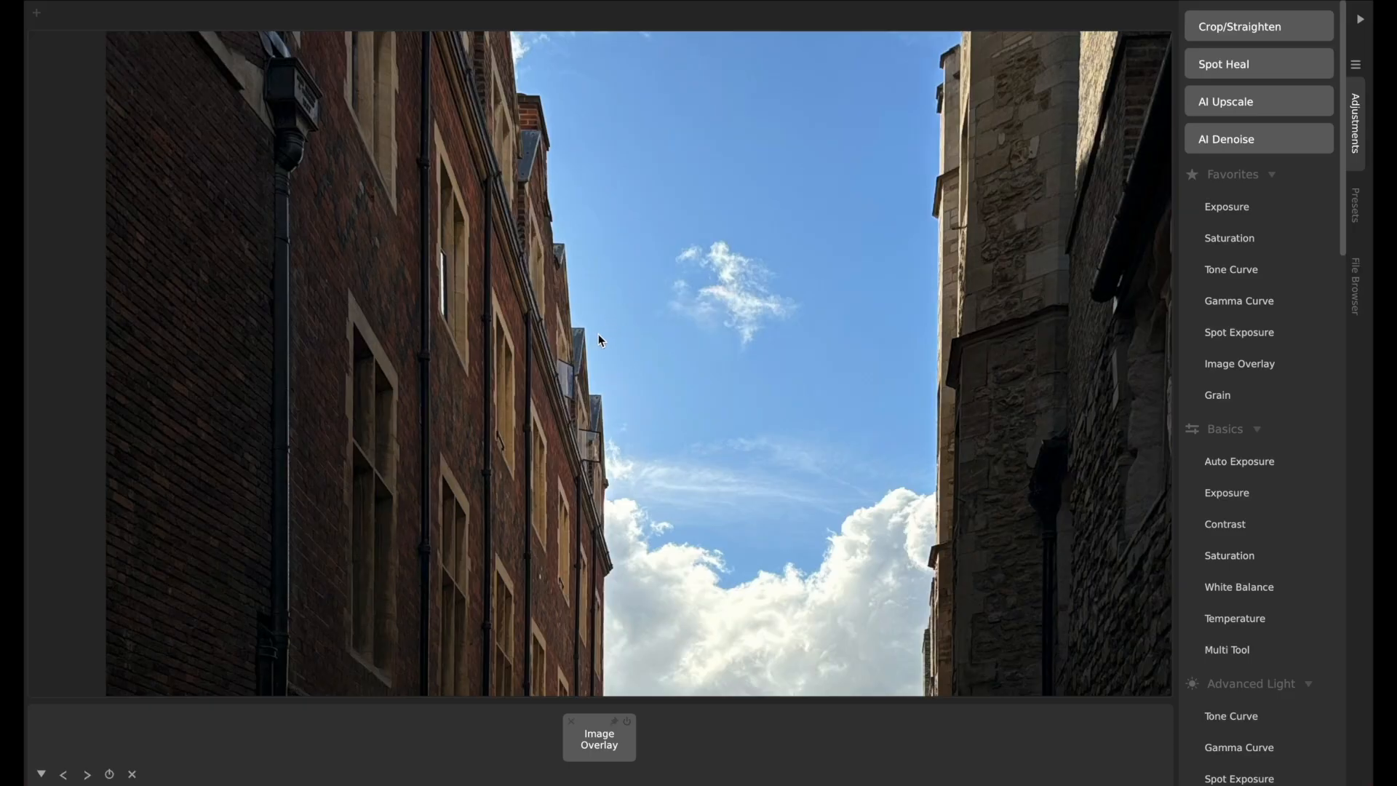
mouse_move(590, 345)
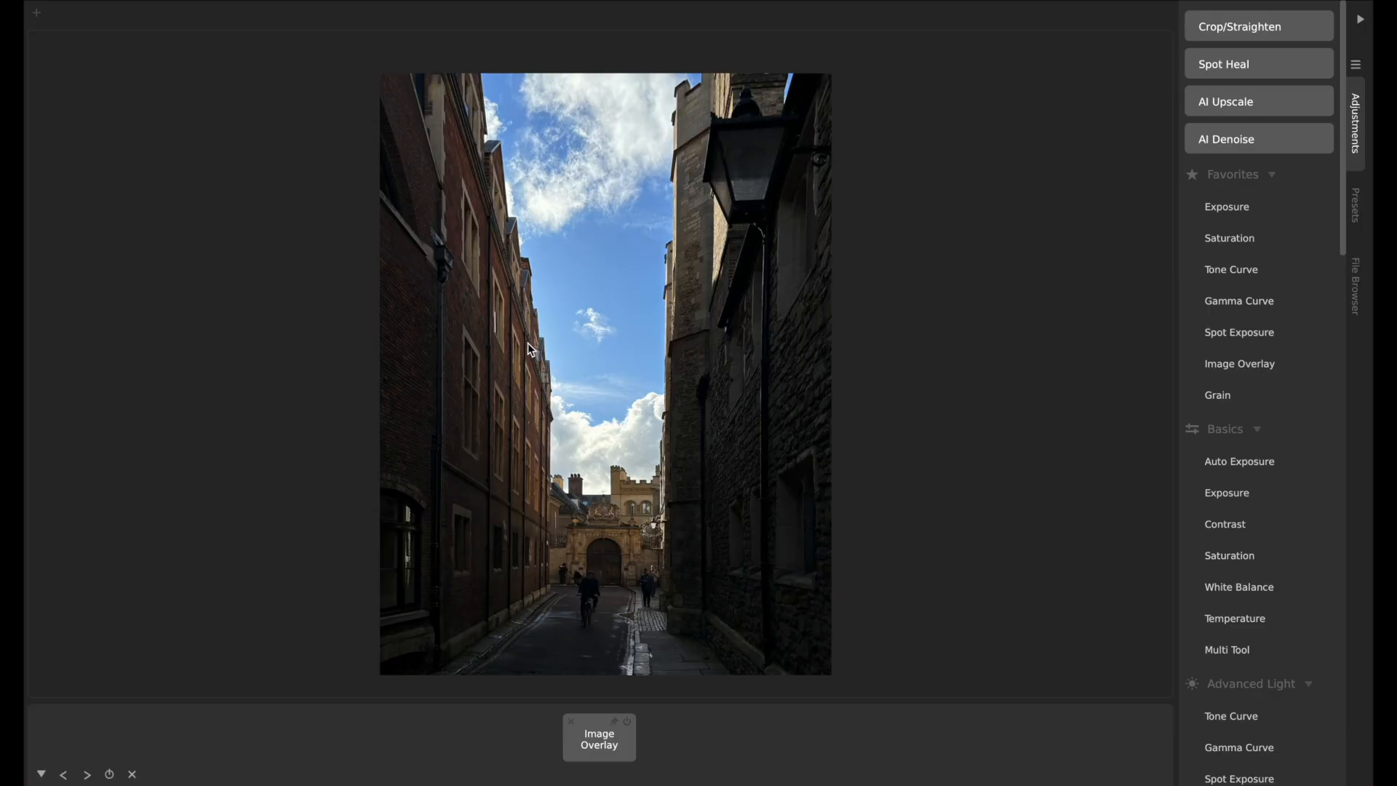
mouse_move(594, 368)
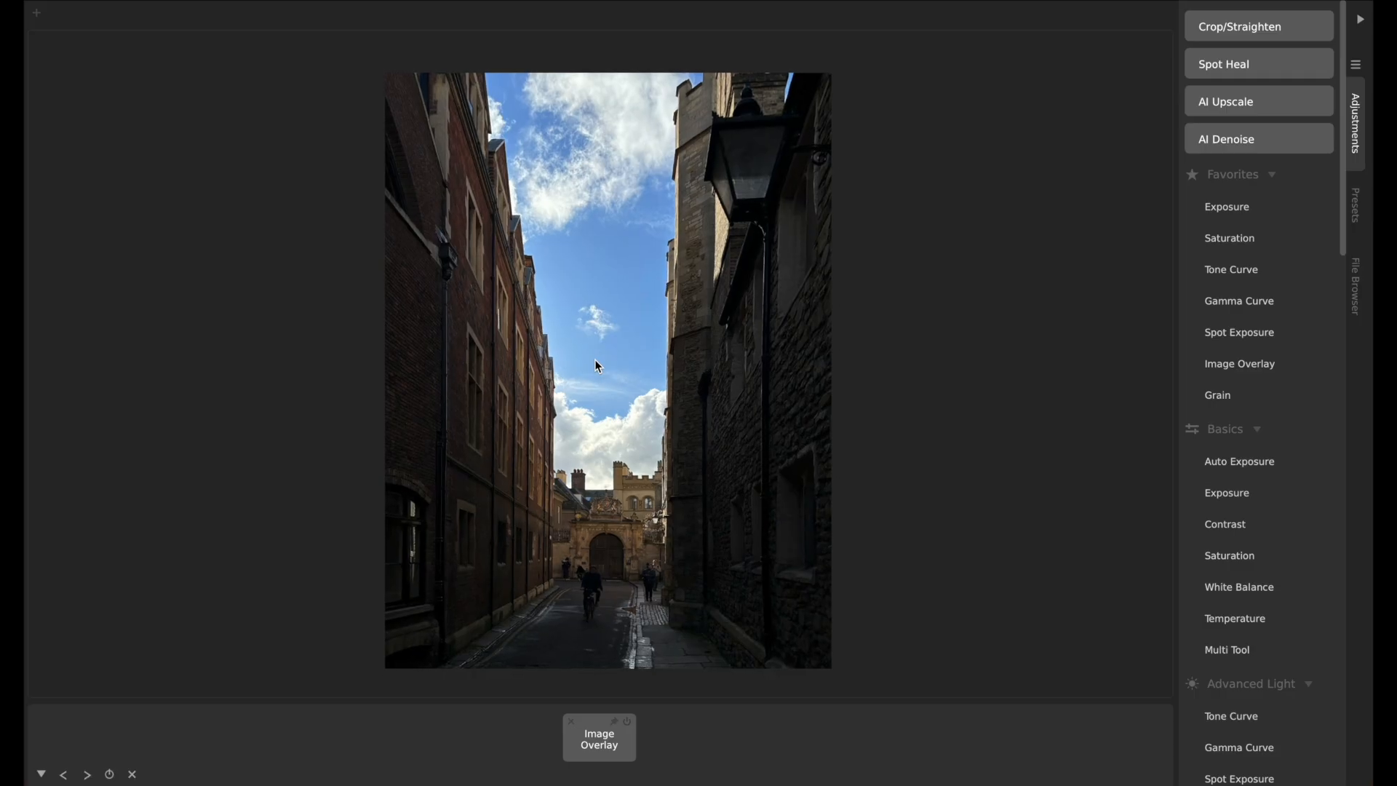
mouse_move(348, 127)
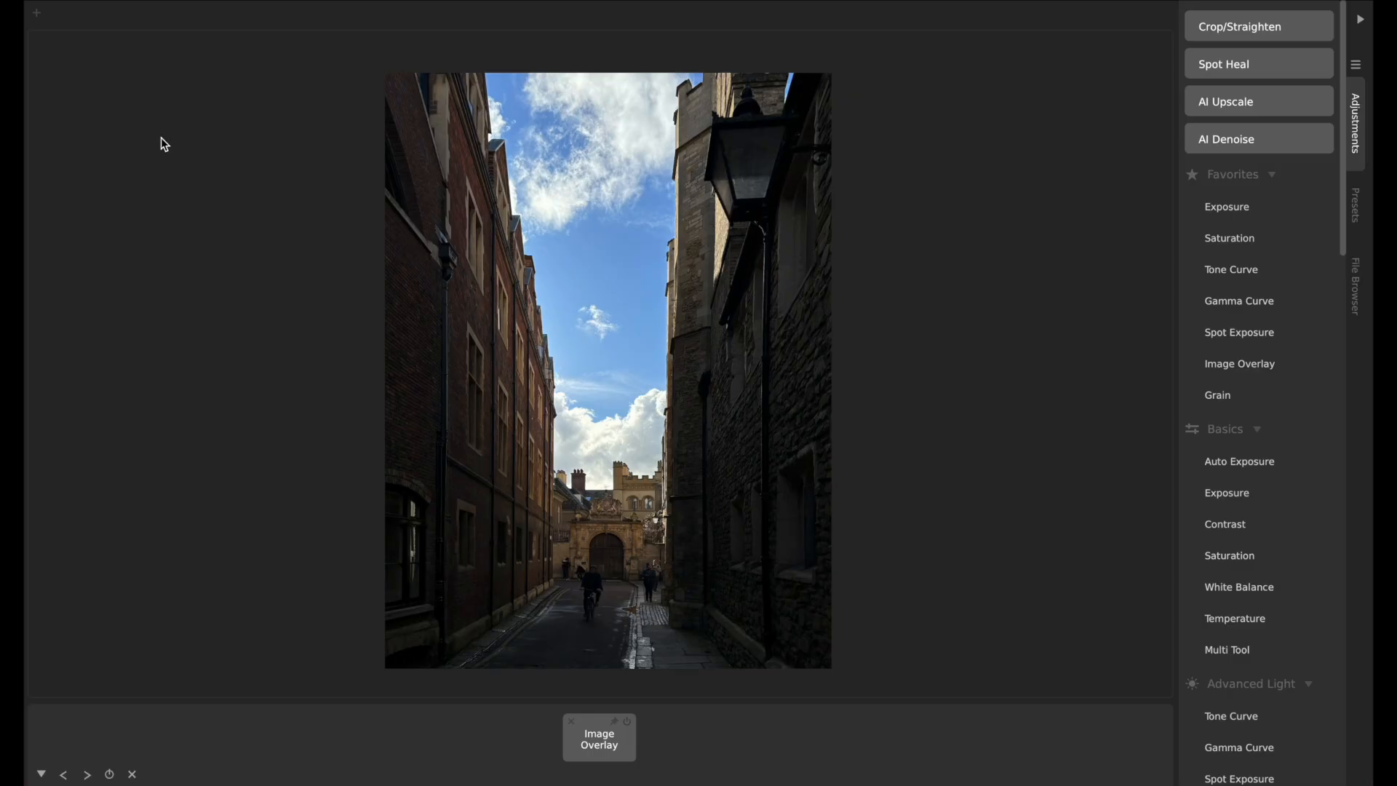
left_click(255, 12)
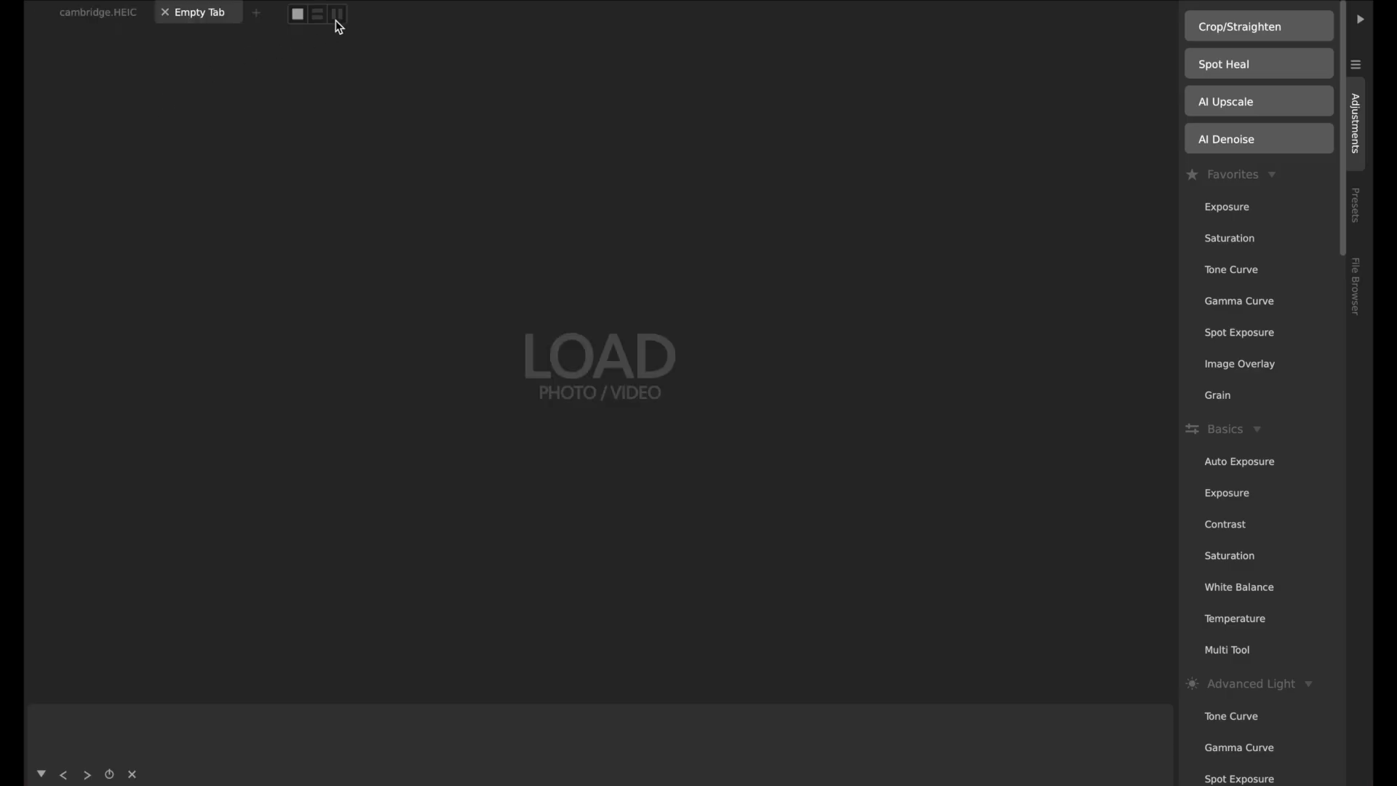
Show the original cambridge.HEIC side by side and add a White Balance adjustment
left_click(97, 12)
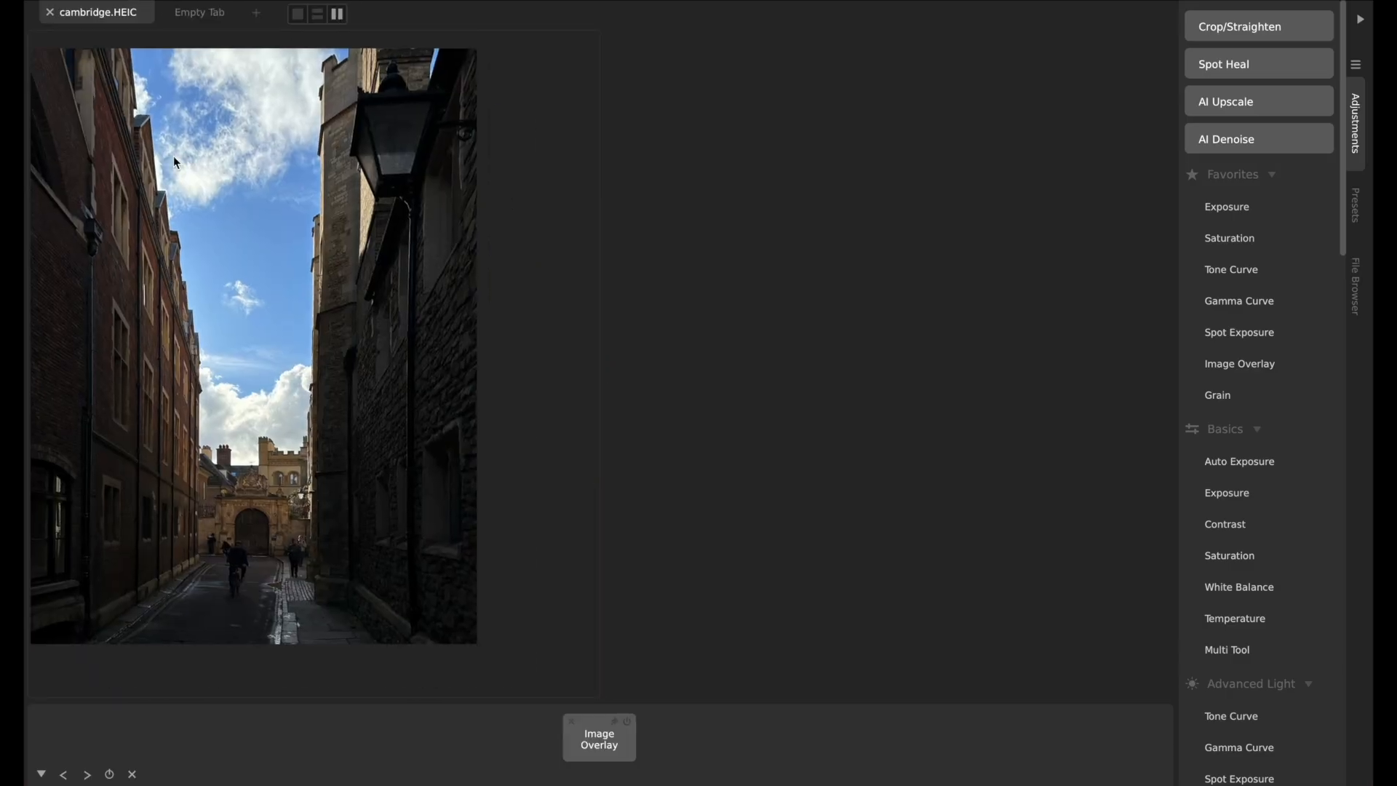
left_click(198, 11)
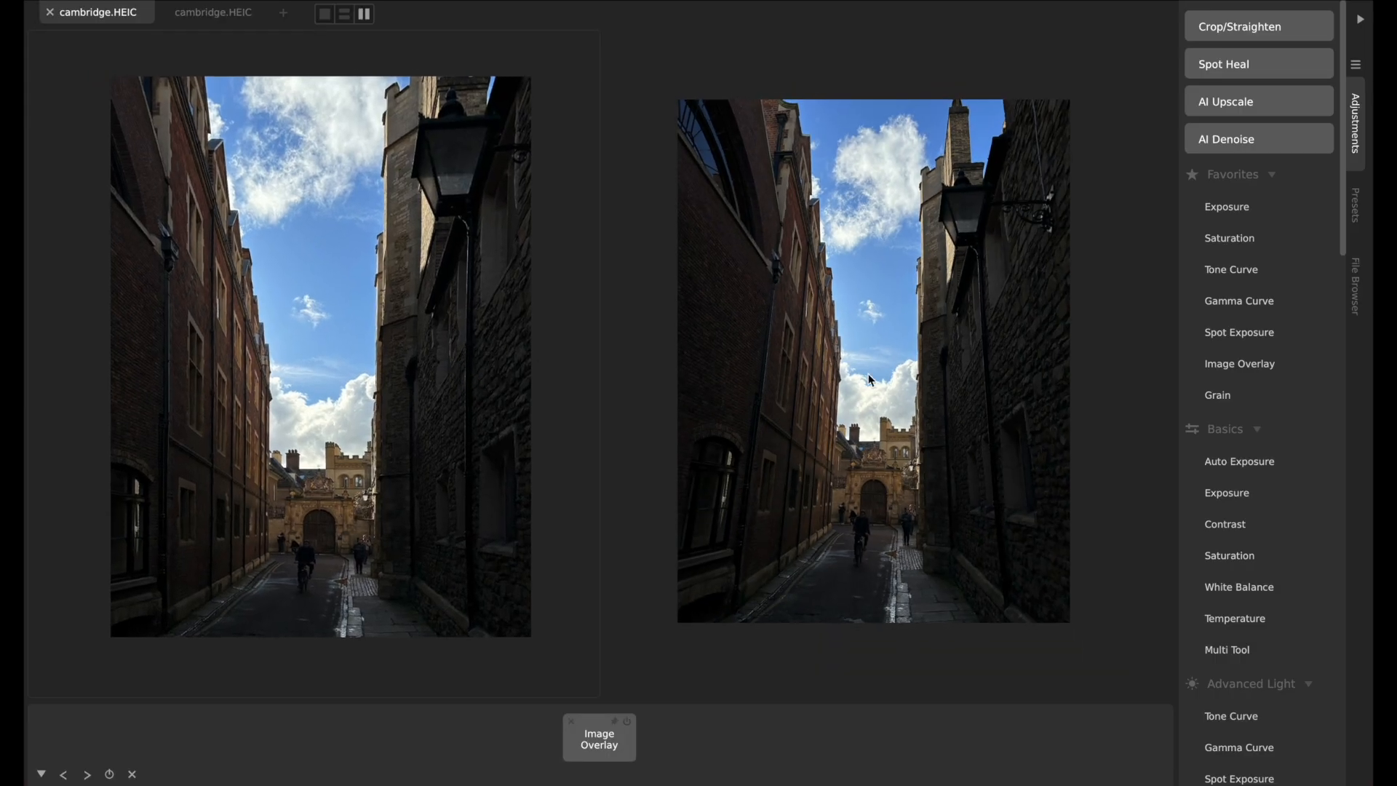
left_click(210, 11)
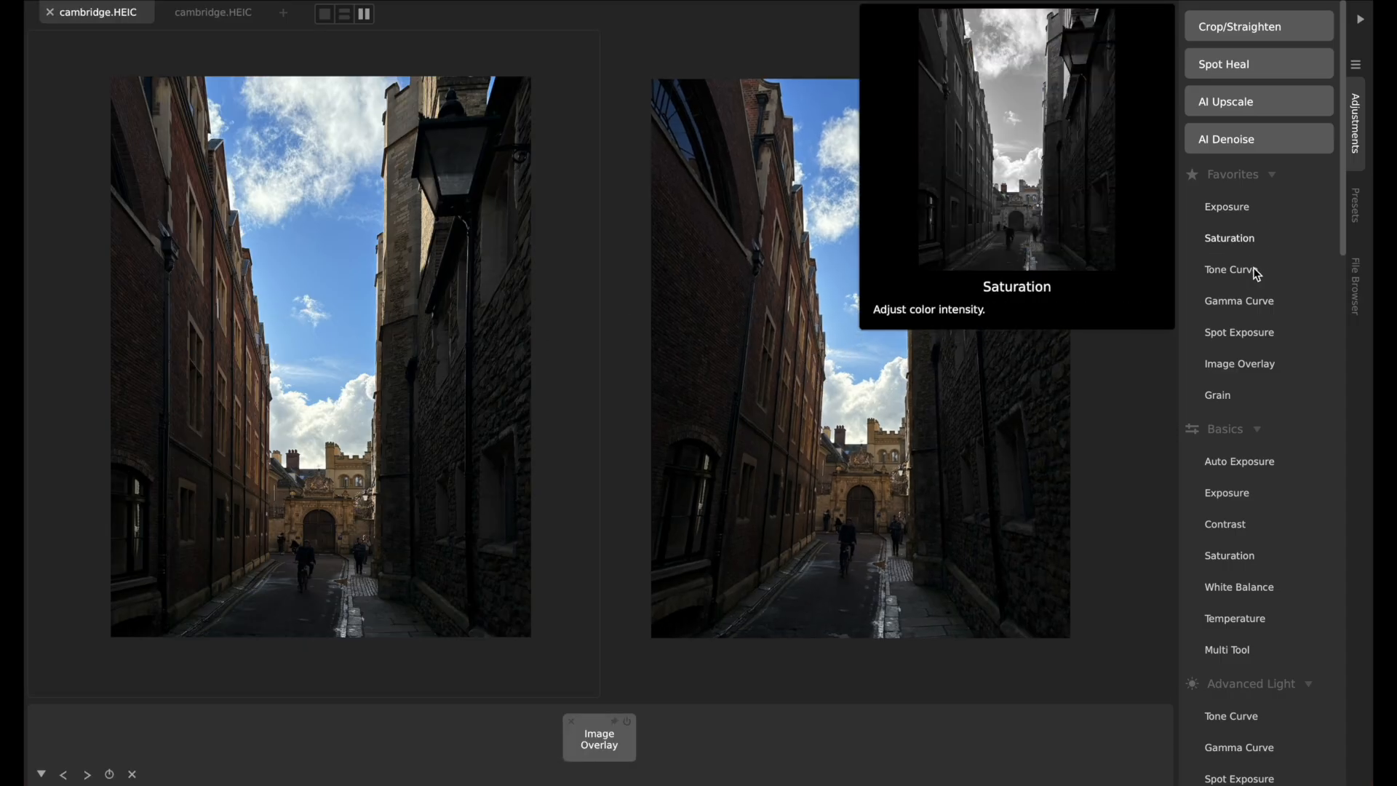
scroll("down", 3)
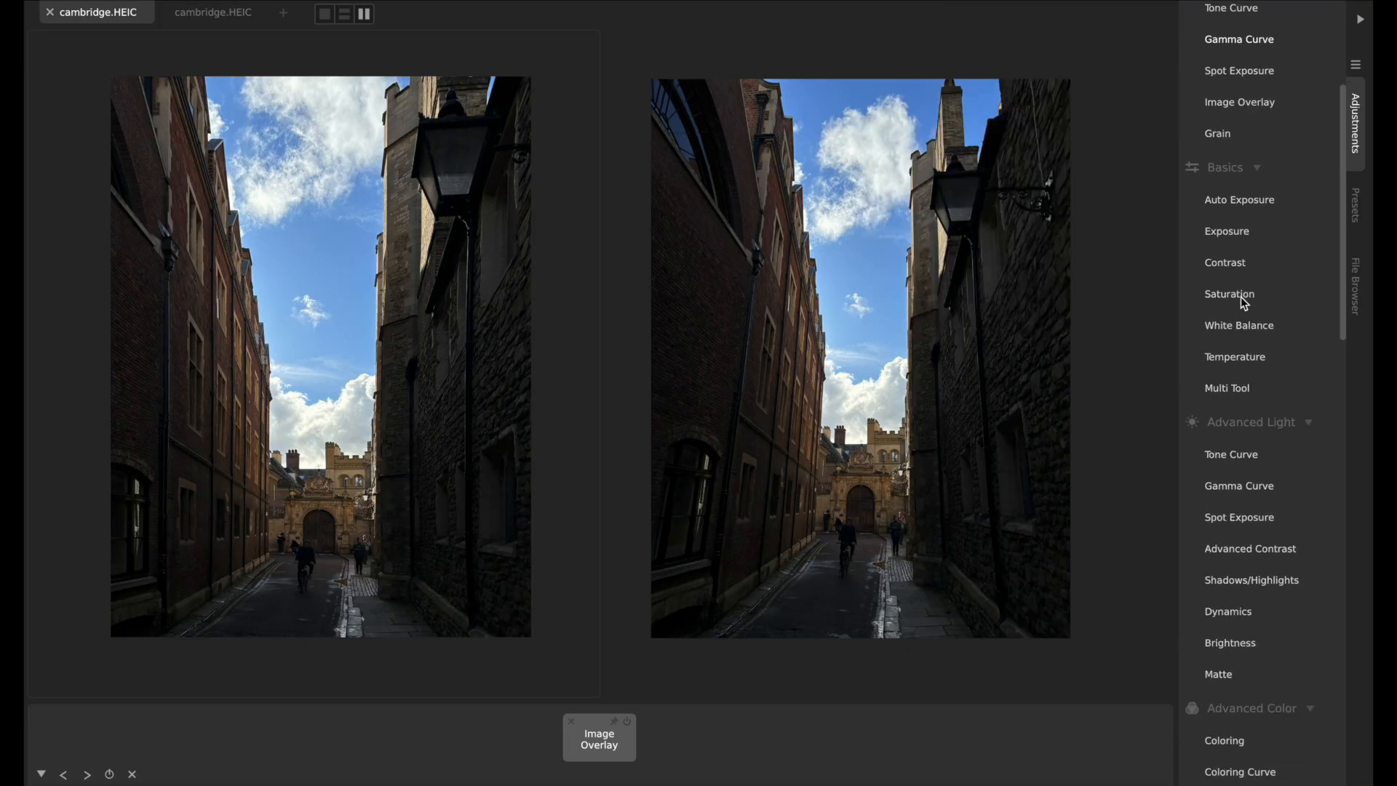
mouse_move(1238, 210)
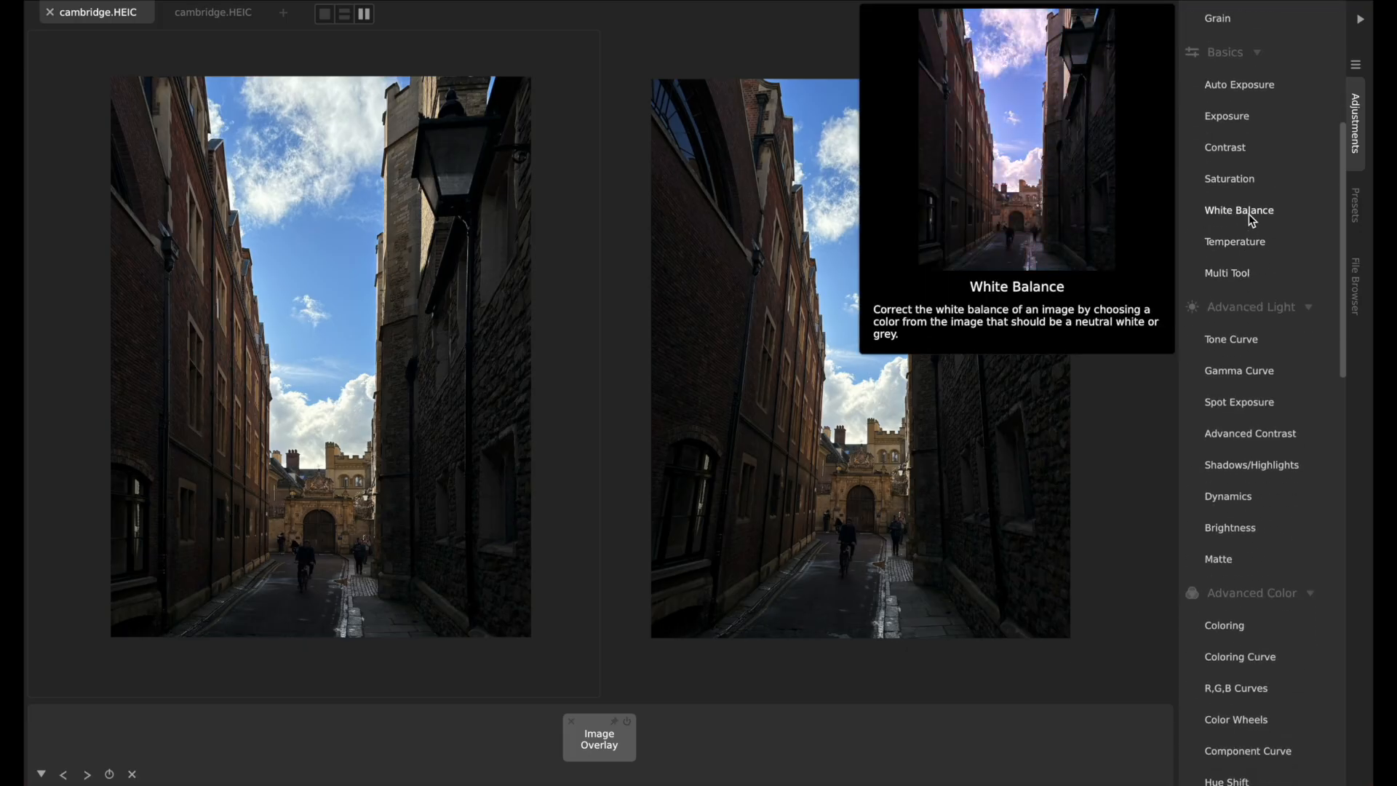
left_click(1238, 209)
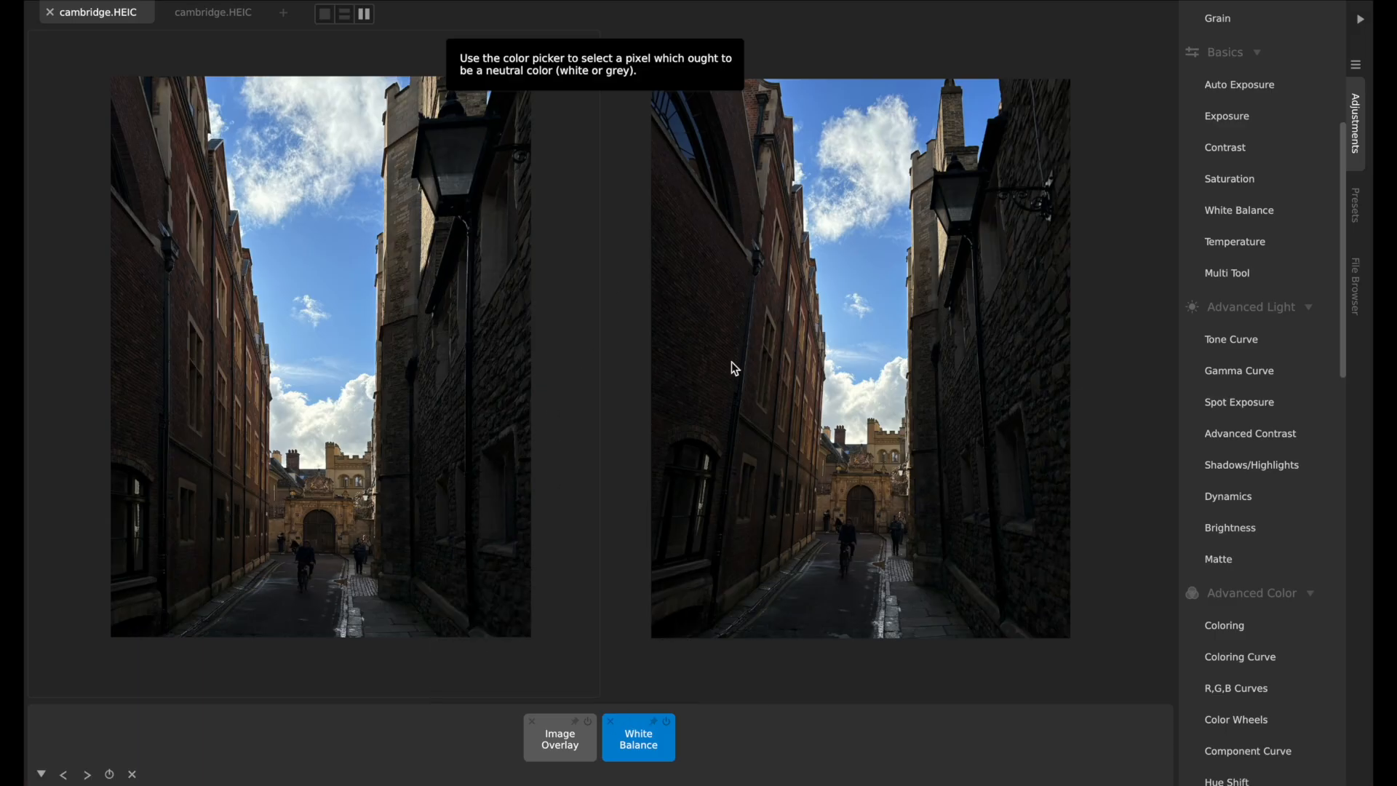
mouse_move(598, 370)
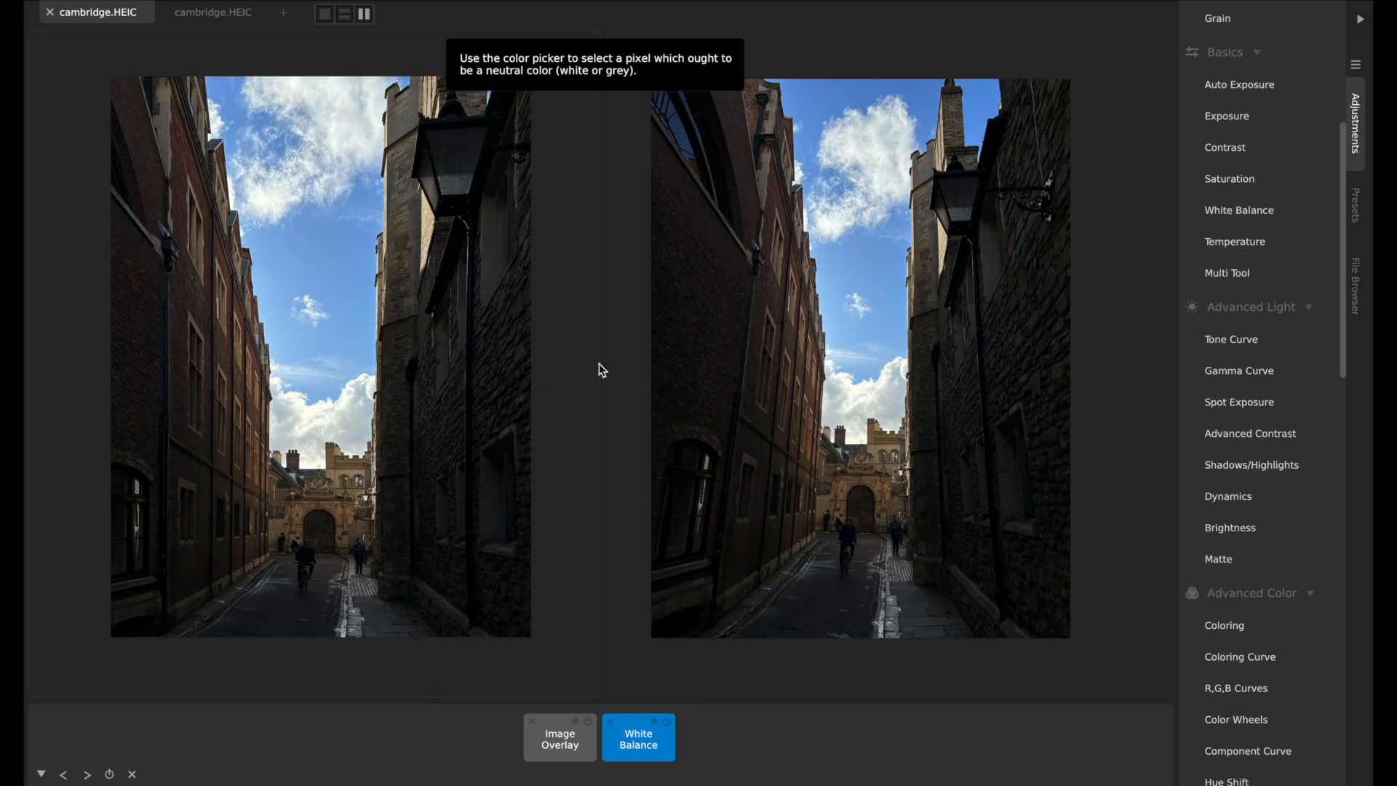
mouse_move(747, 253)
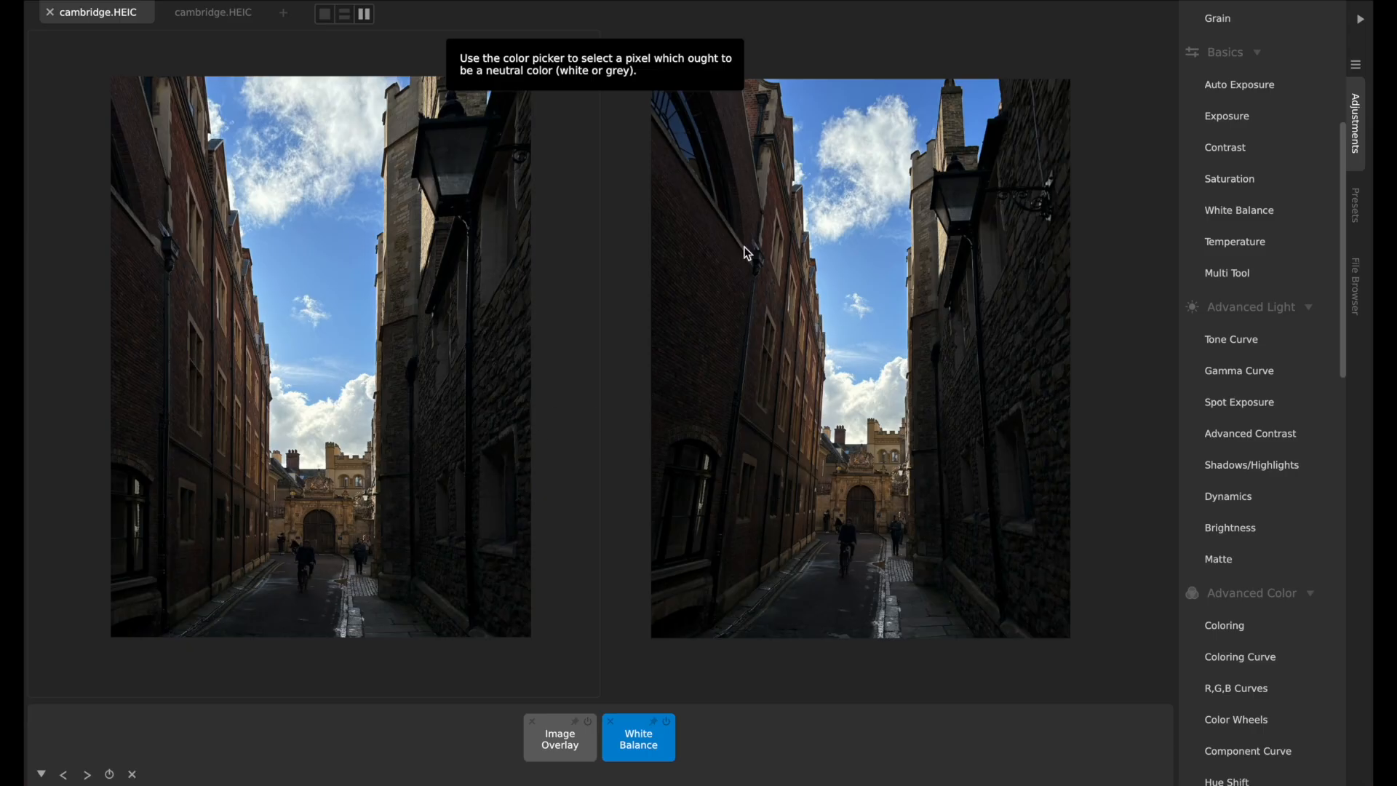
mouse_move(364, 365)
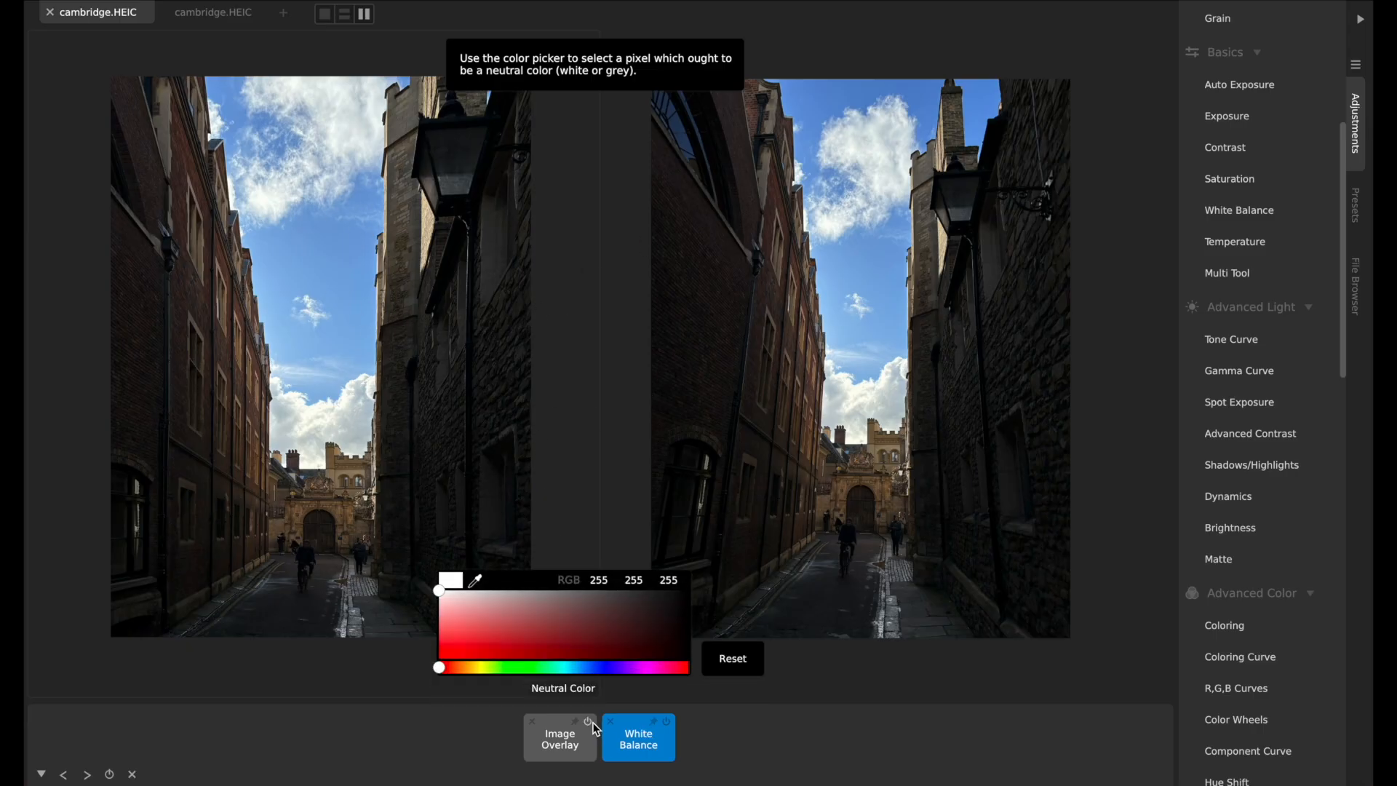
mouse_move(512, 603)
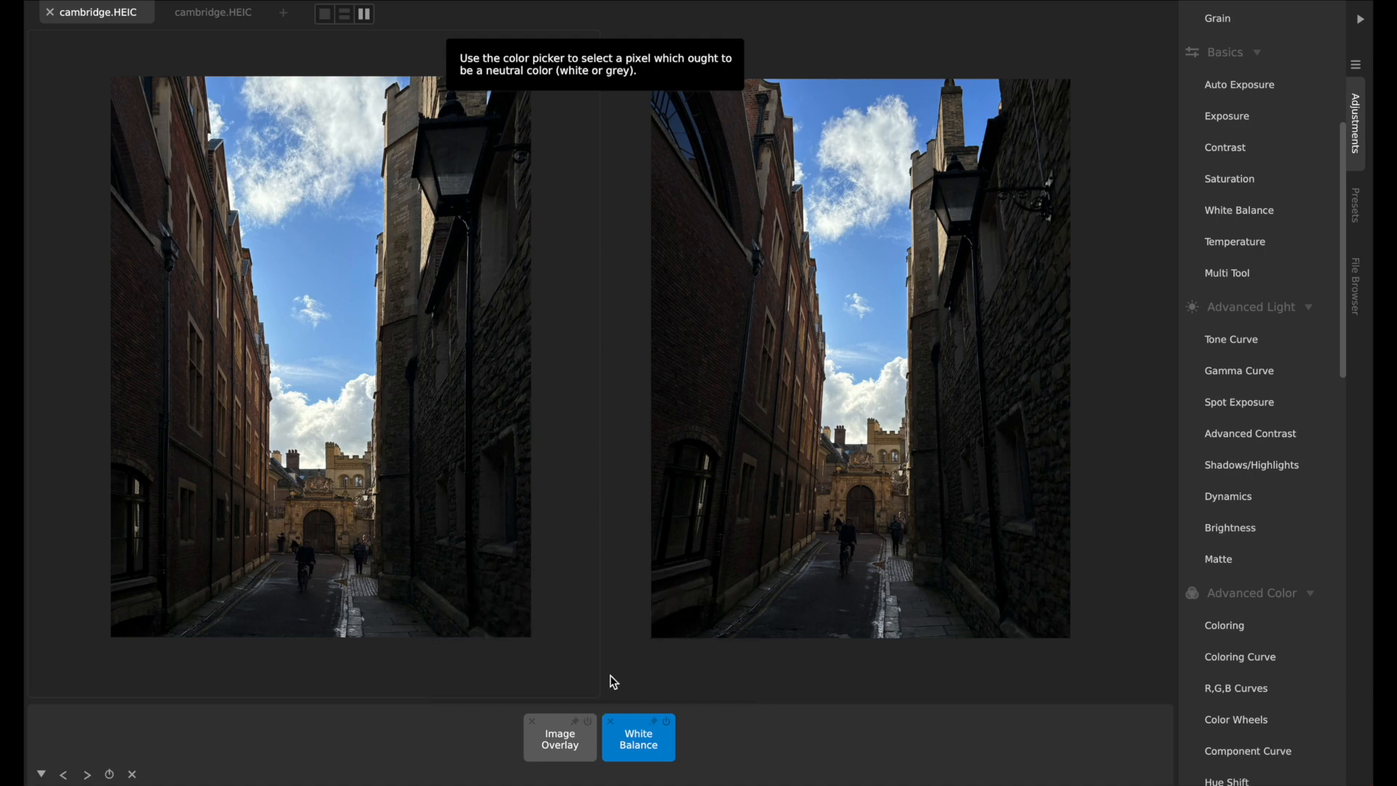
Try White Balance neutral colours sampled from the white cloud, pale sky and a lighter tone
left_click(408, 381)
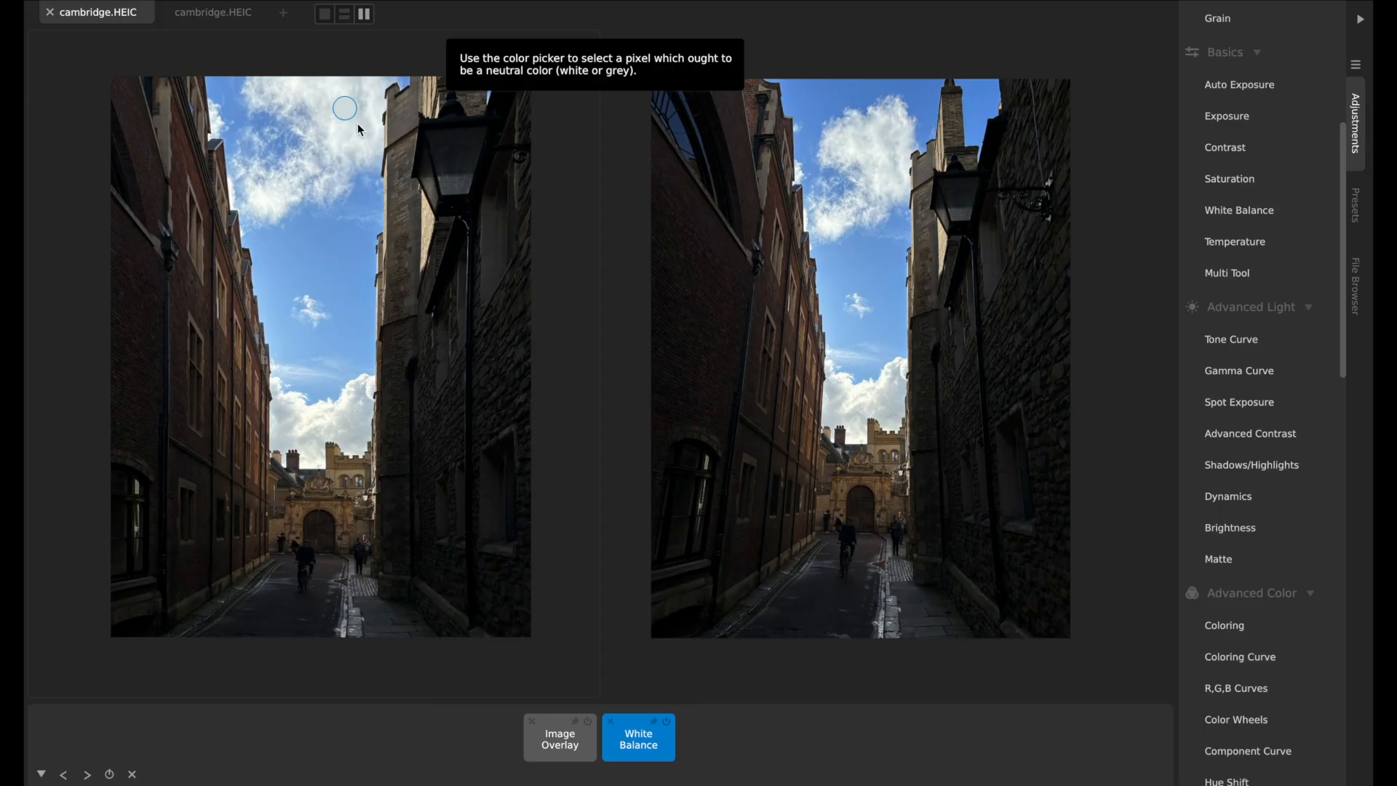
mouse_move(445, 140)
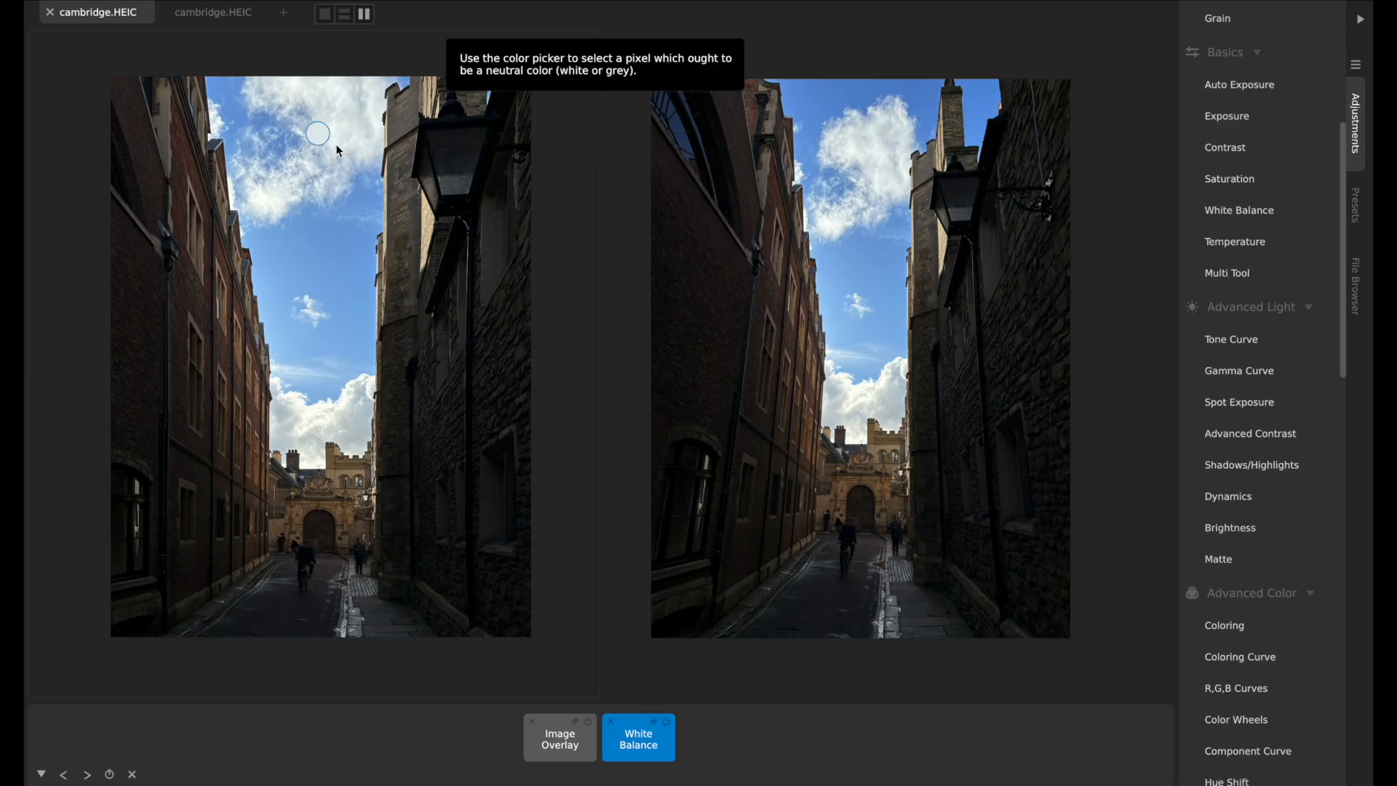
left_click(317, 132)
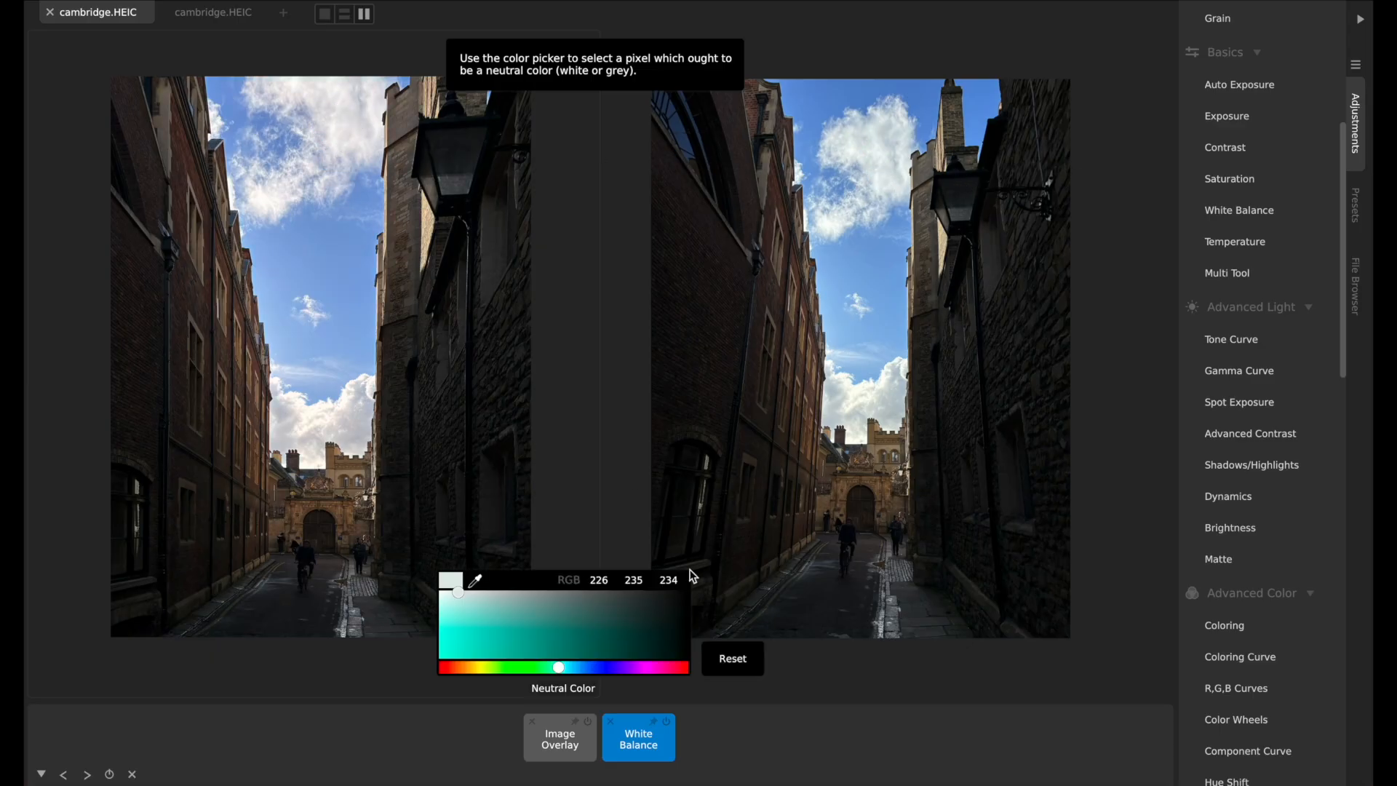
left_click(810, 355)
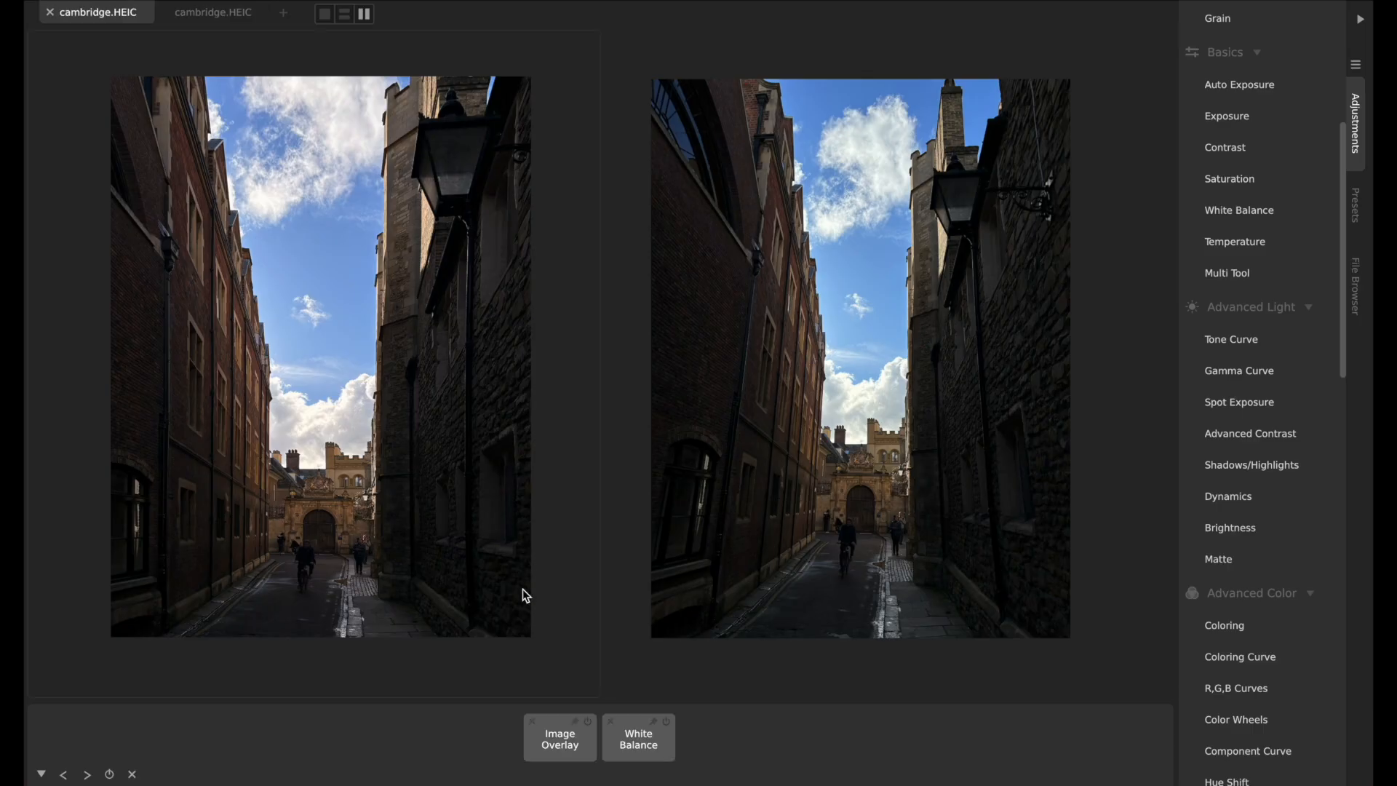
left_click(638, 738)
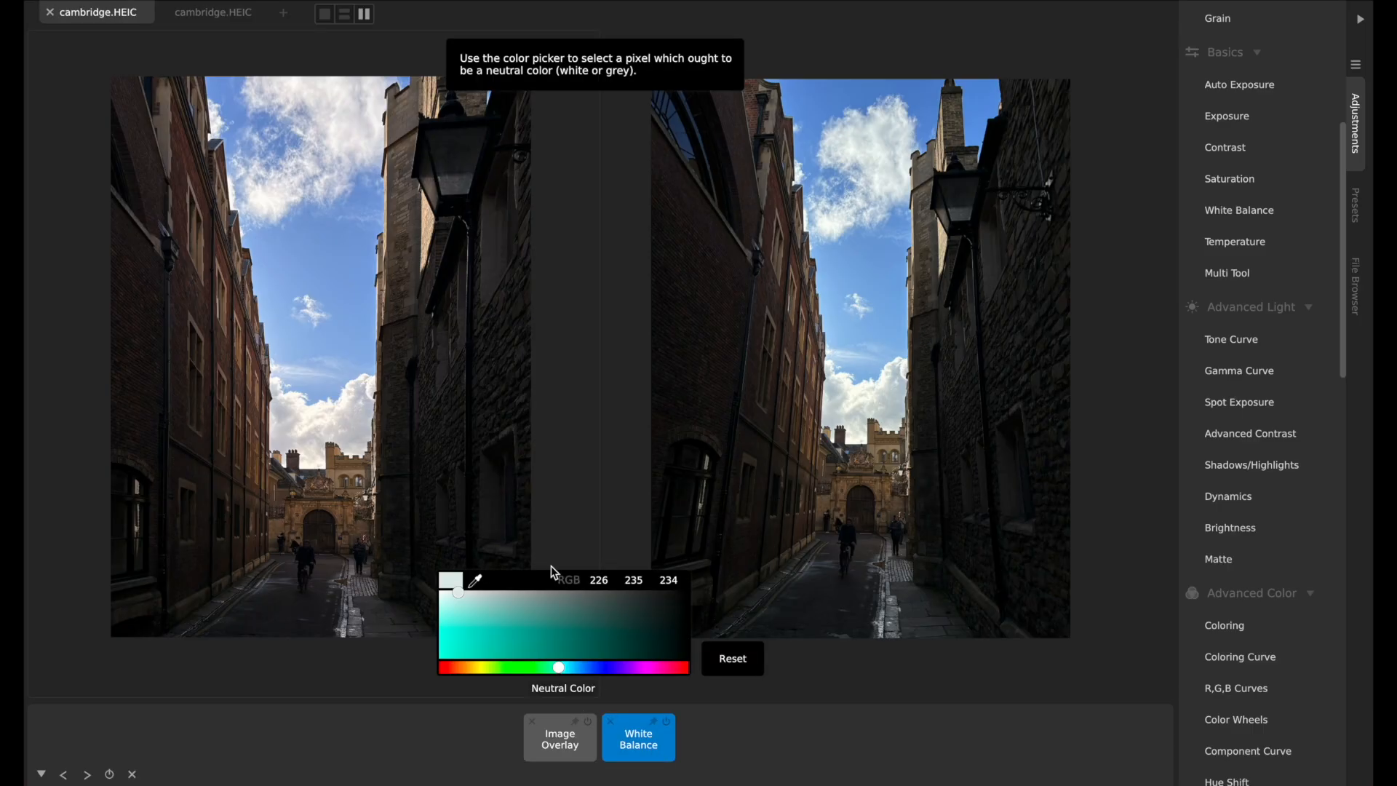
left_click(349, 246)
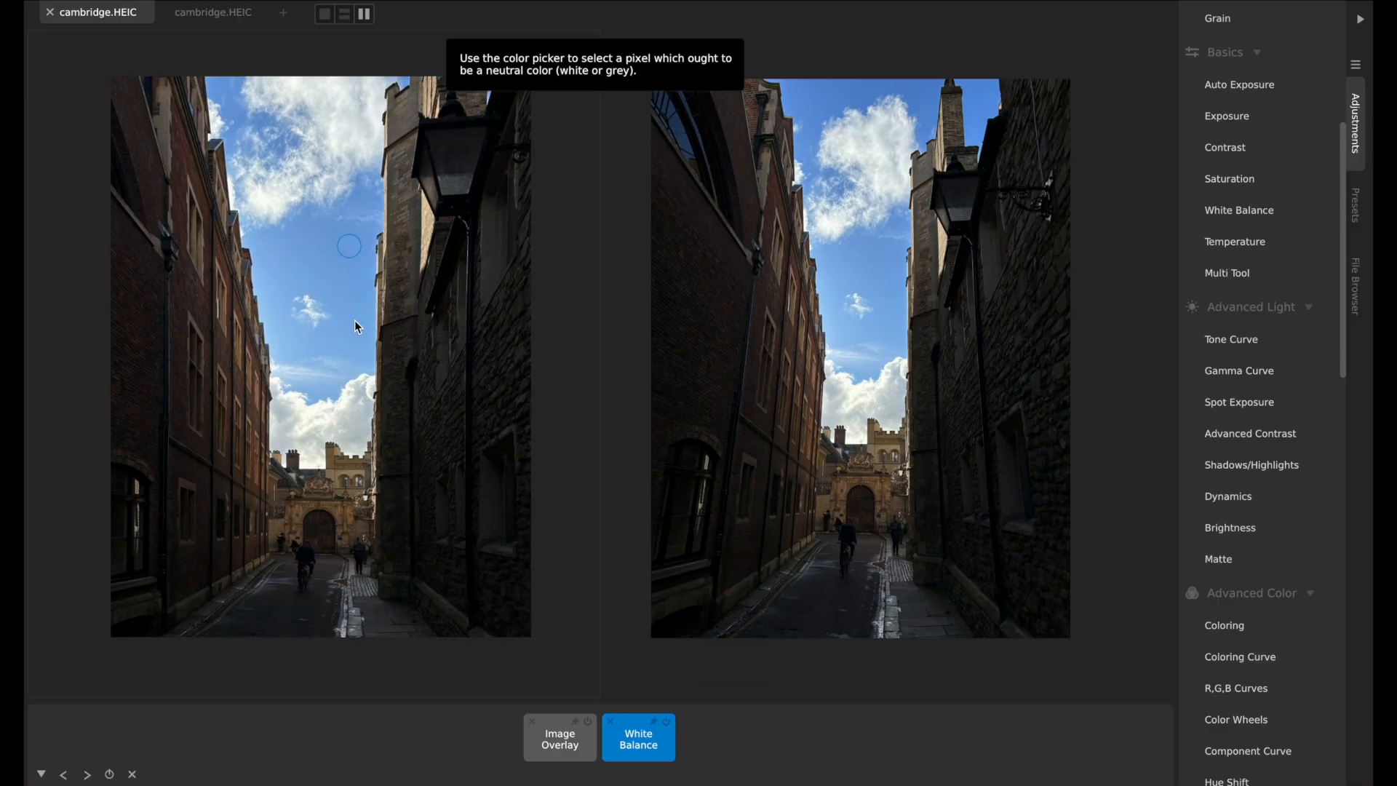
left_click(349, 246)
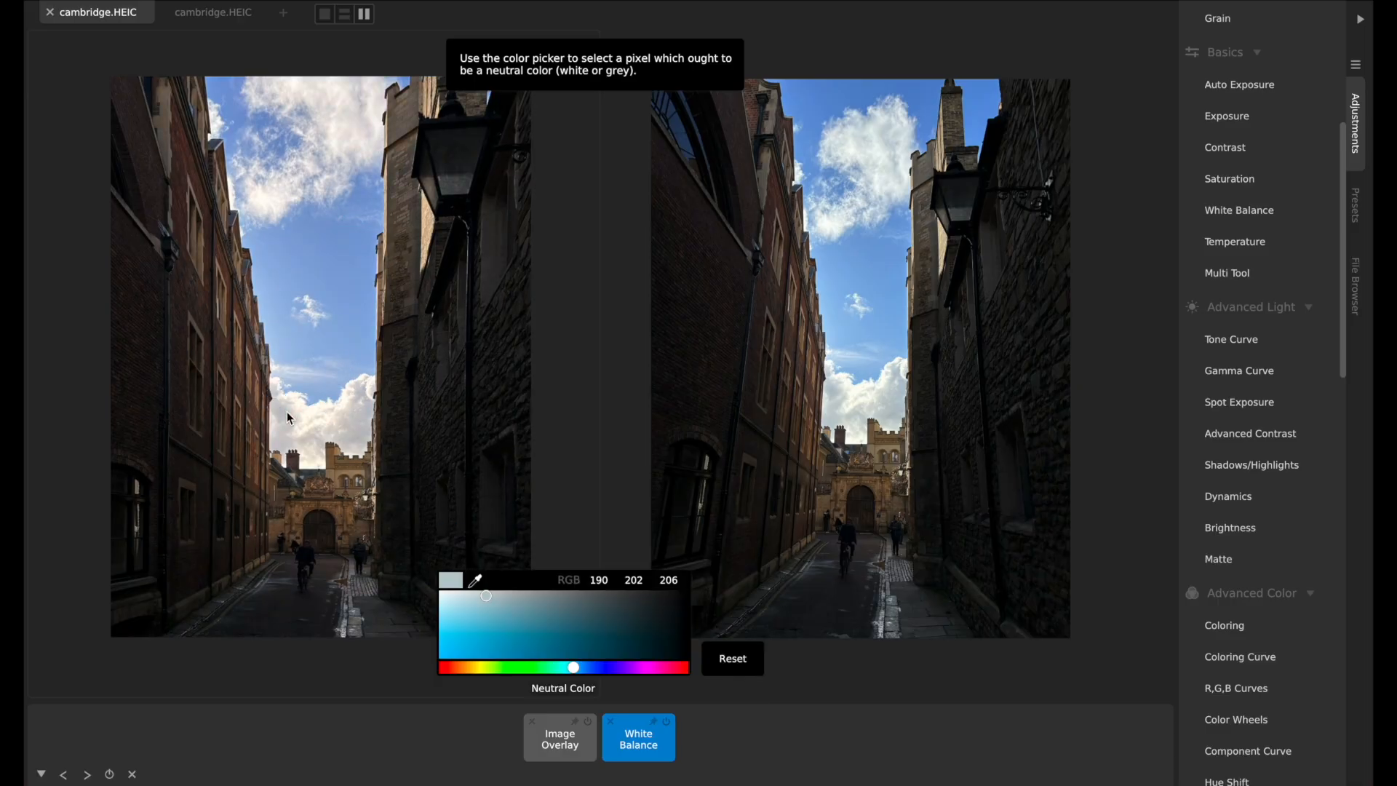
mouse_move(494, 608)
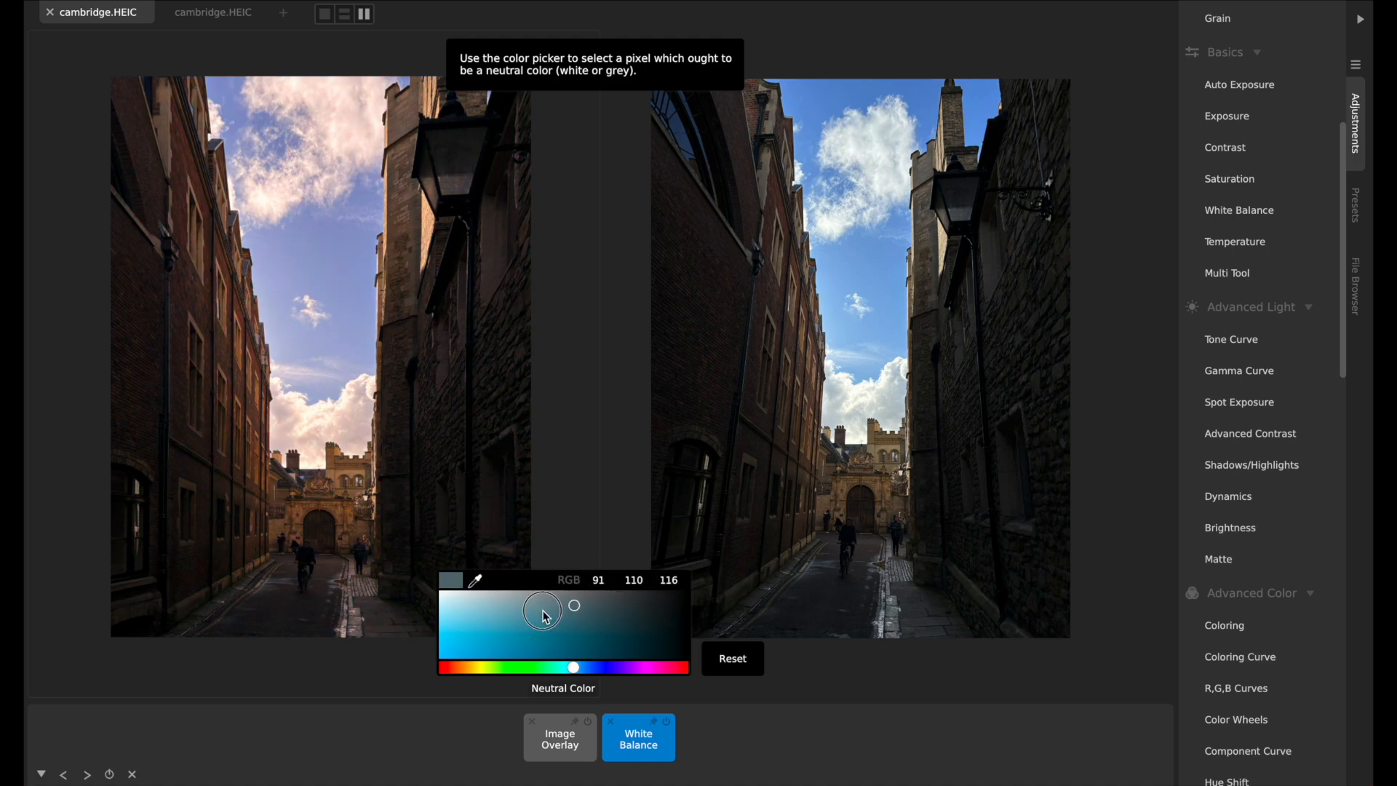
left_click(475, 580)
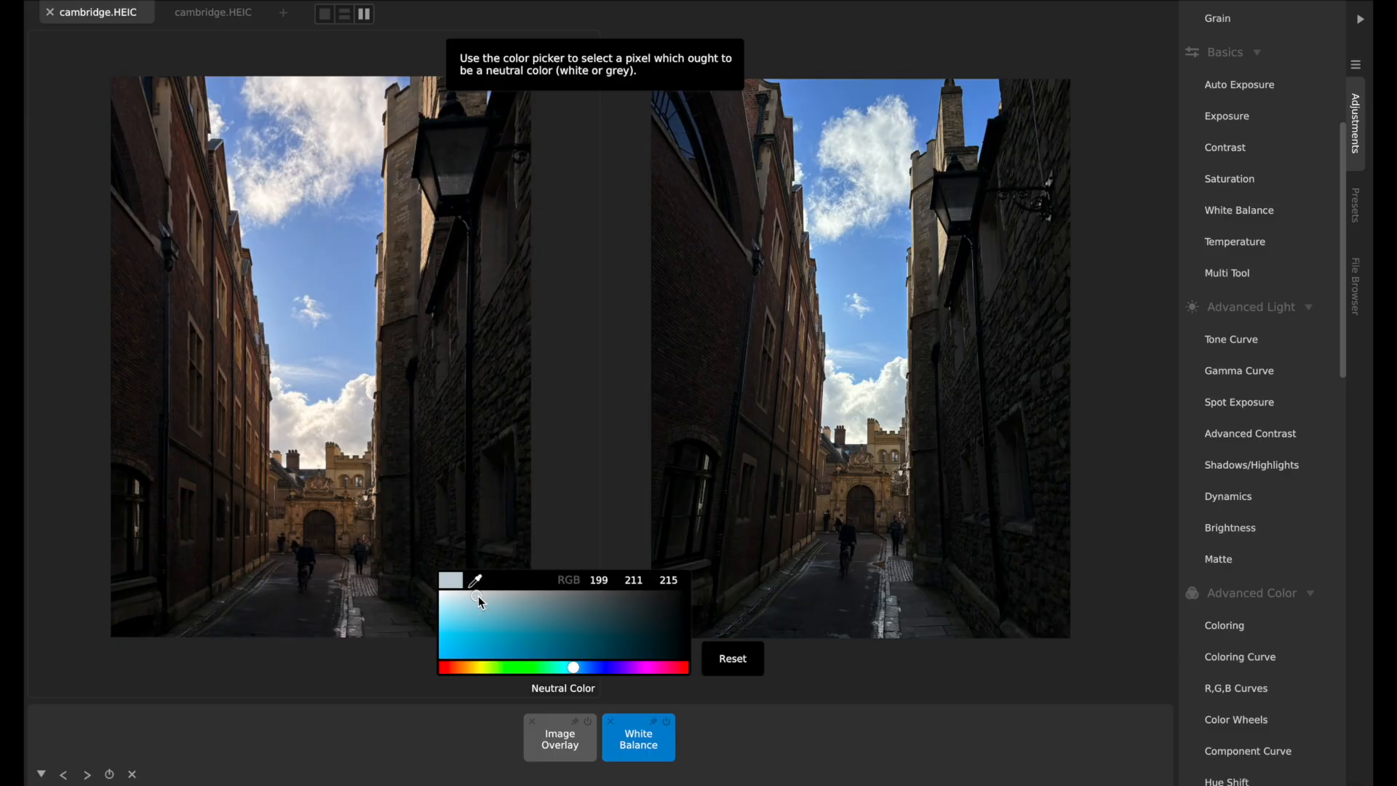
Close the neutral colour settings and delete the White Balance adjustment
left_click(614, 722)
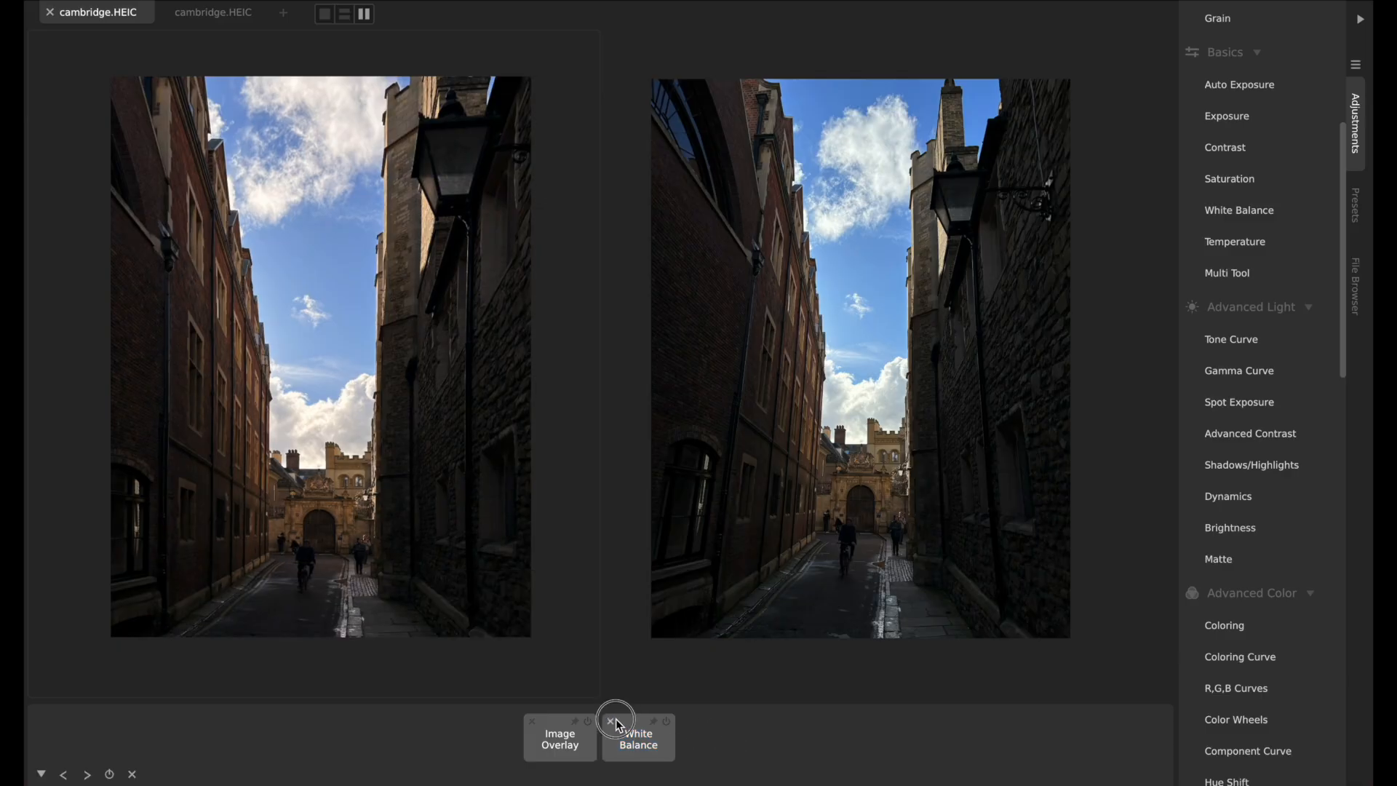
left_click(611, 720)
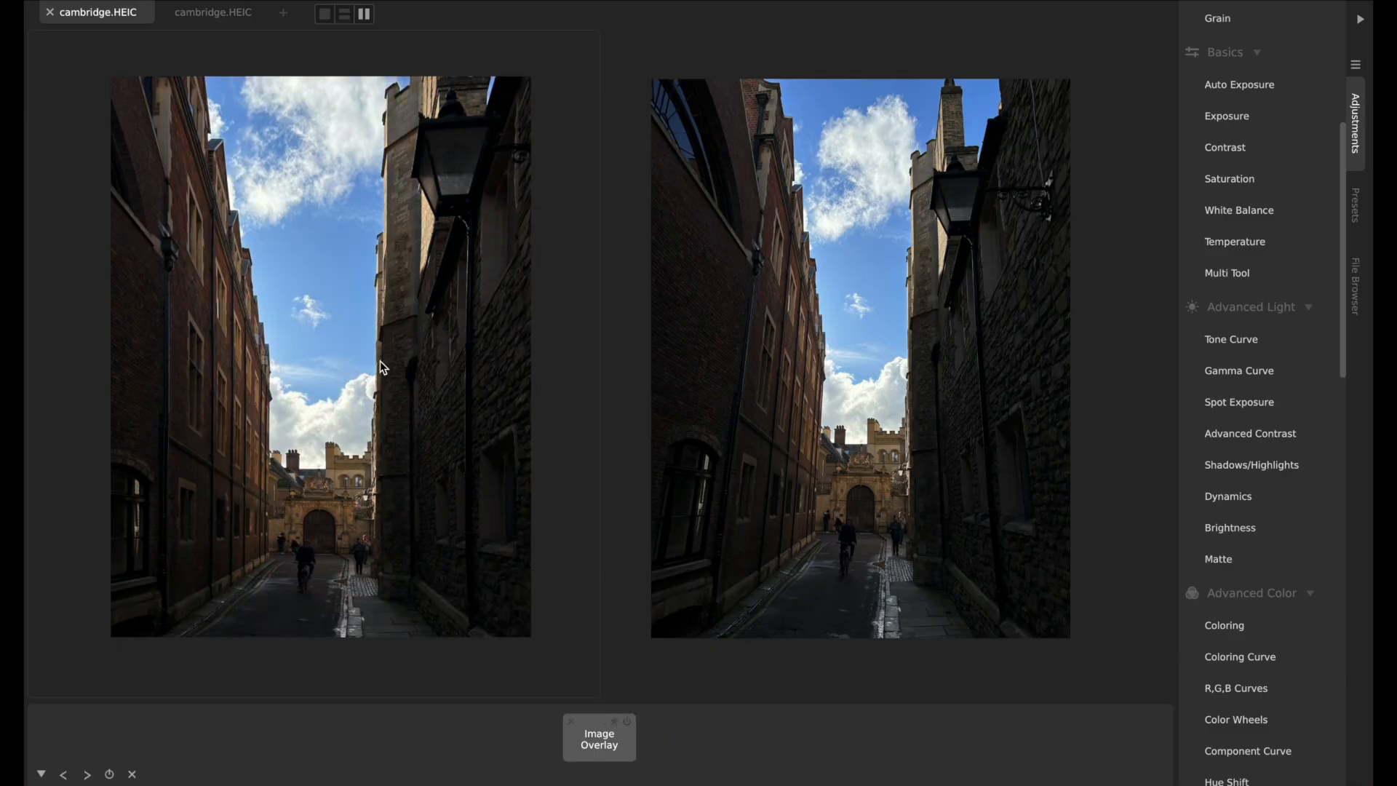
mouse_move(871, 203)
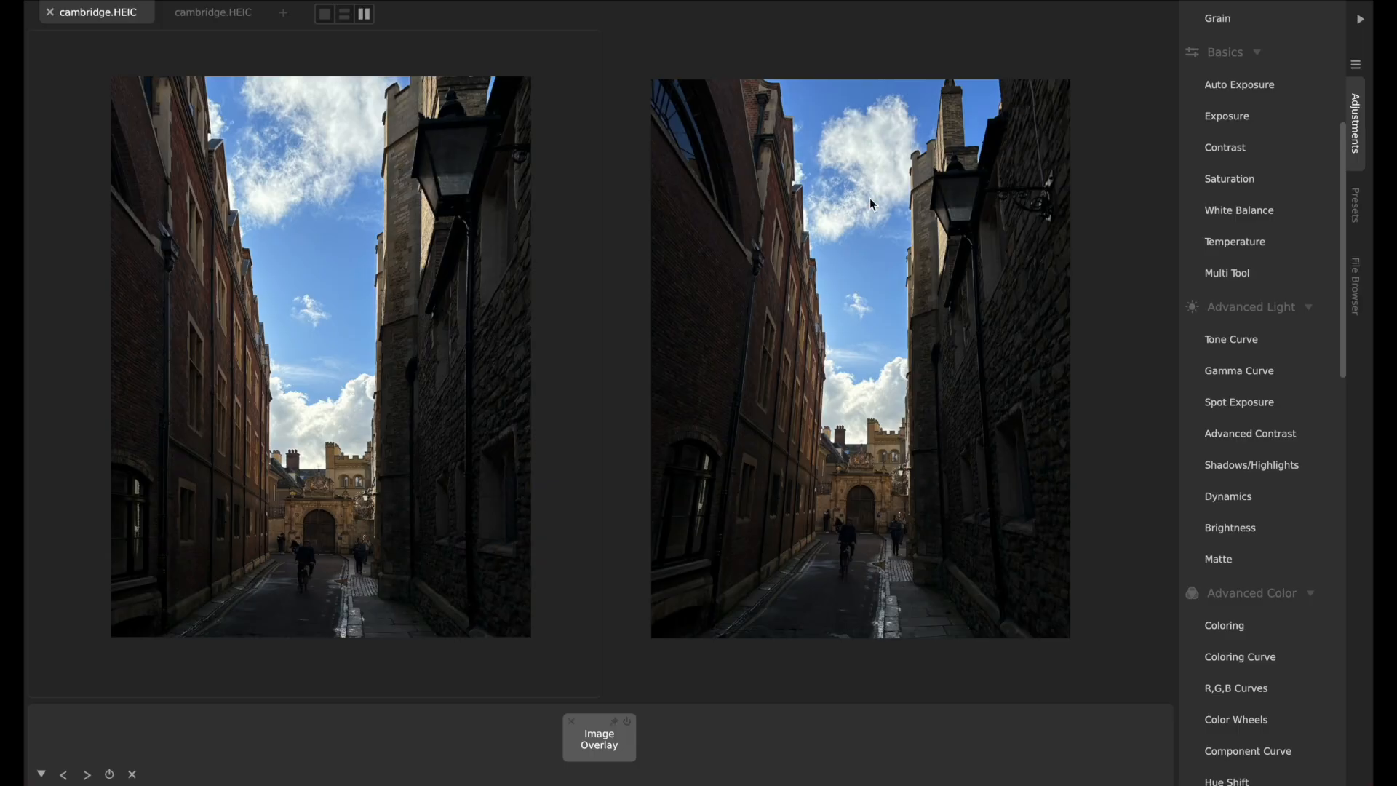
scroll("up", 3)
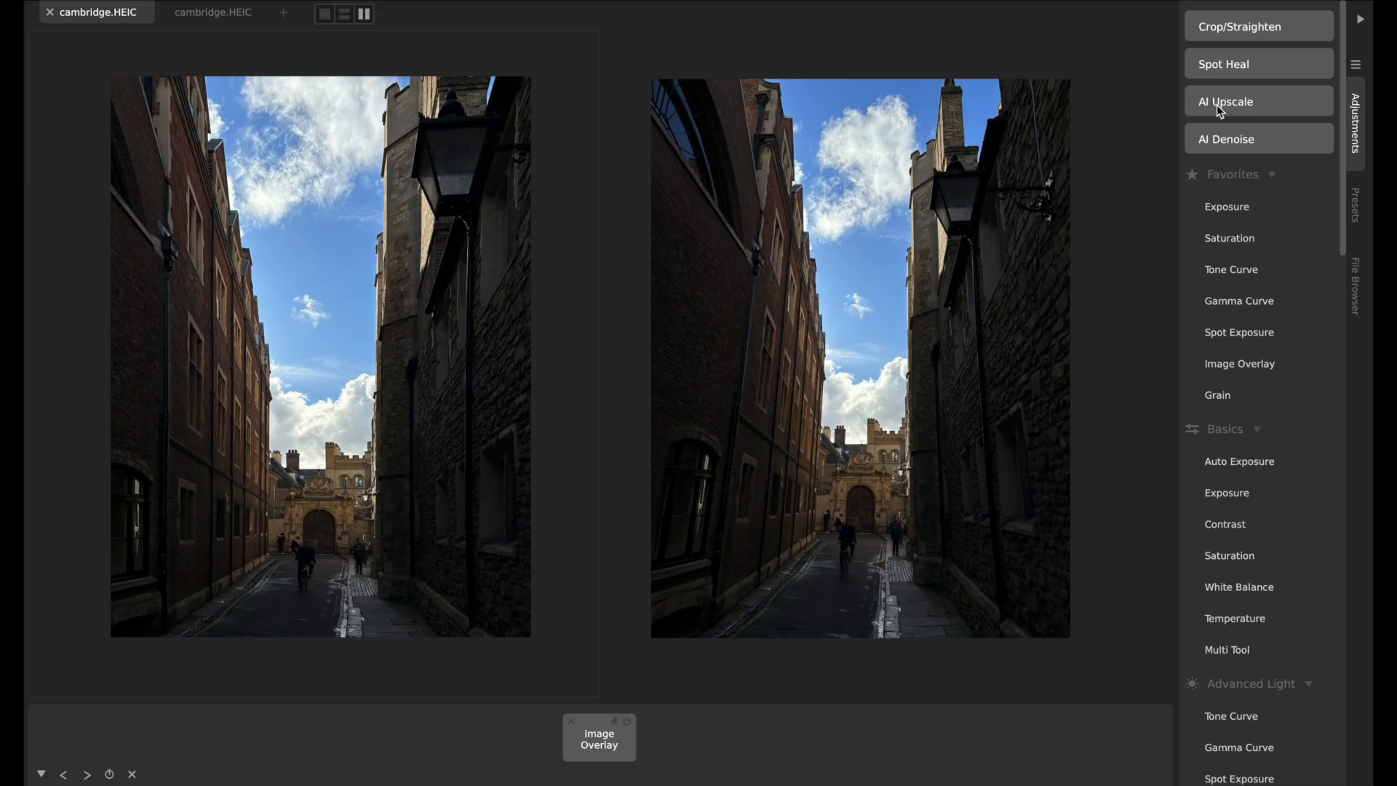
mouse_move(1257, 108)
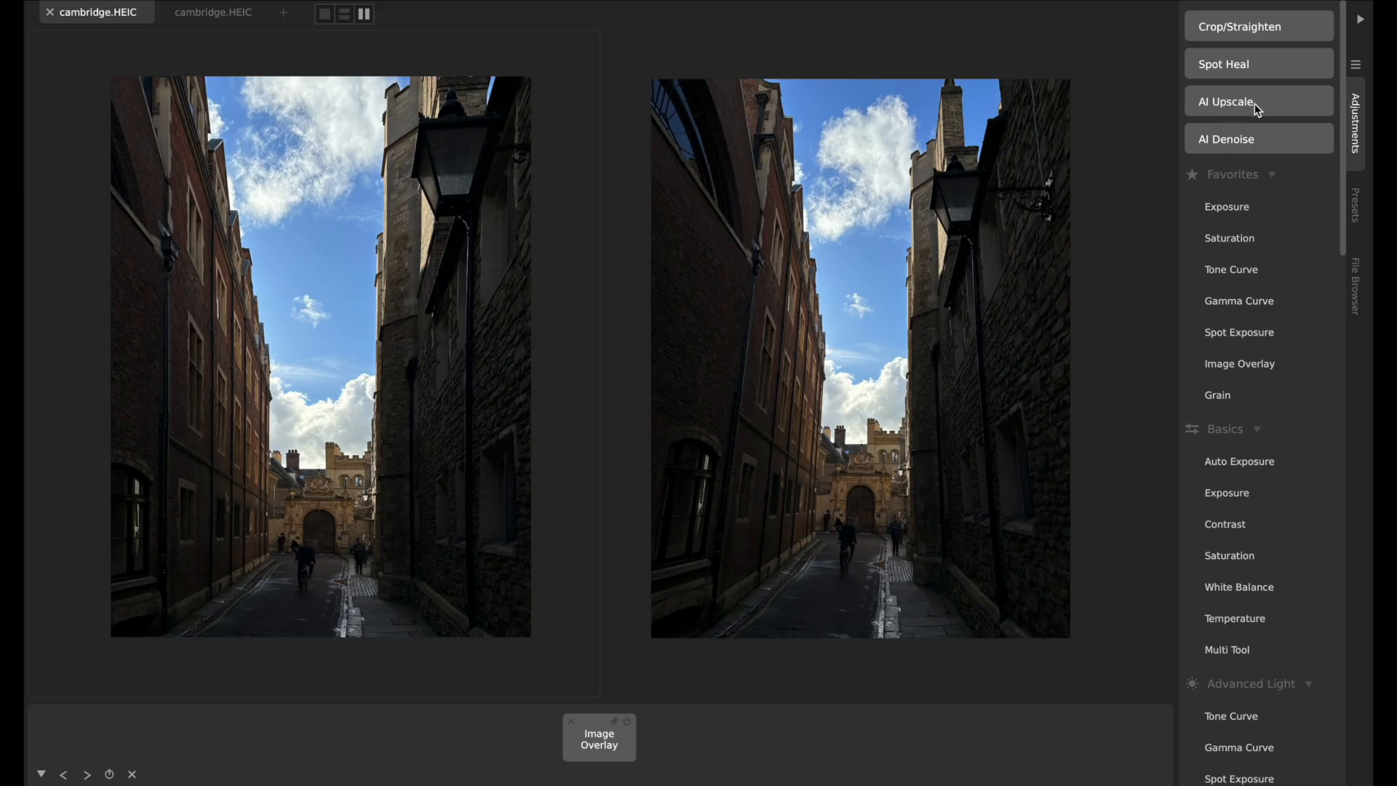
left_click(1257, 100)
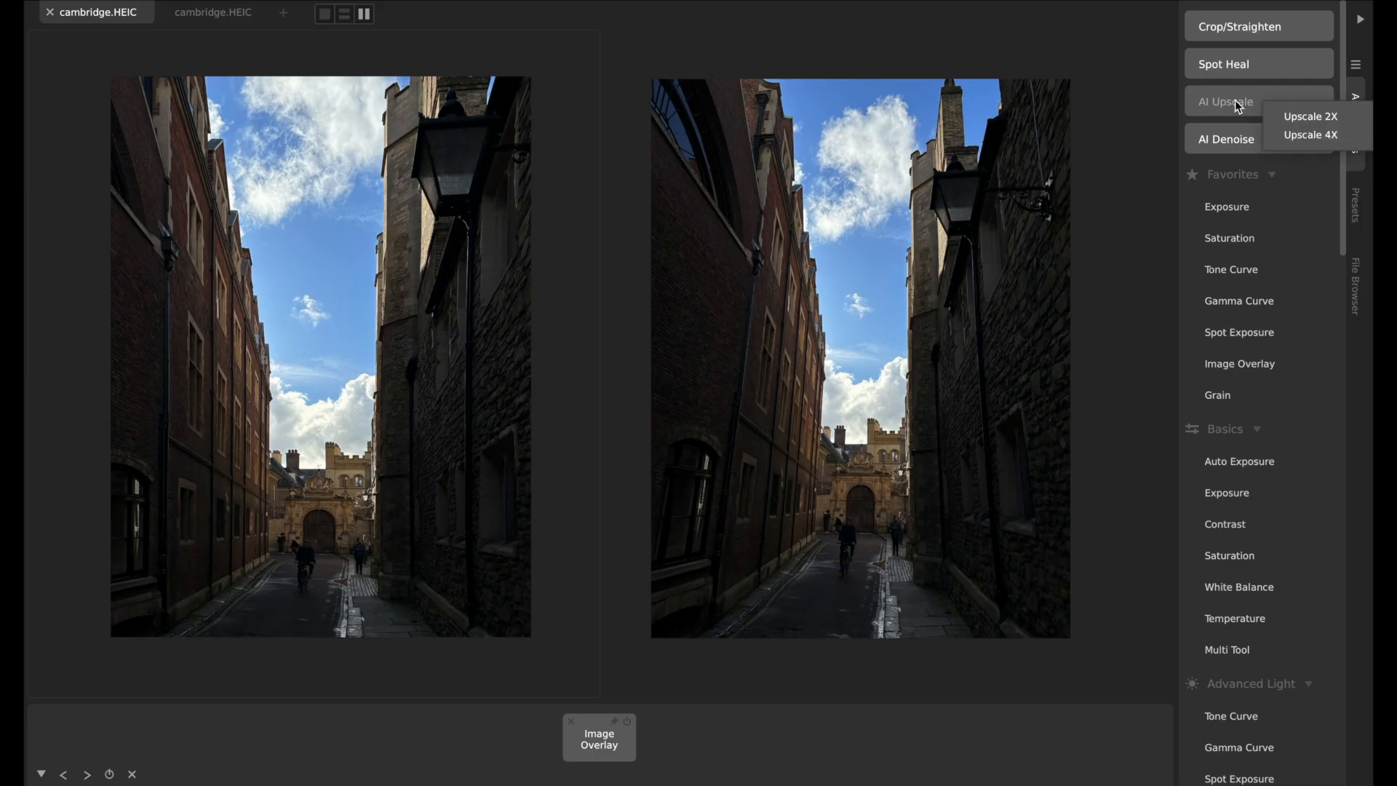
mouse_move(1309, 116)
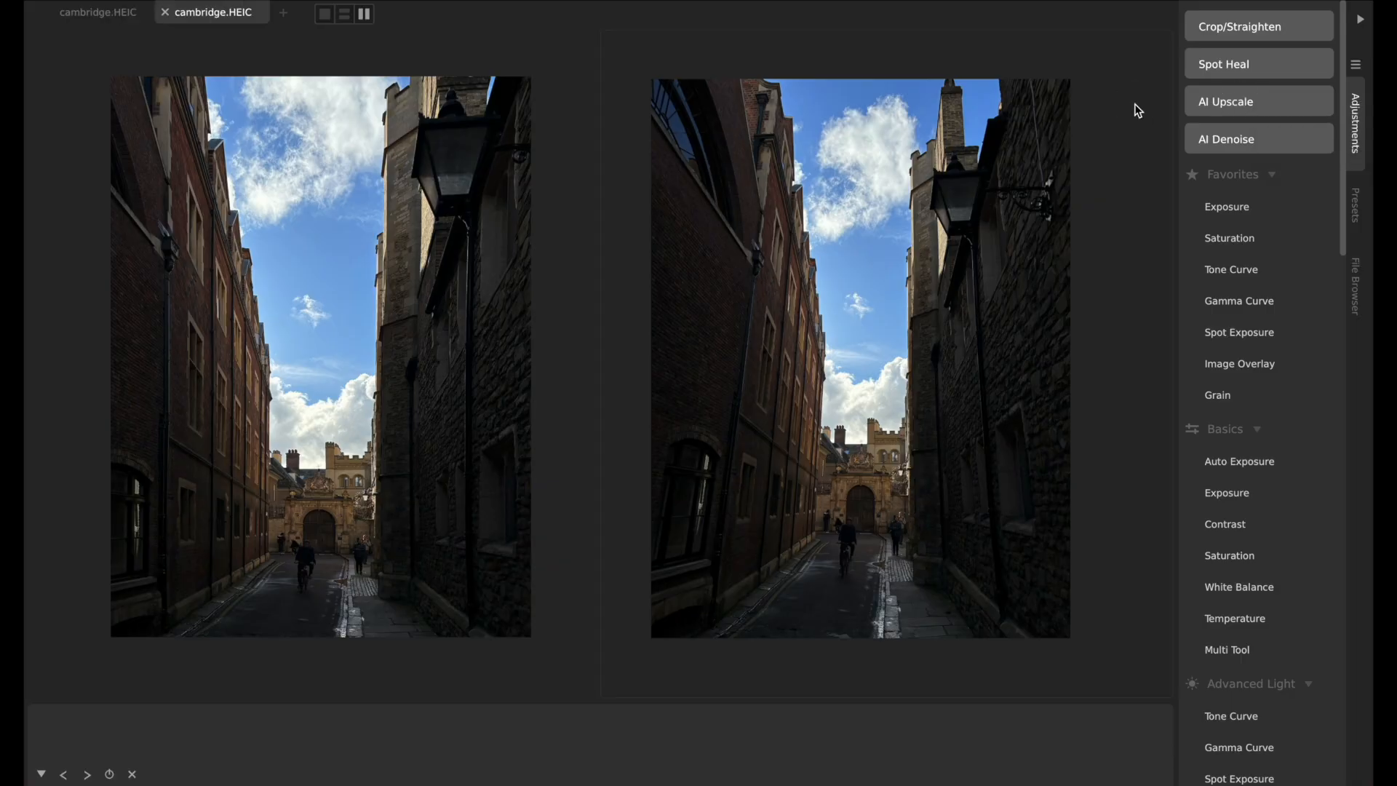
mouse_move(711, 181)
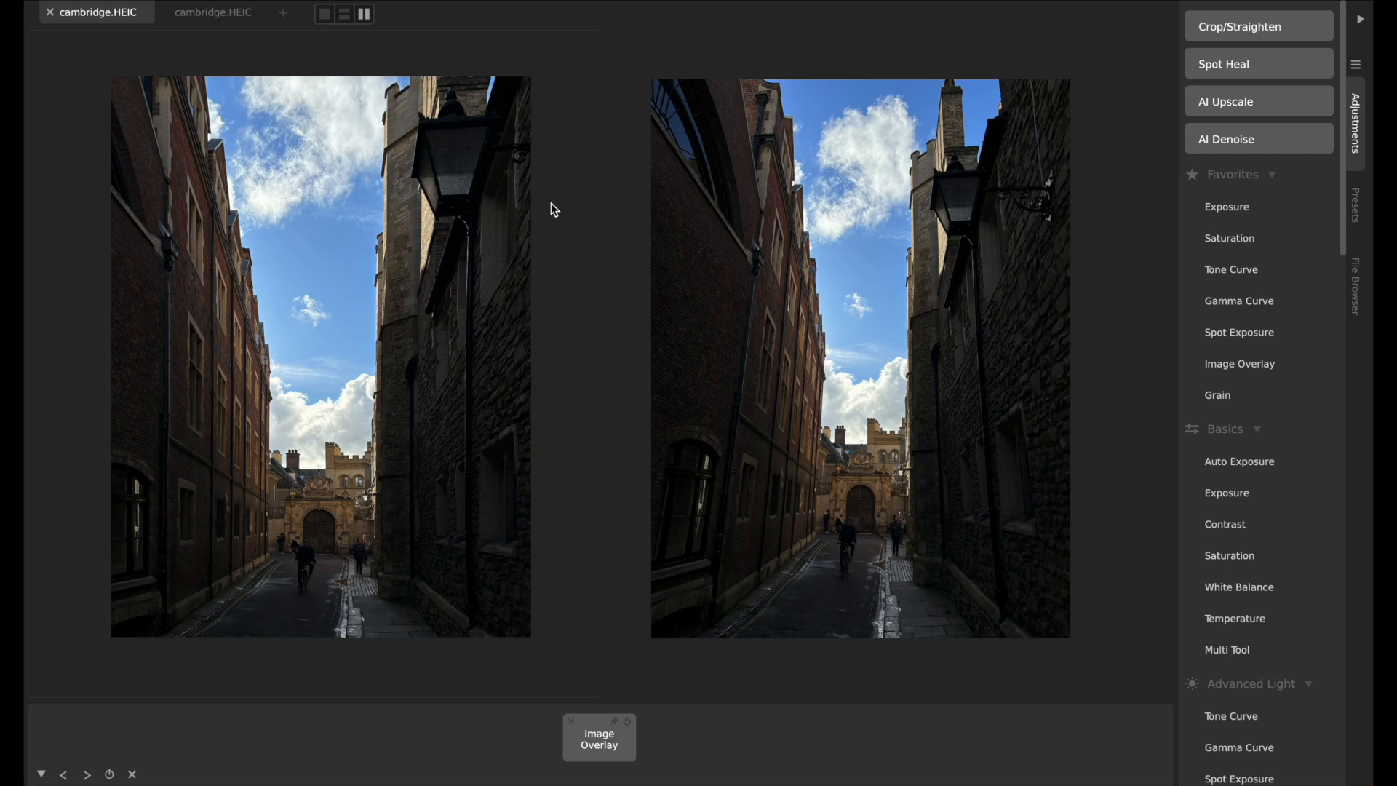
mouse_move(1233, 105)
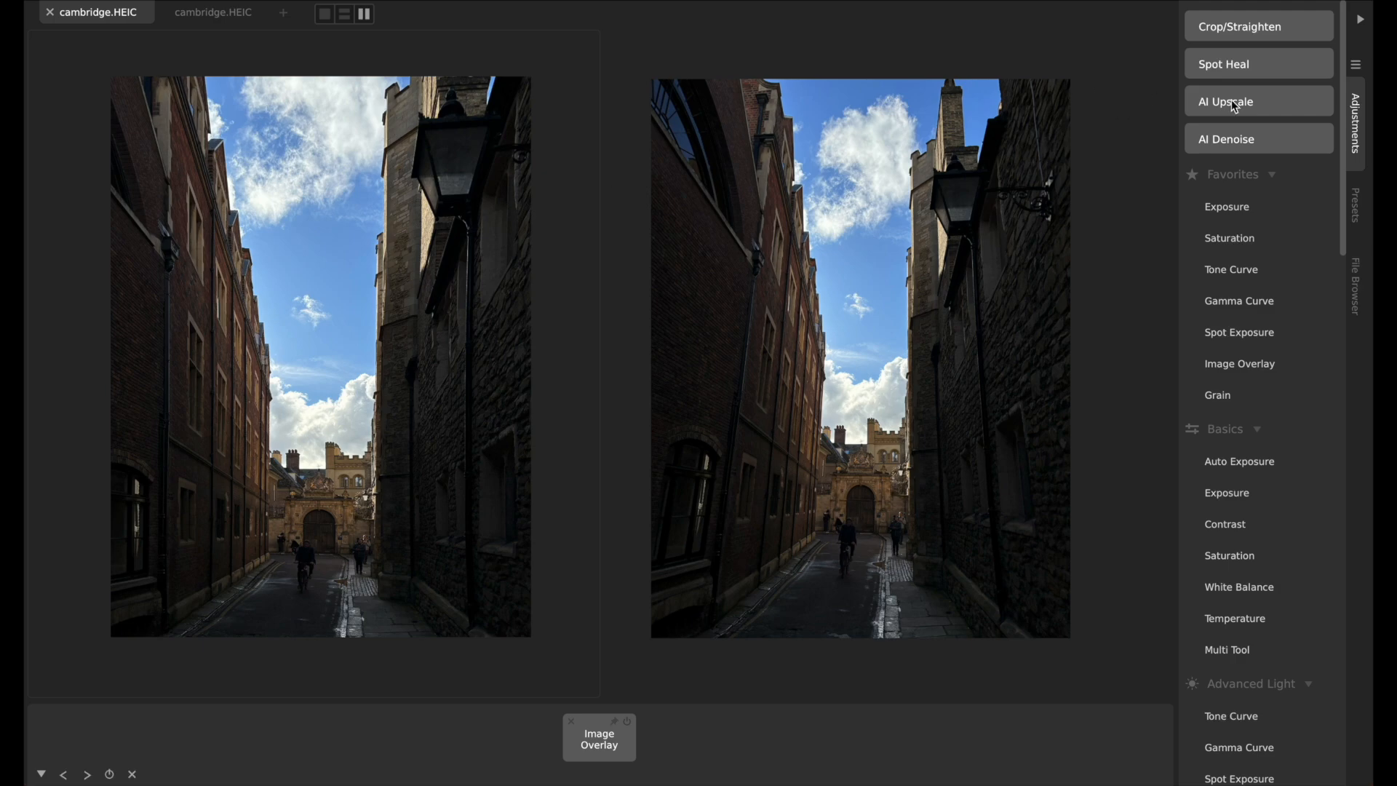
mouse_move(1126, 109)
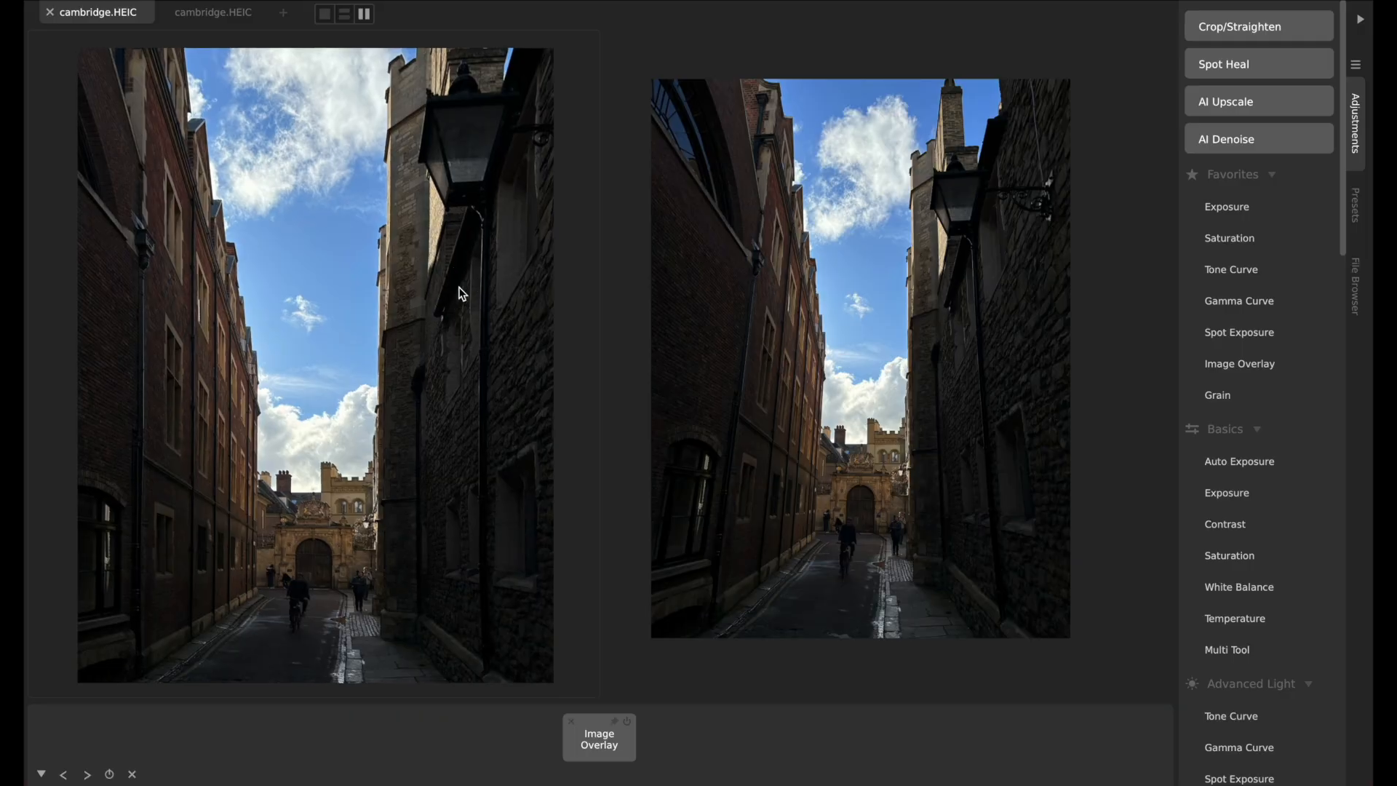
mouse_move(404, 397)
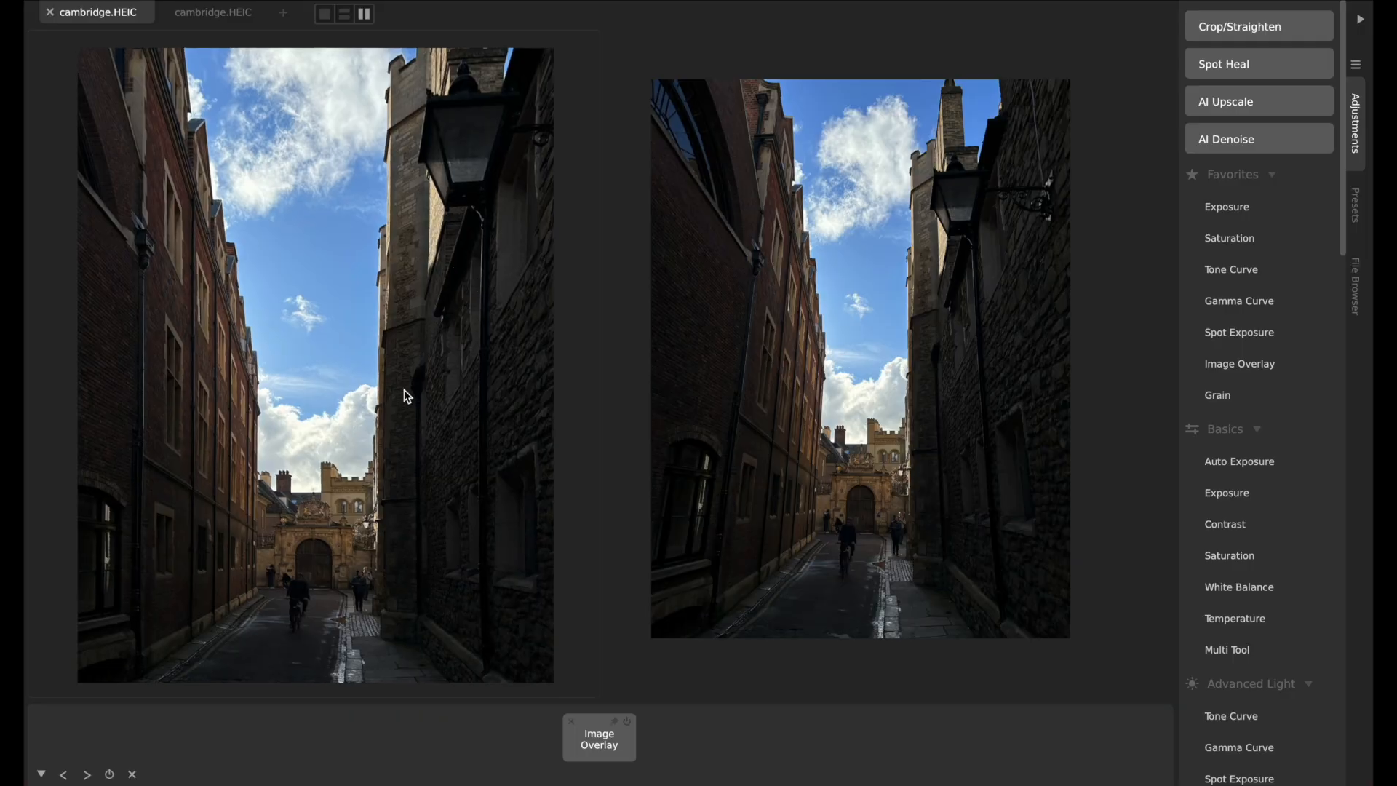
mouse_move(437, 359)
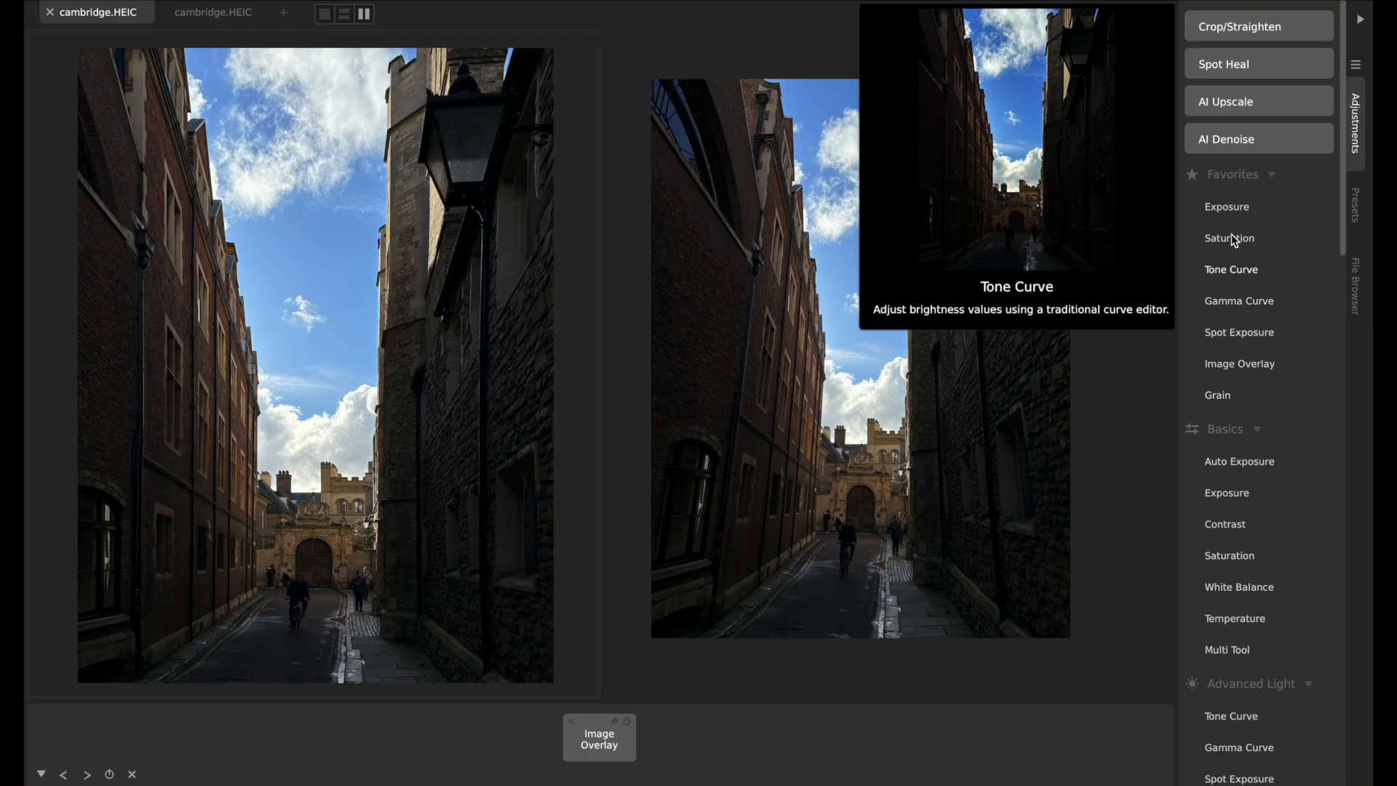
mouse_move(1226, 206)
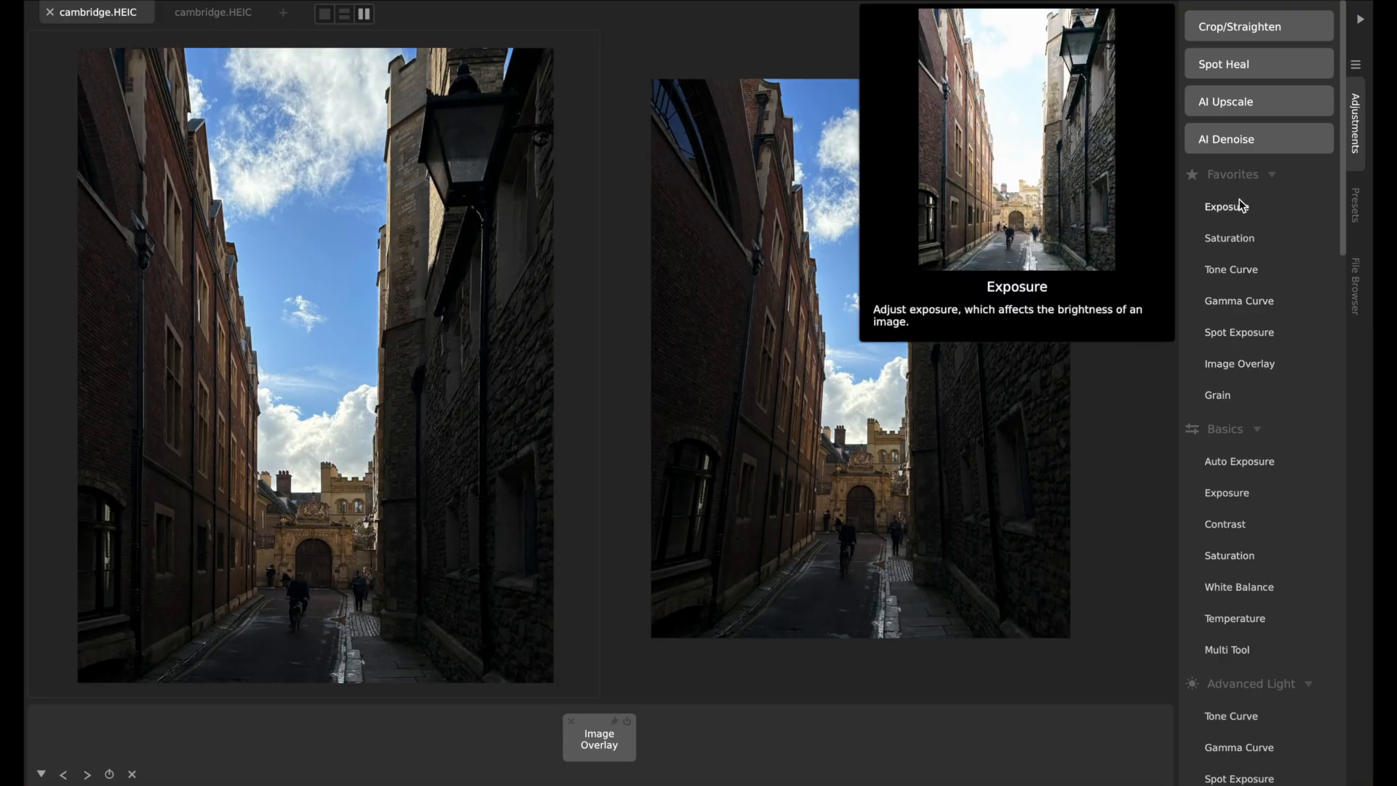
mouse_move(1238, 332)
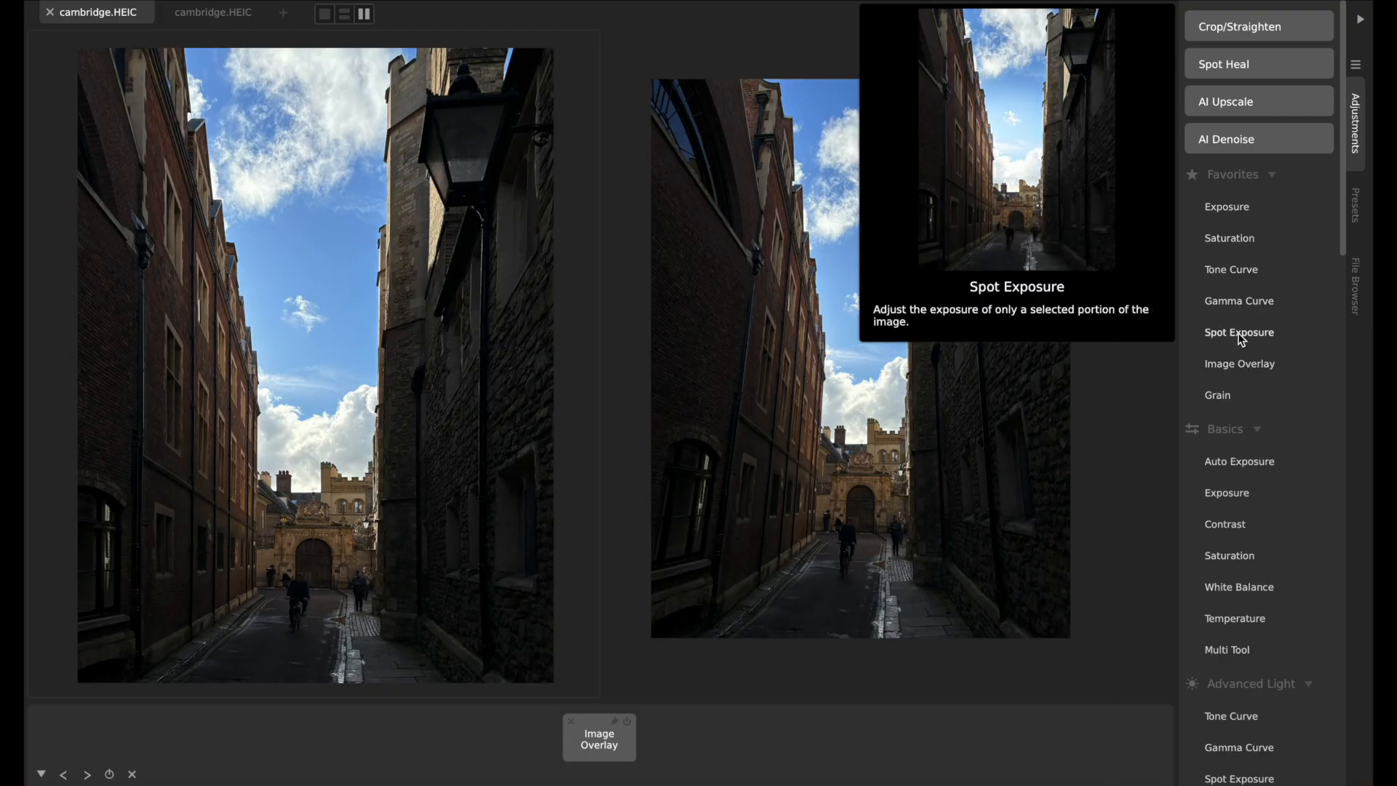
Re-favorite Spot Exposure so it follows Image Overlay, and check the second cambridge.HEIC tab
right_click(1238, 332)
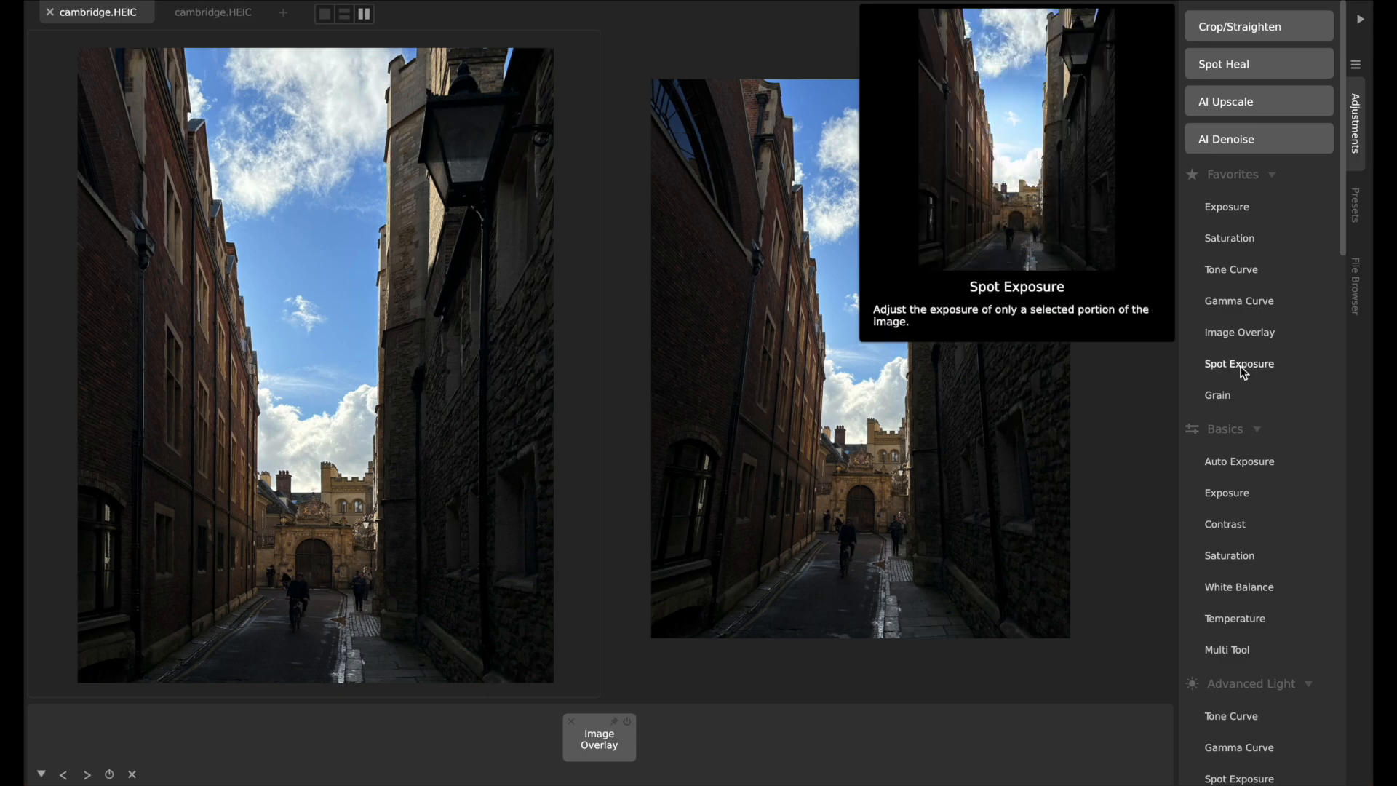
mouse_move(1235, 207)
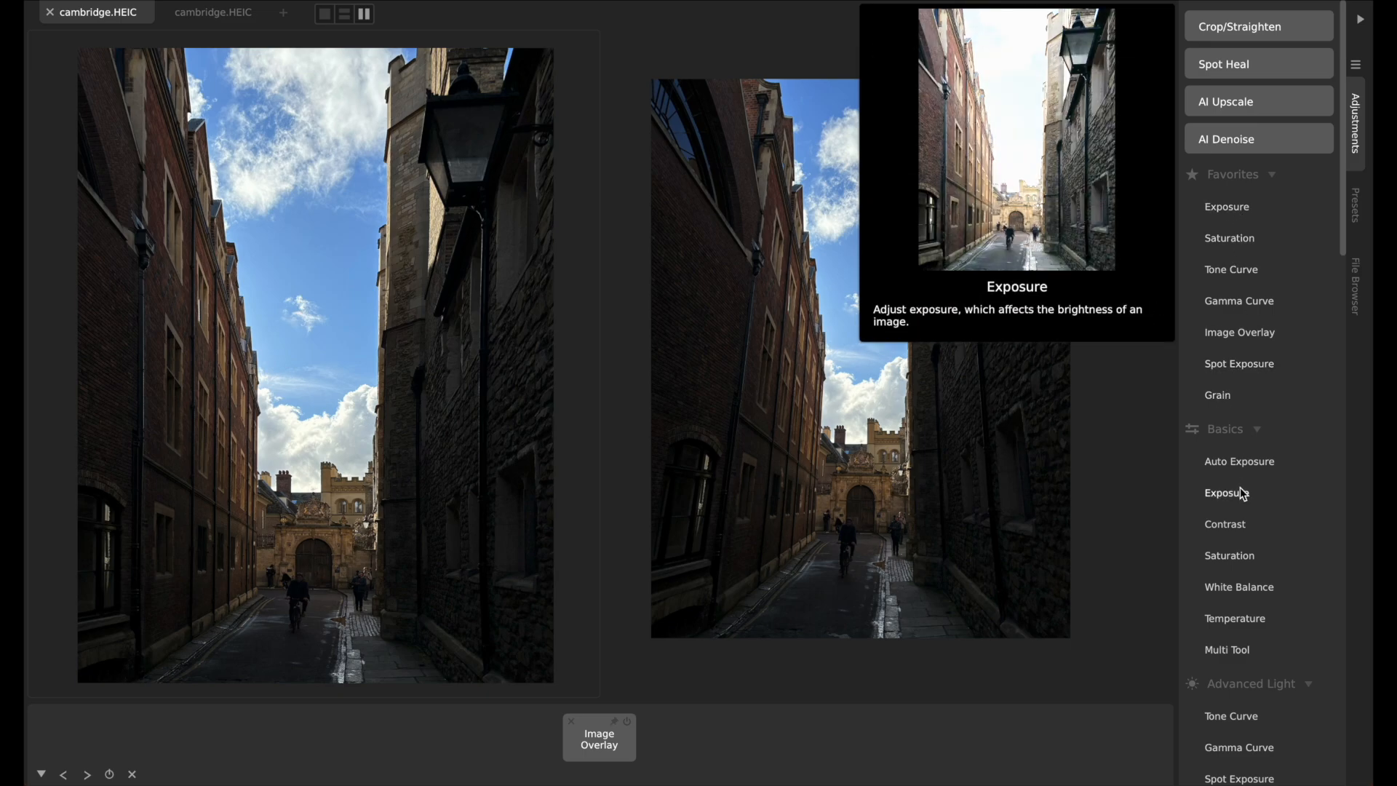
right_click(1225, 523)
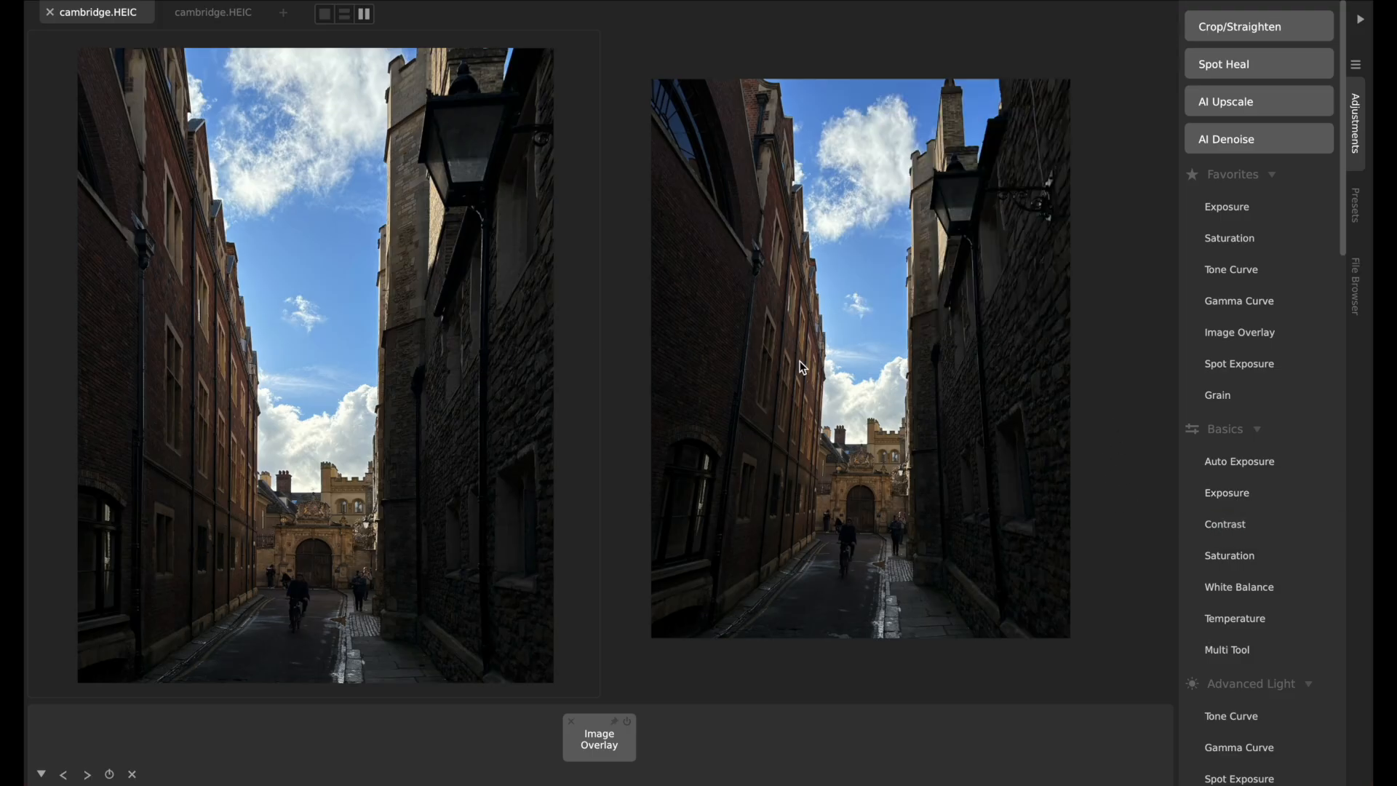
left_click(212, 12)
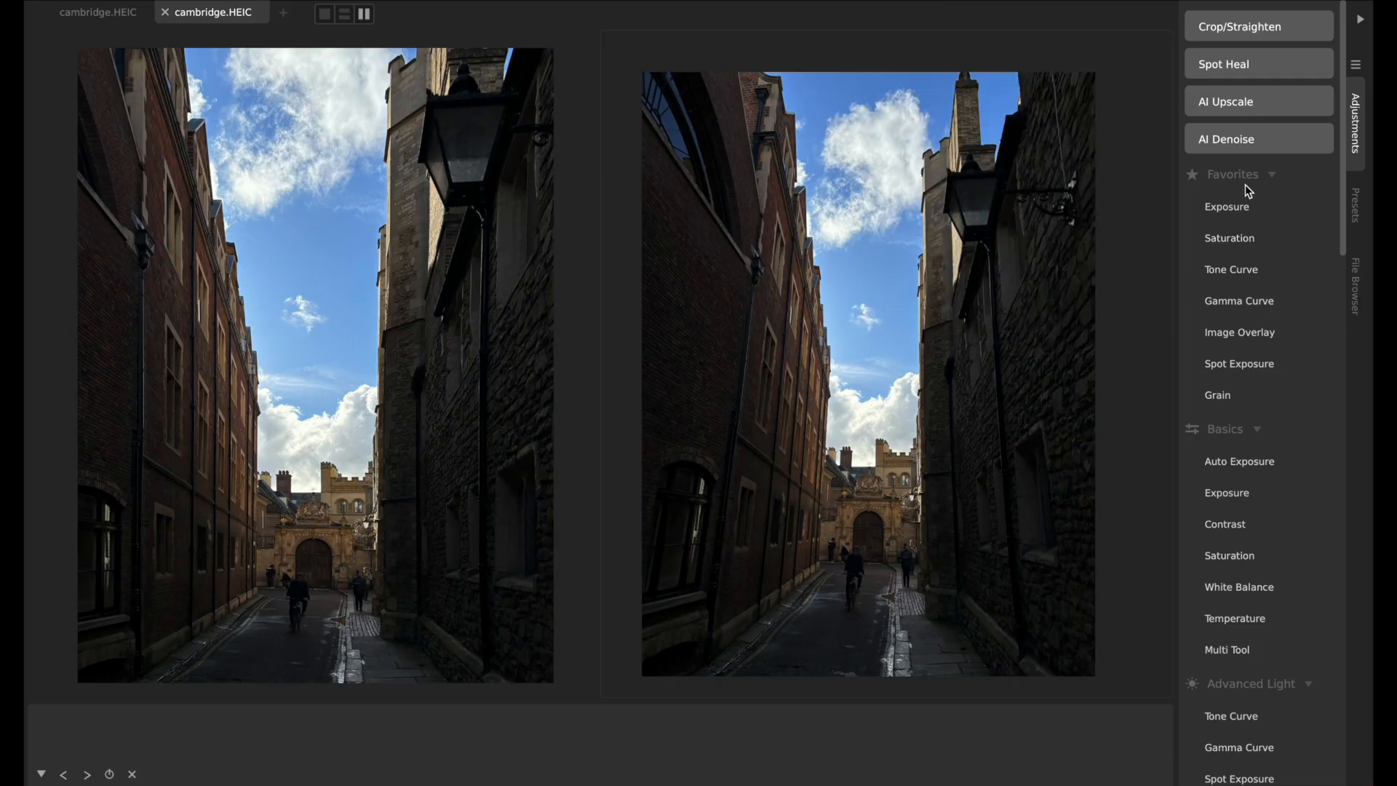
mouse_move(1237, 300)
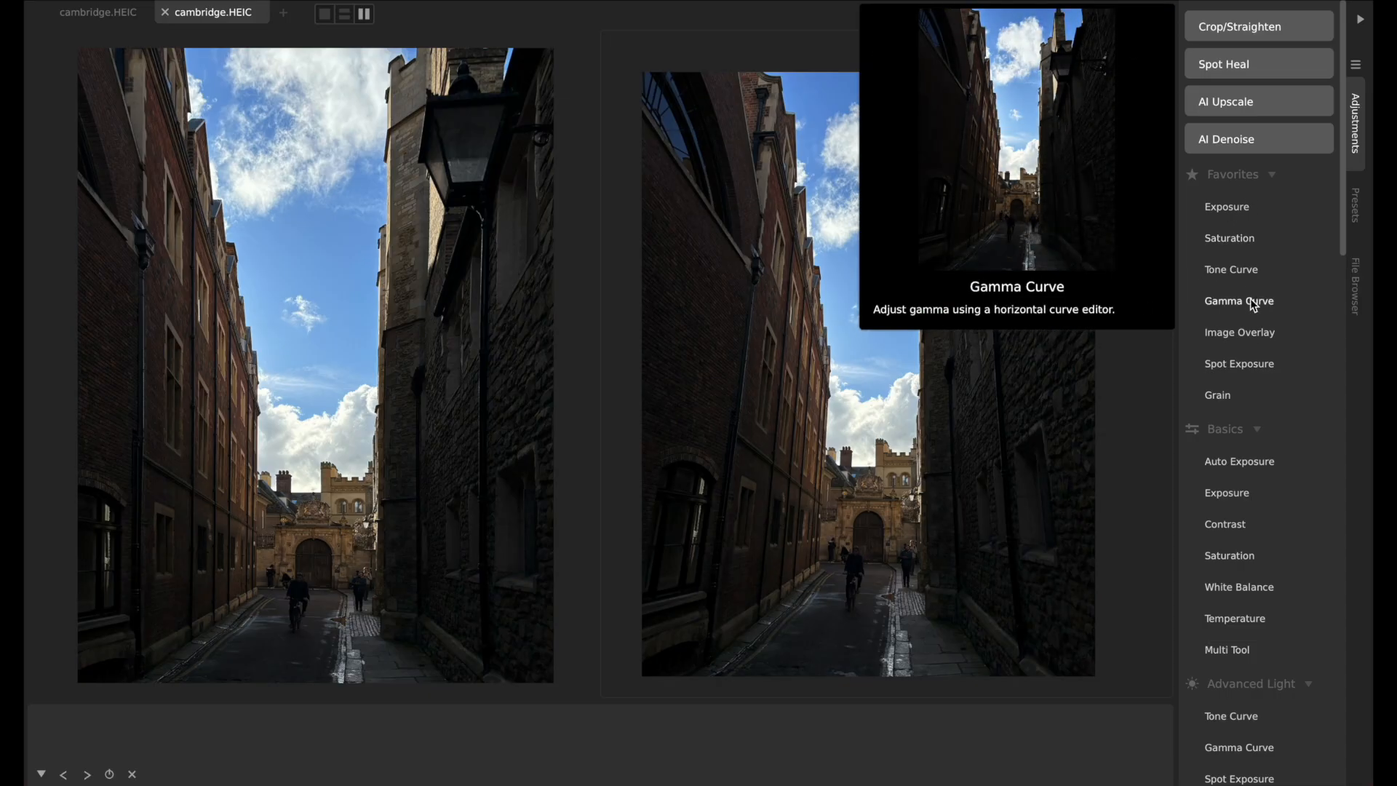
mouse_move(529, 235)
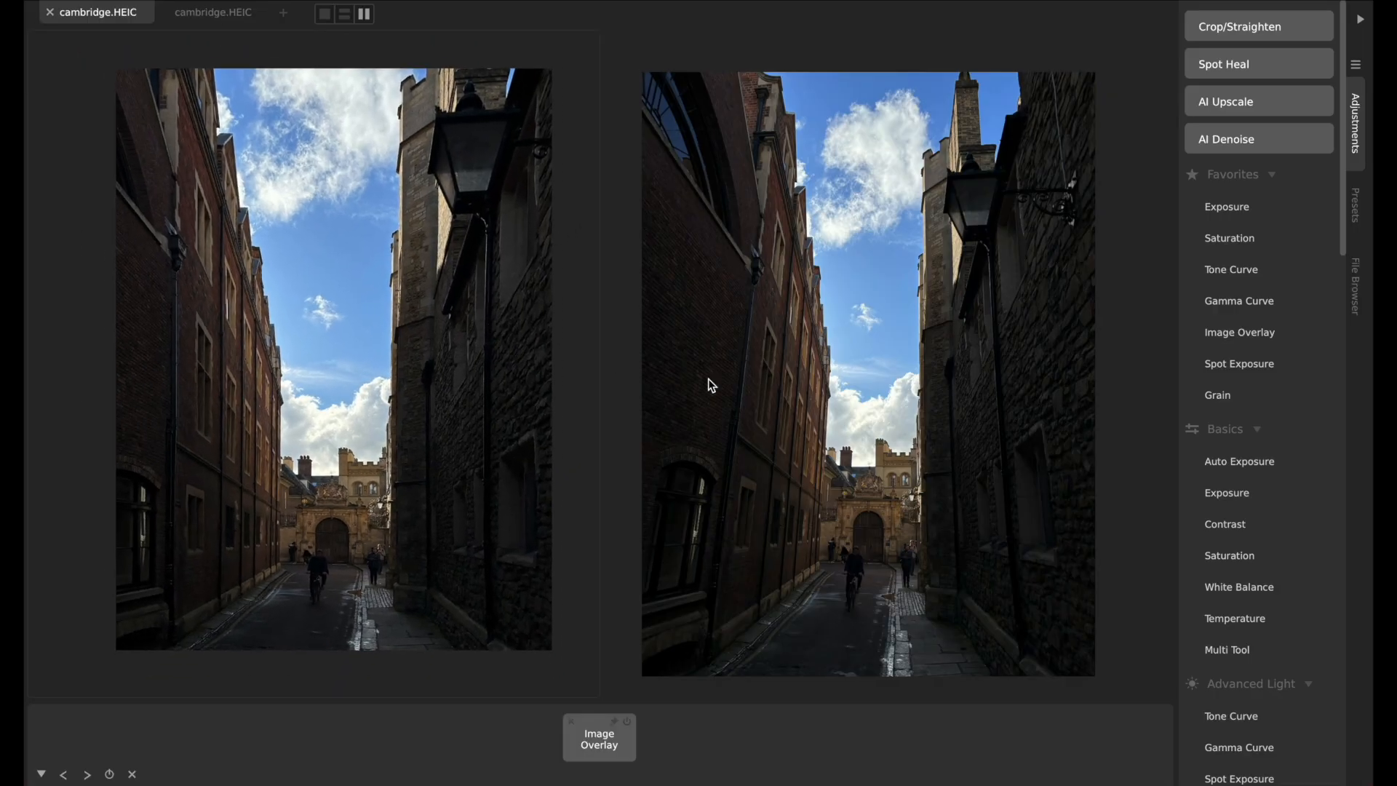
mouse_move(1214, 394)
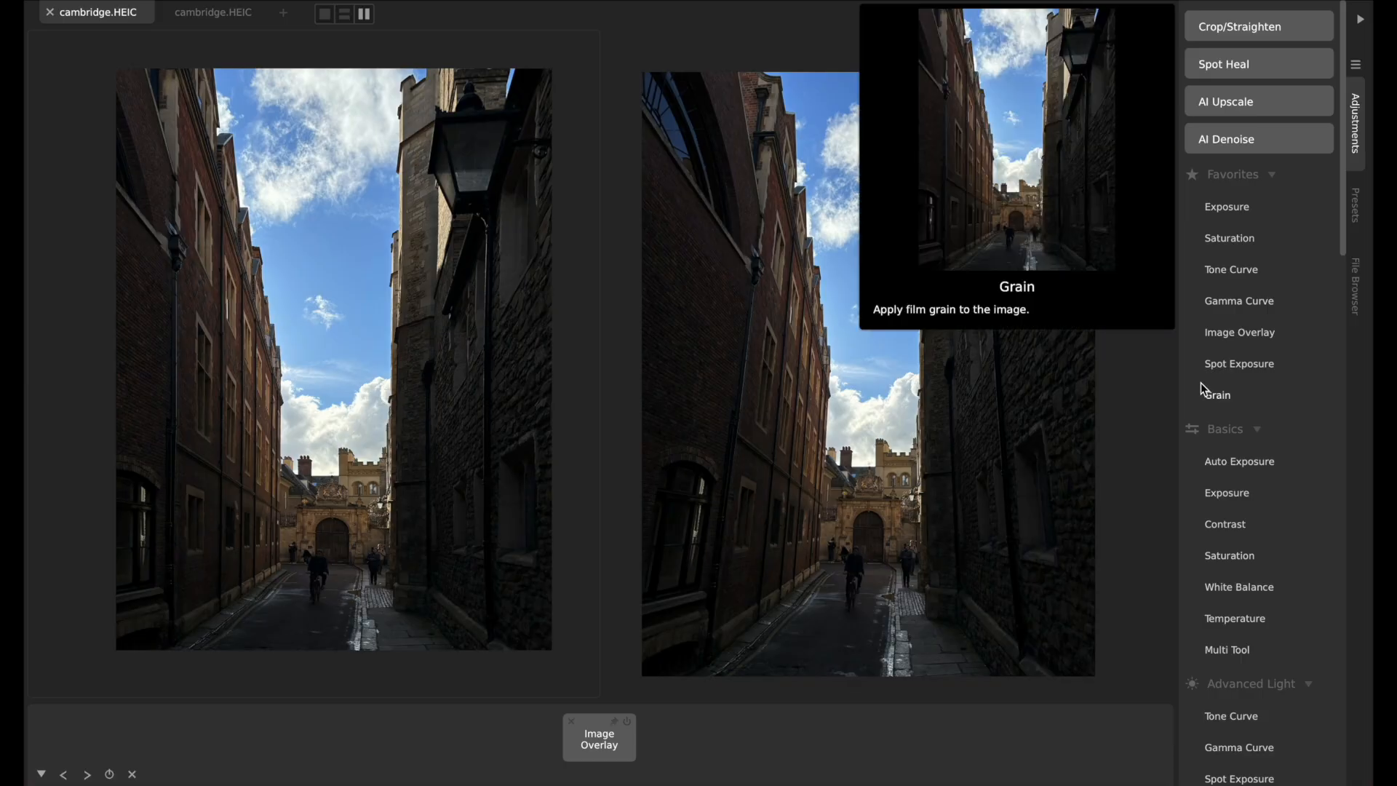
scroll("down", 3)
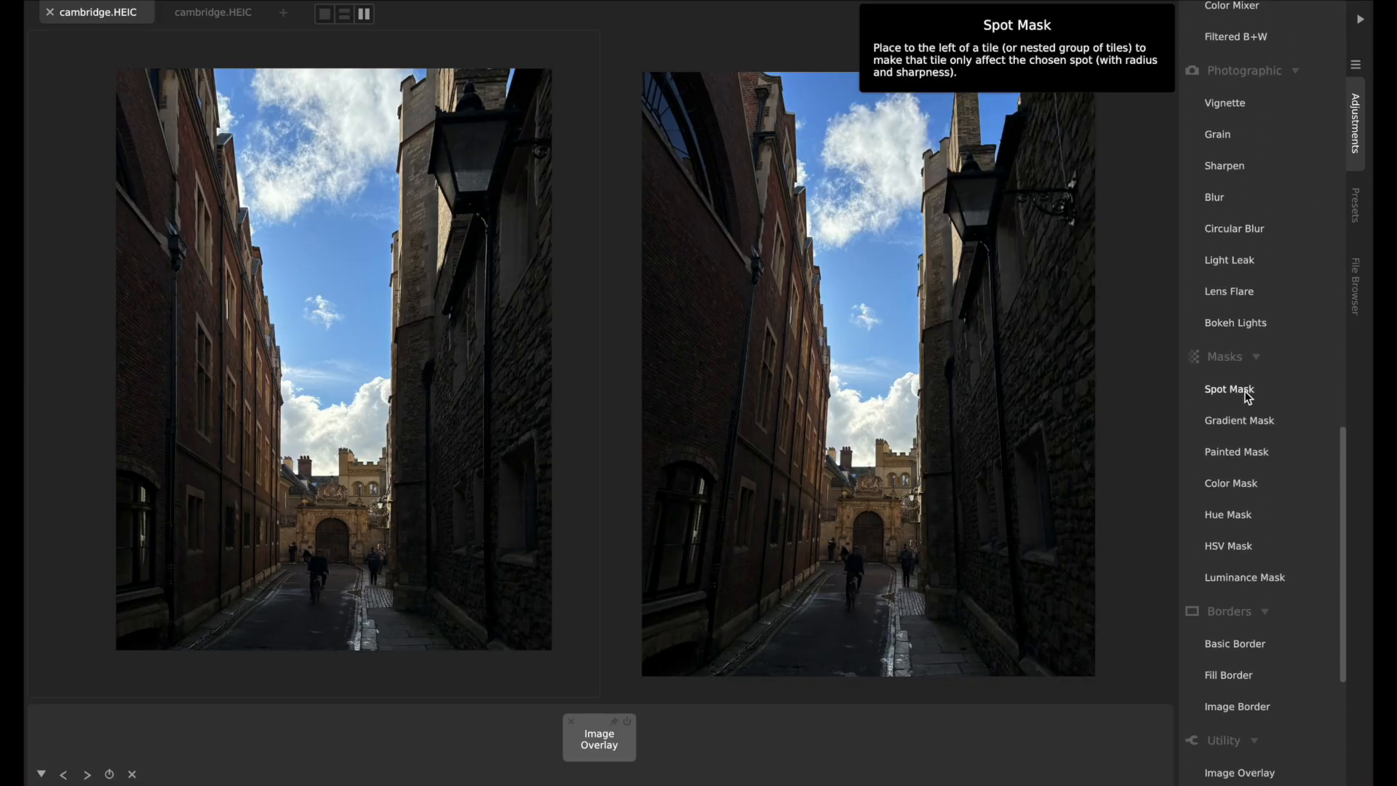
left_click(1229, 389)
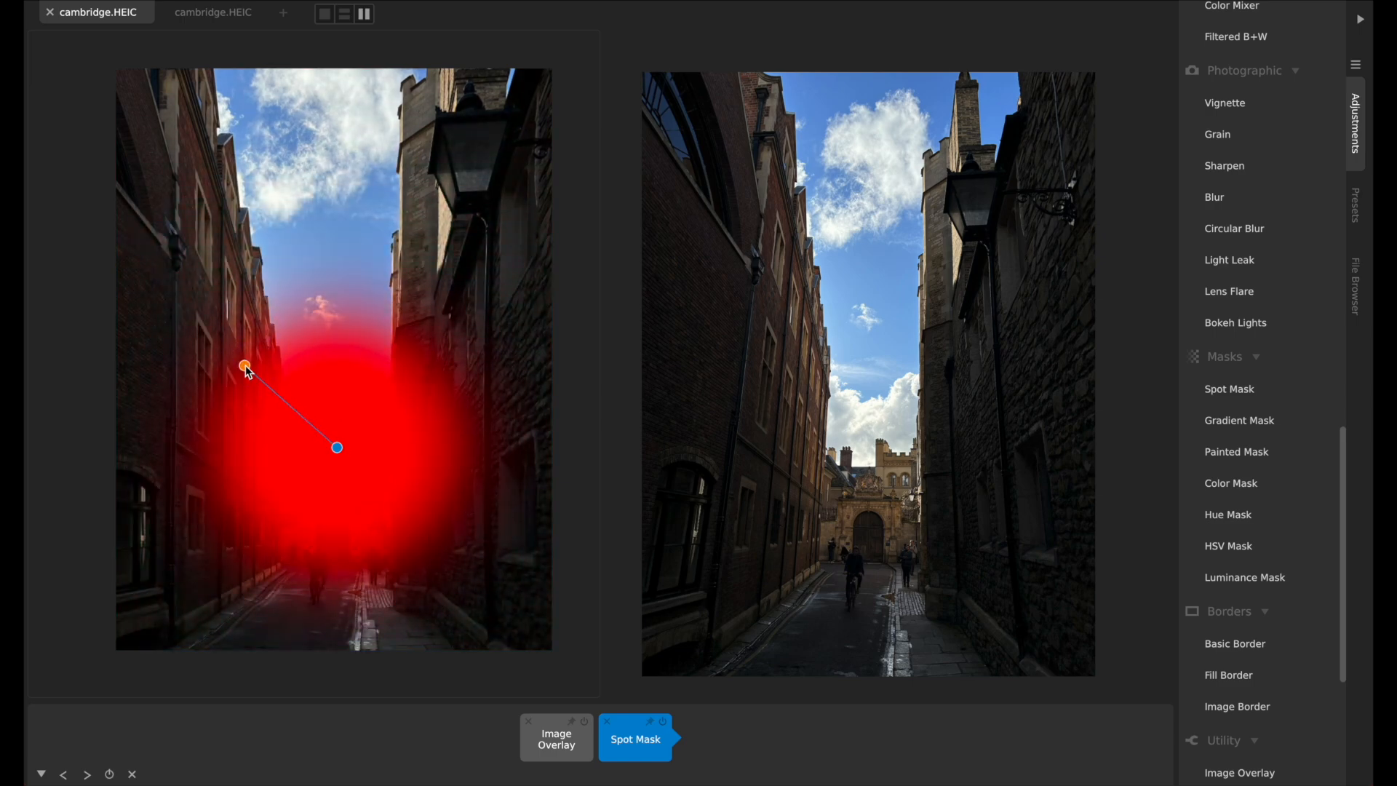
left_click(635, 738)
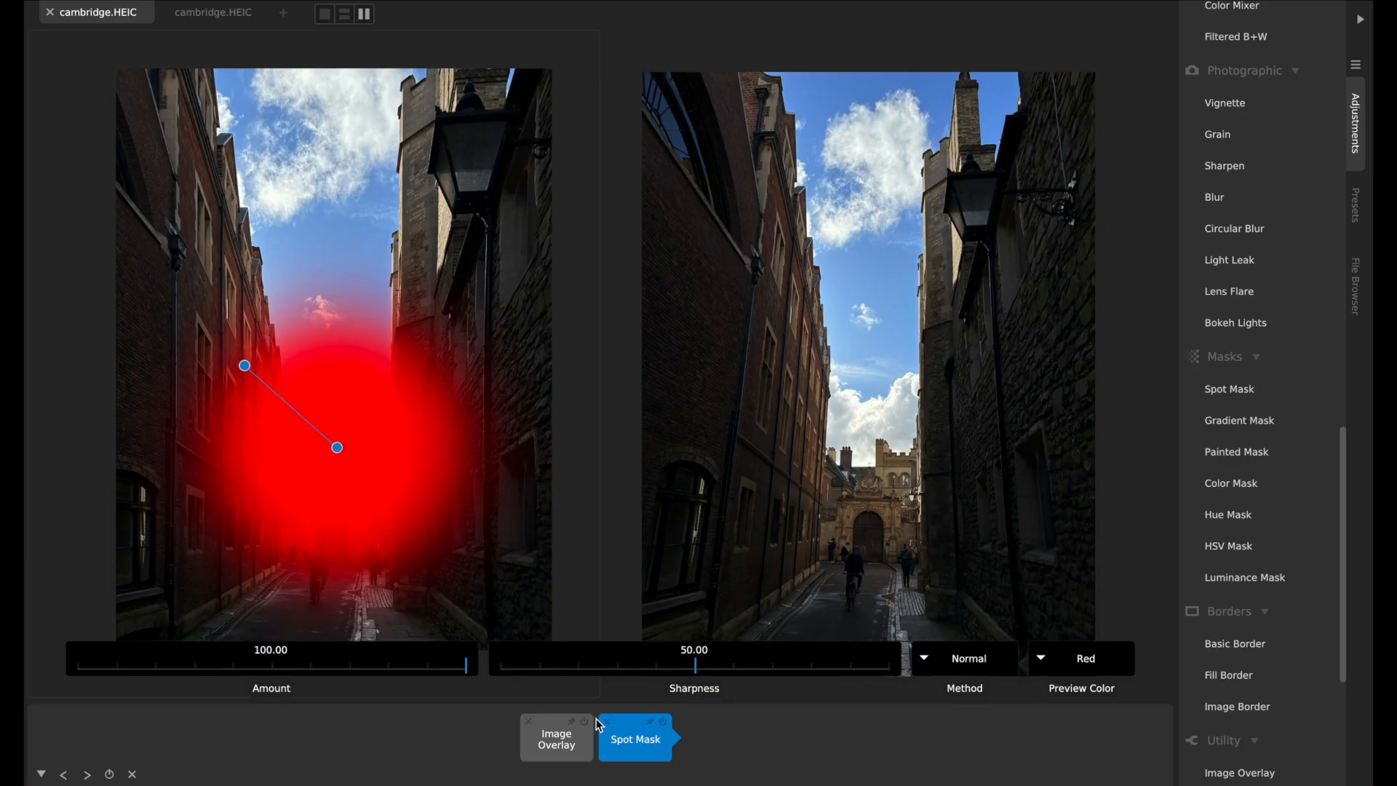
mouse_move(1087, 693)
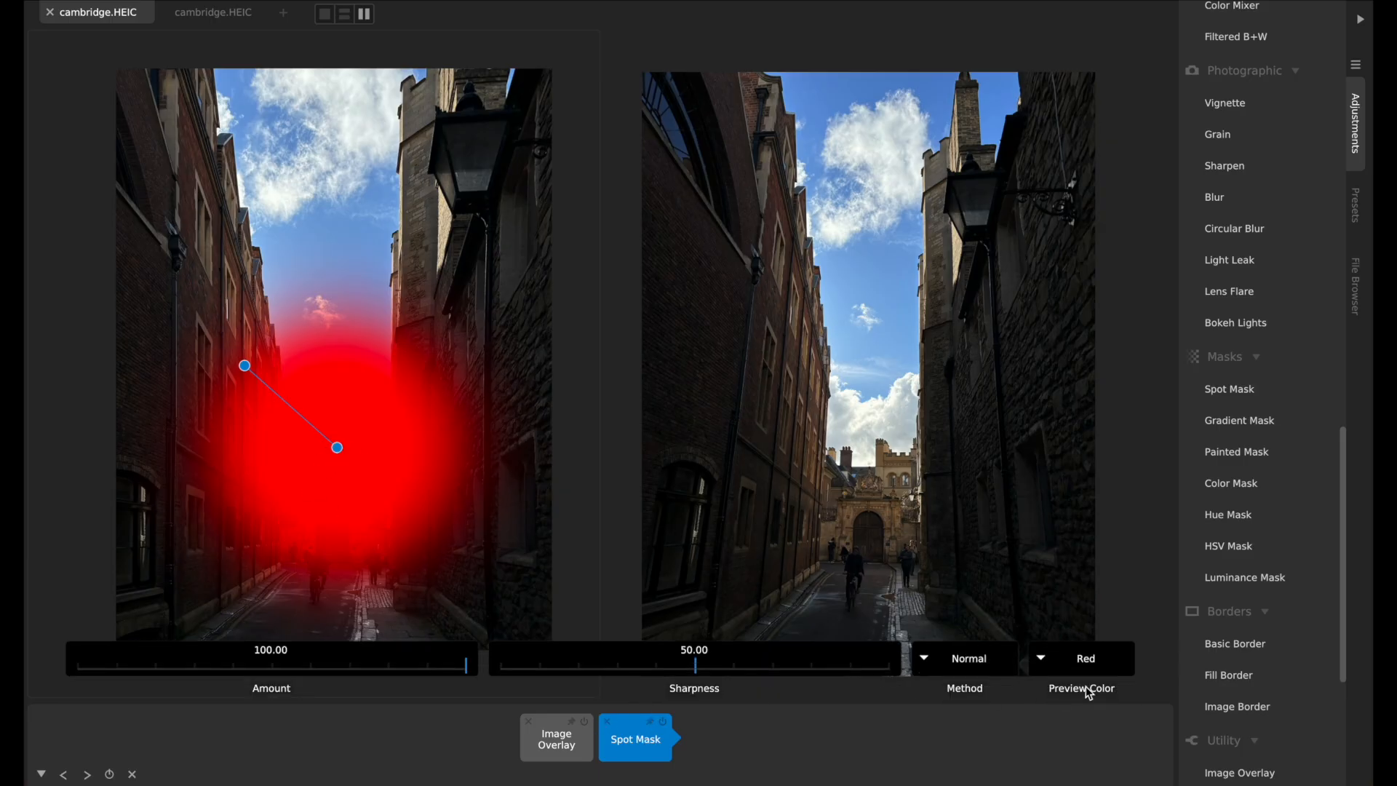
left_click(1081, 658)
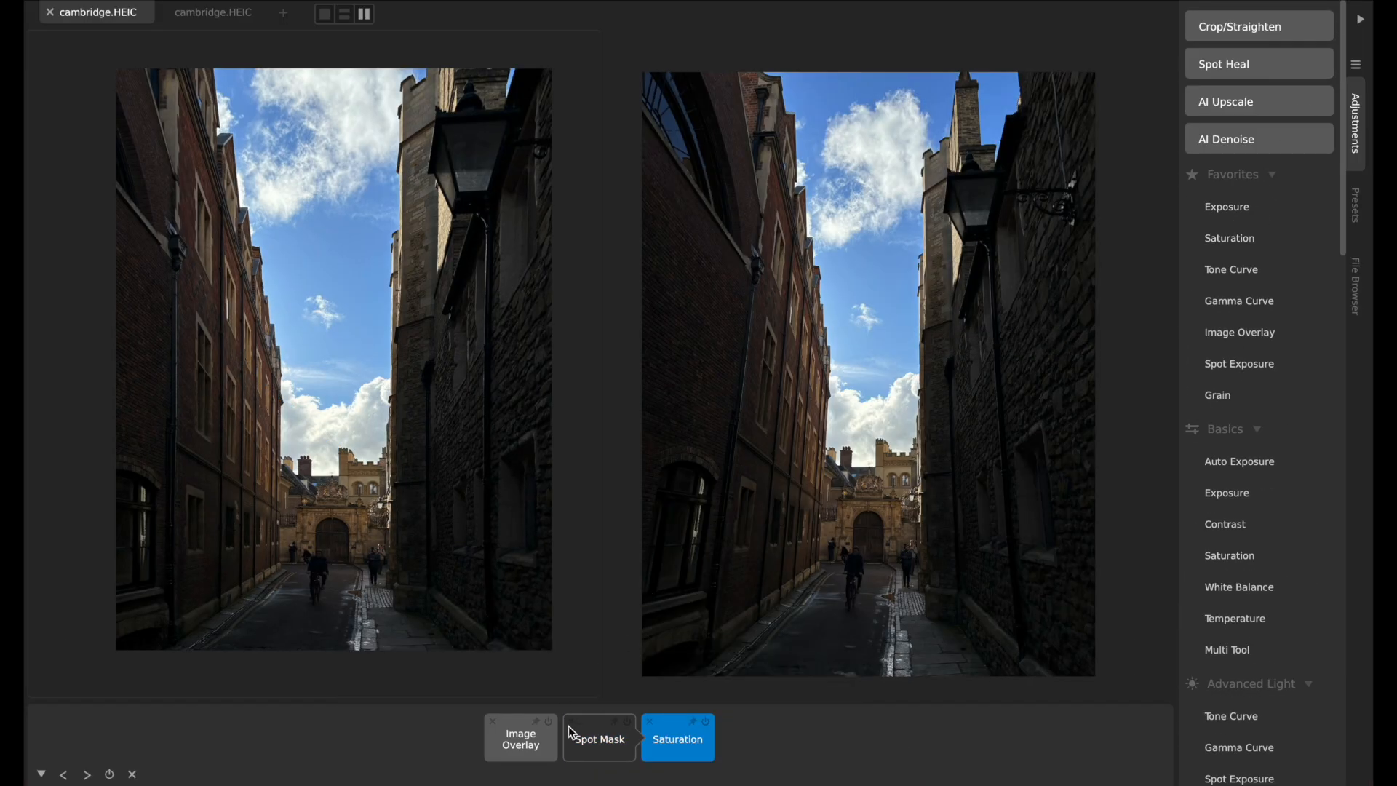
left_click(676, 736)
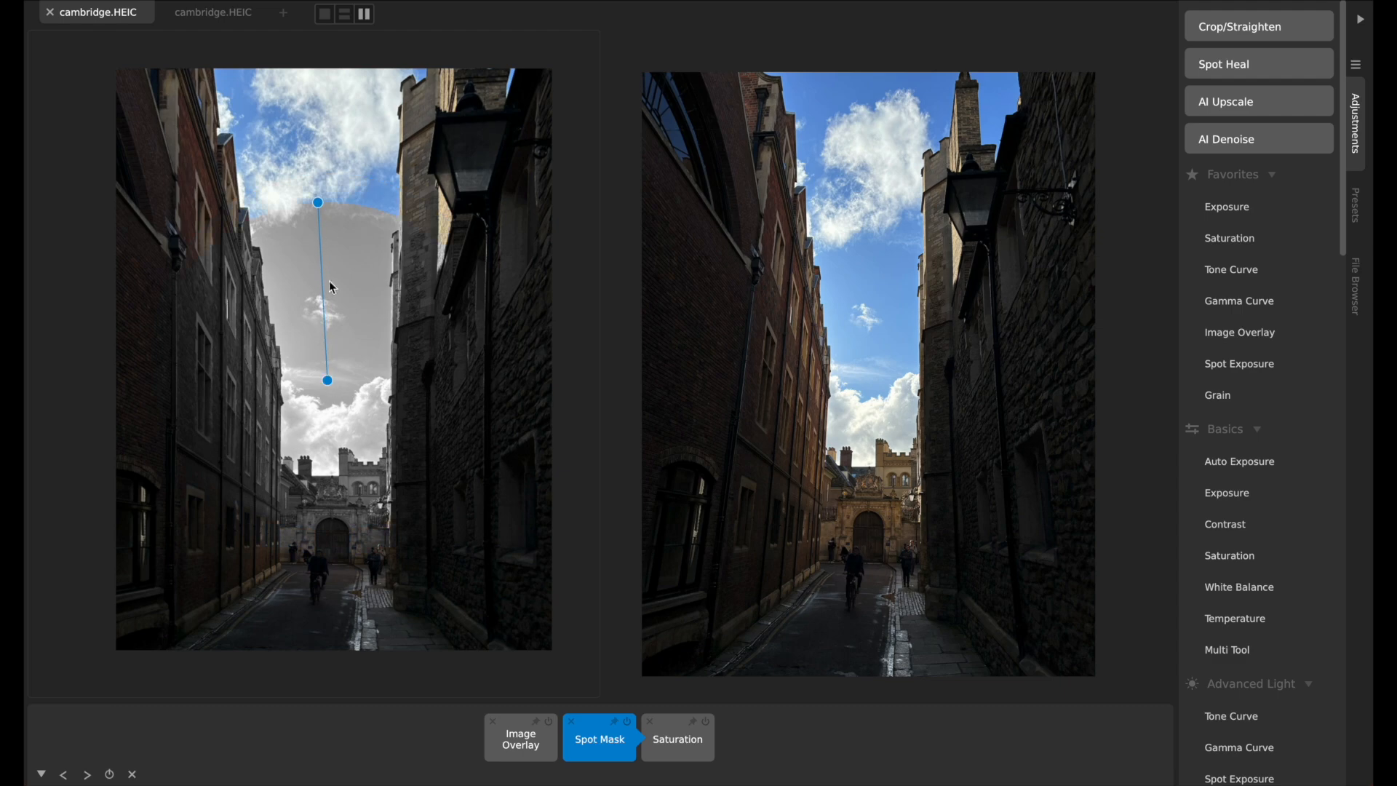
left_click_drag(317, 202, 263, 235)
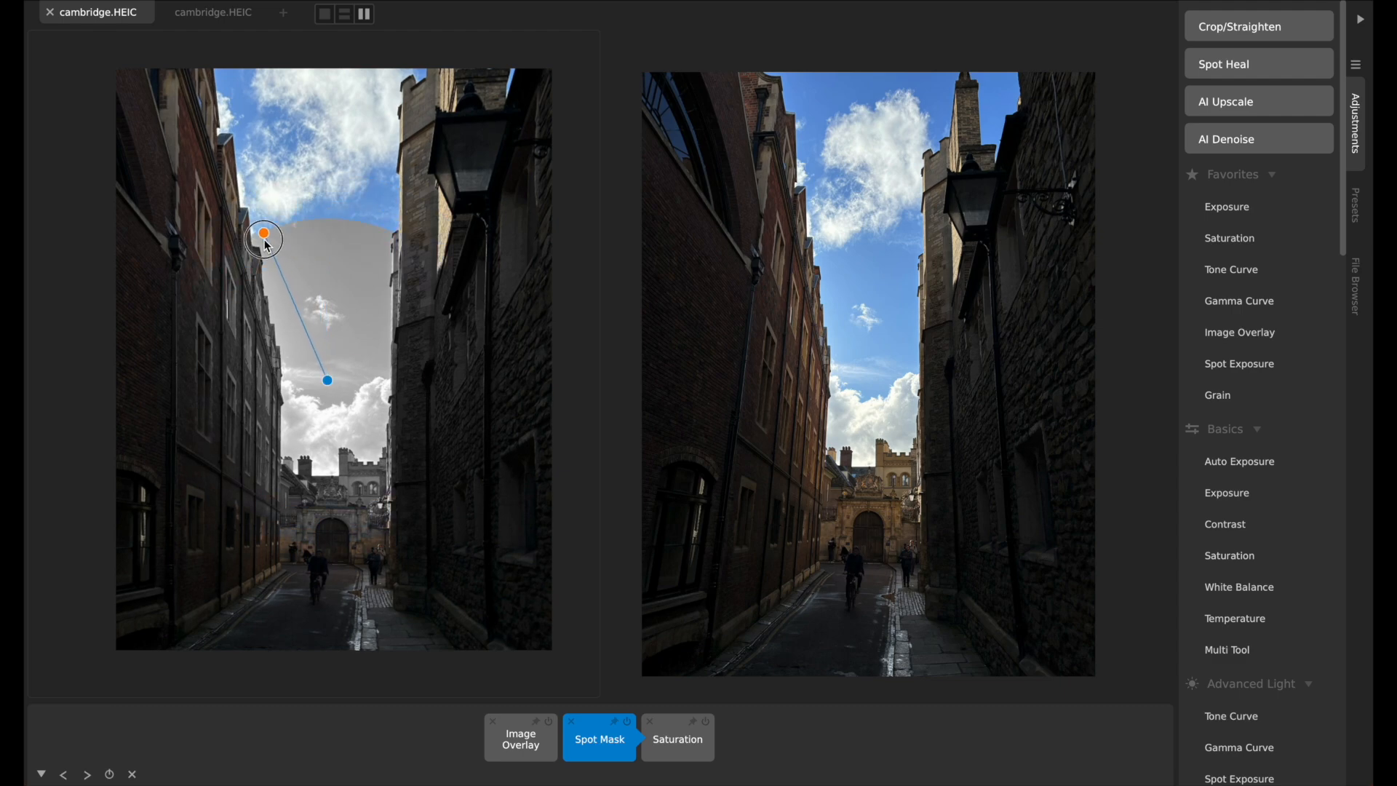
left_click(599, 738)
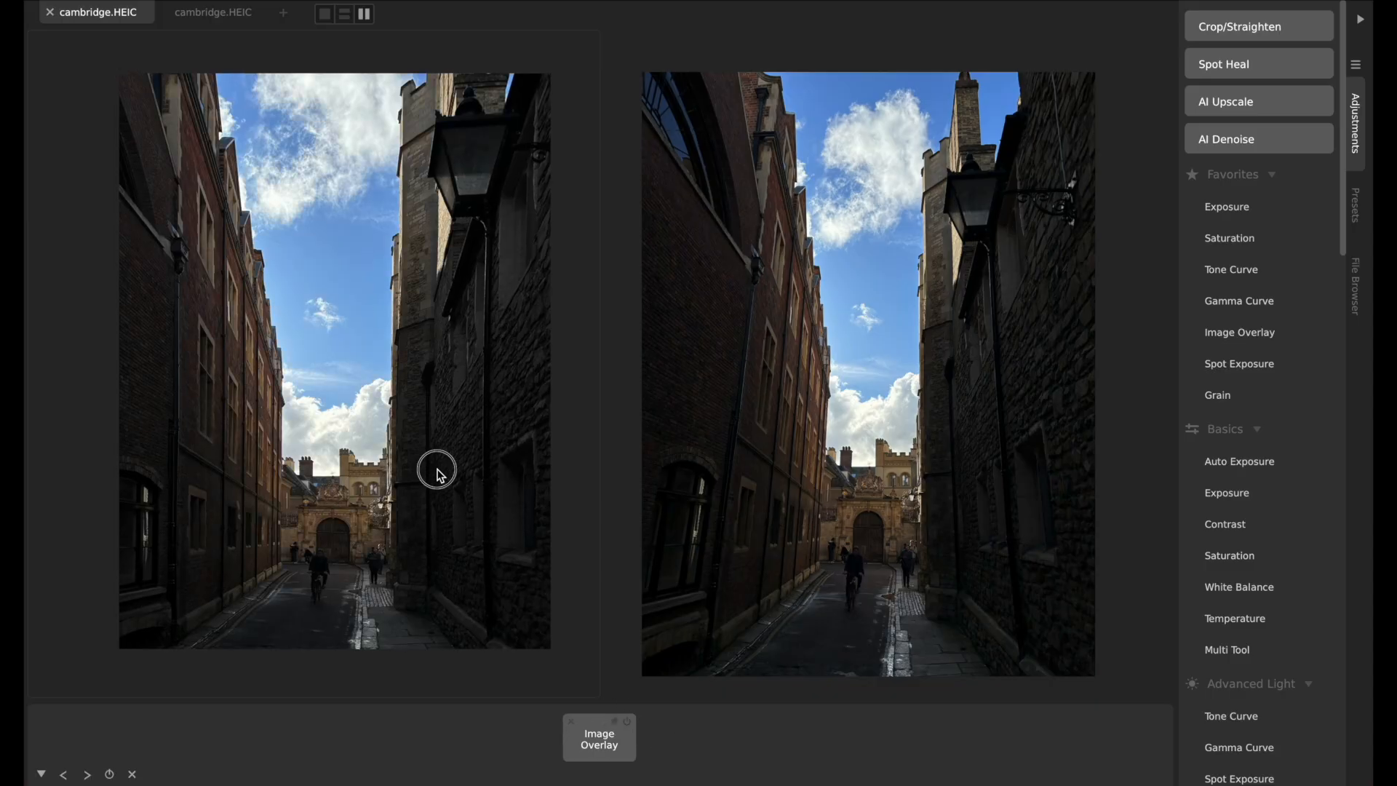
Add a Painted Mask from the Masks list after Image Overlay
scroll("down", 3)
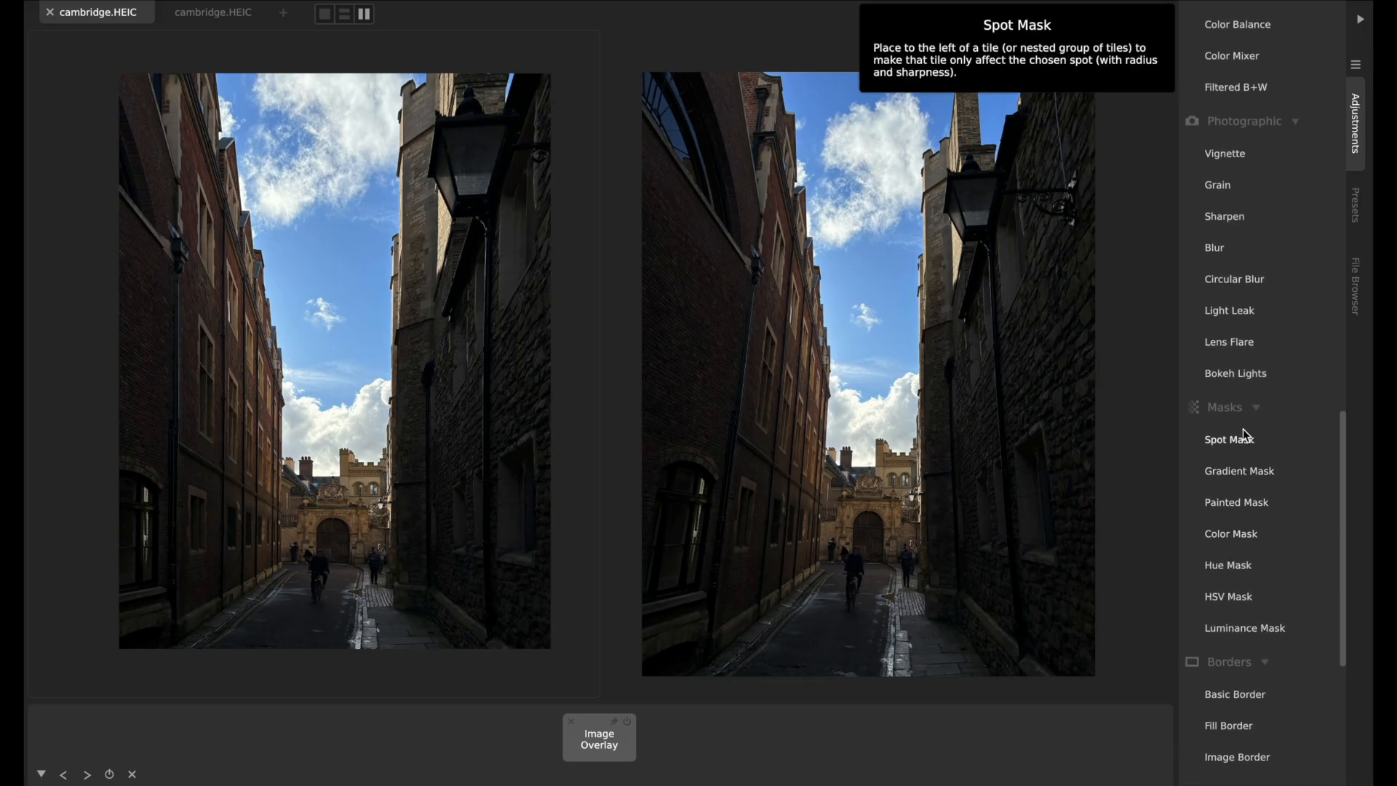
left_click(1237, 501)
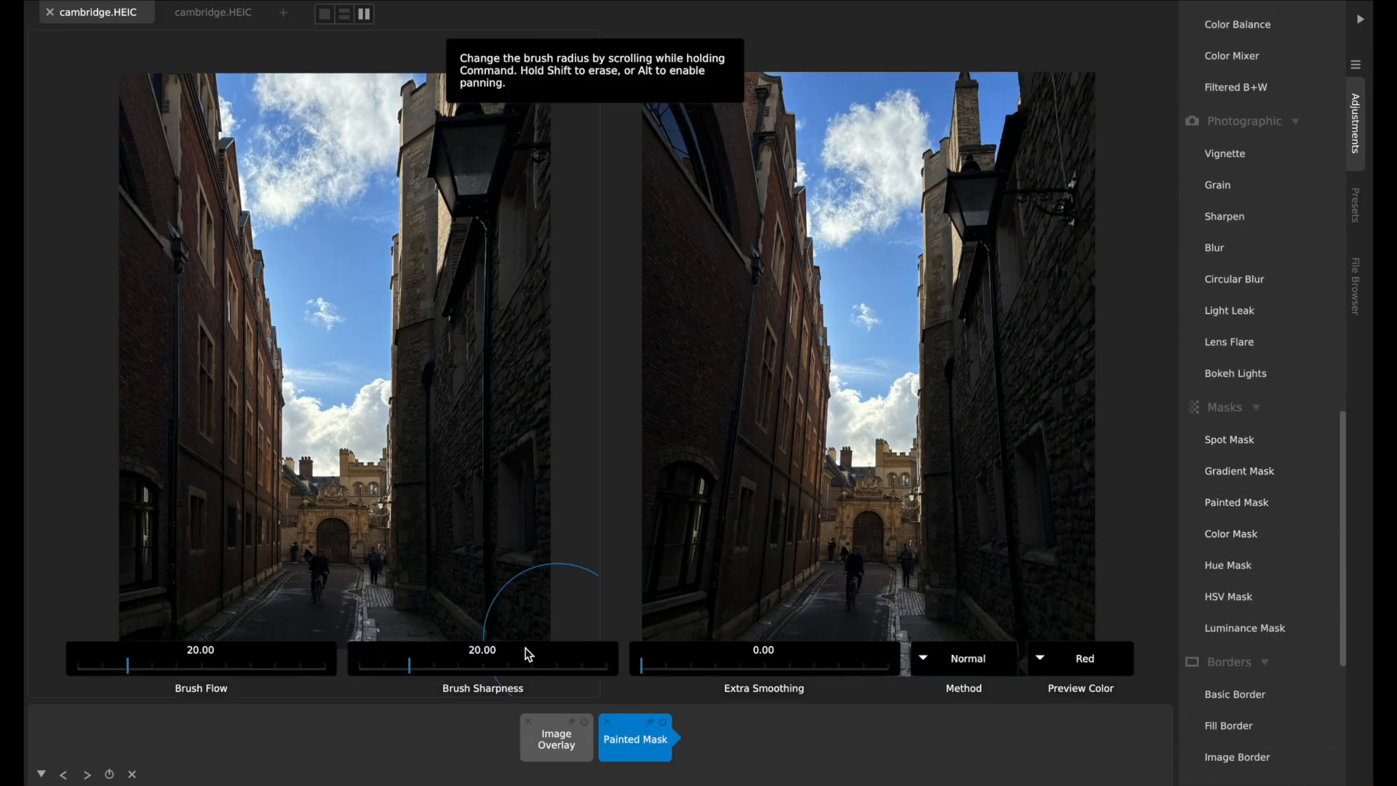
mouse_move(414, 286)
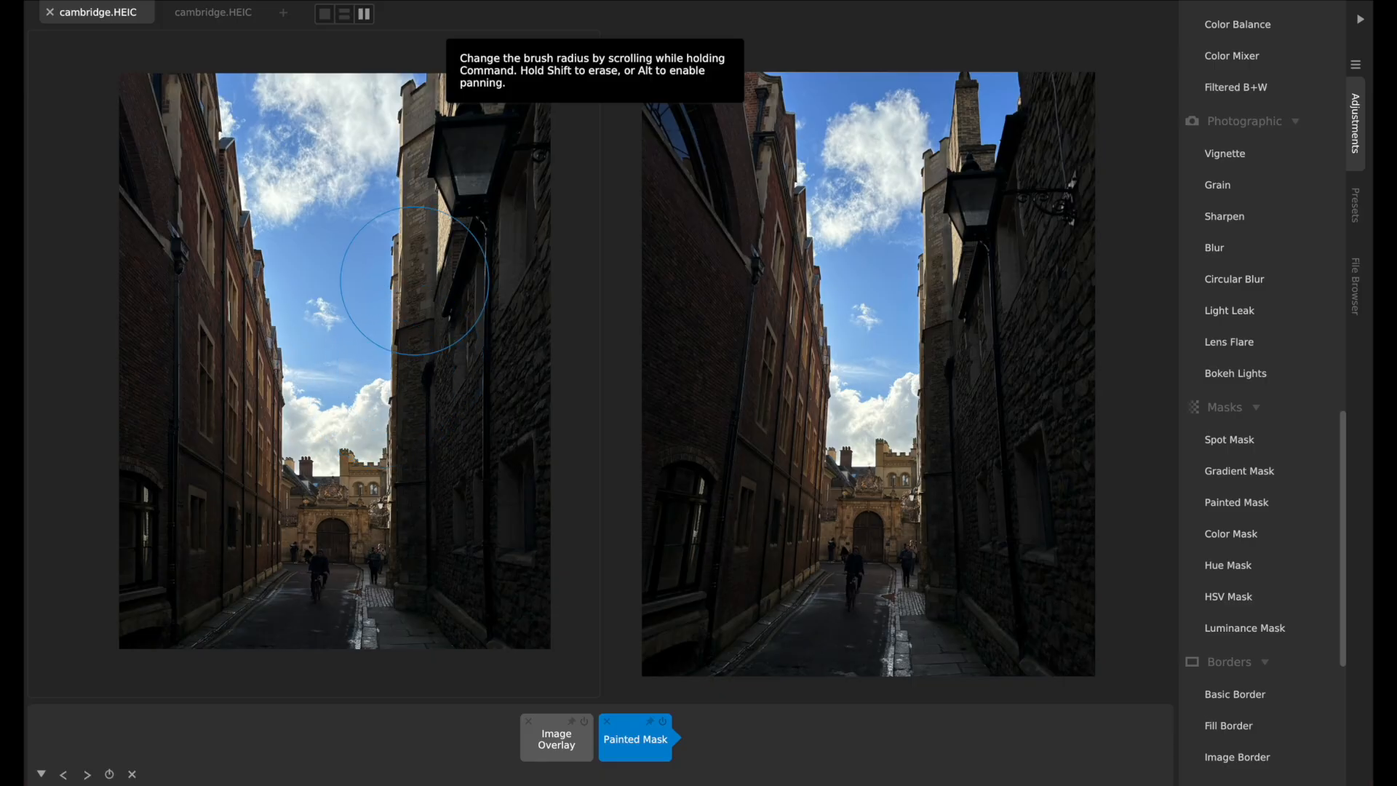
mouse_move(299, 433)
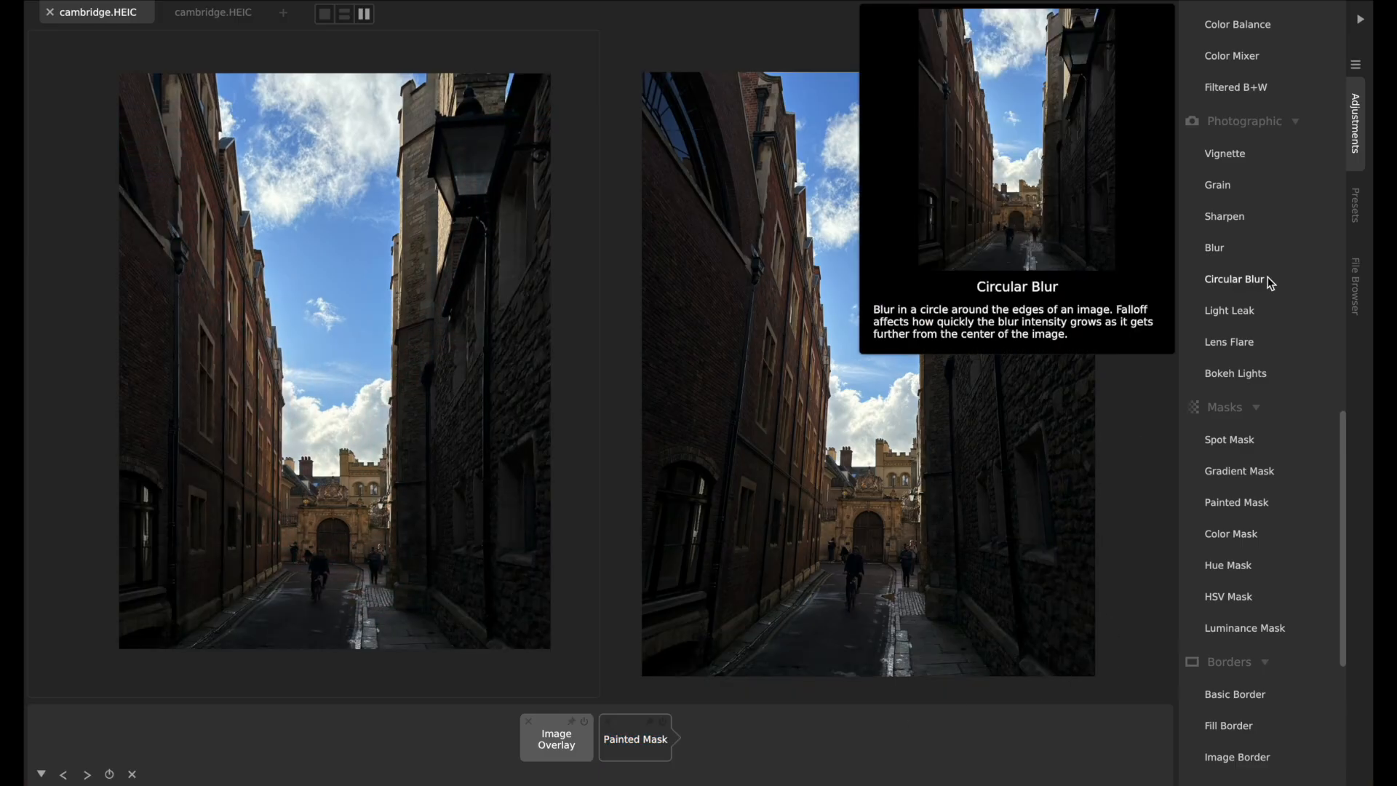
Add a Multi Tool after the Painted Mask, raising exposure to about 86 and contrast to about 62
scroll("up", 3)
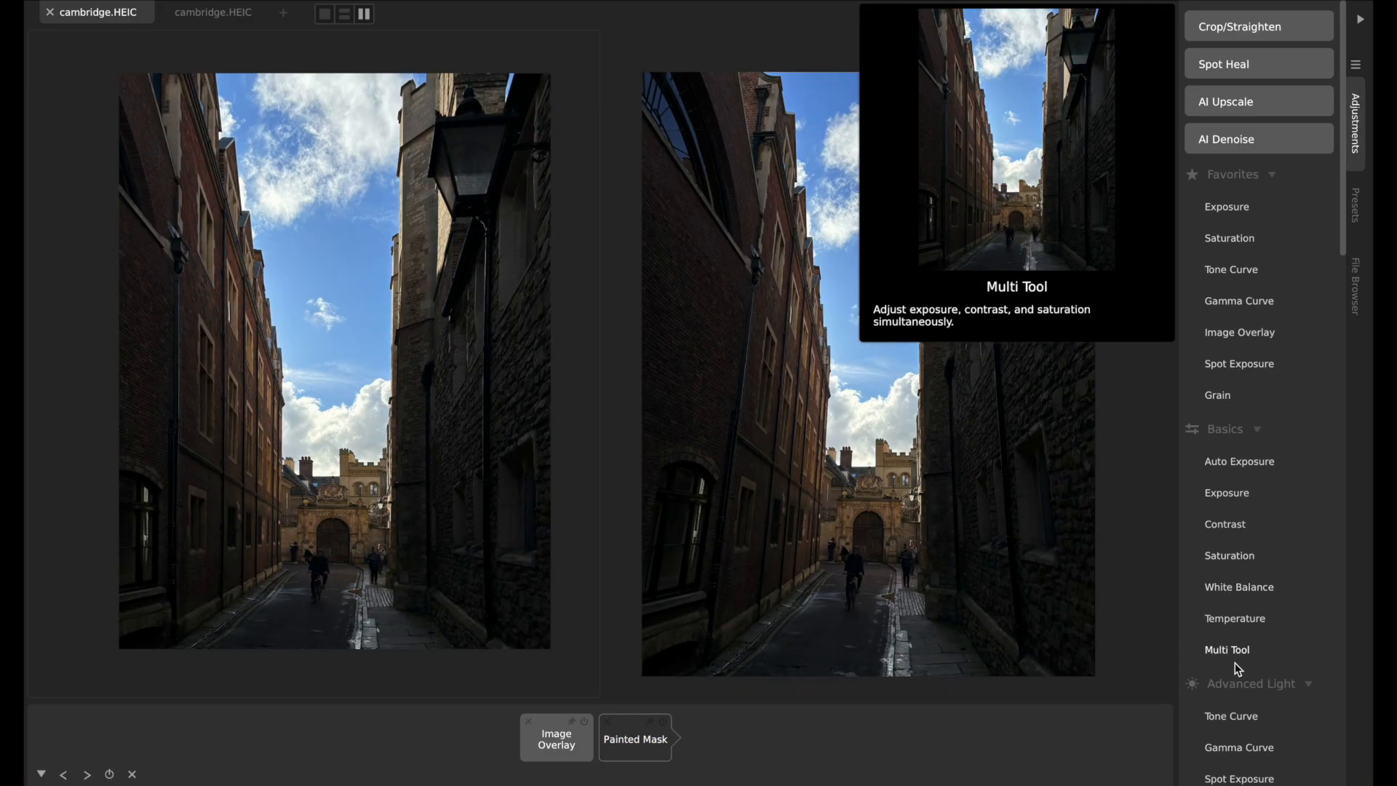
left_click(1226, 648)
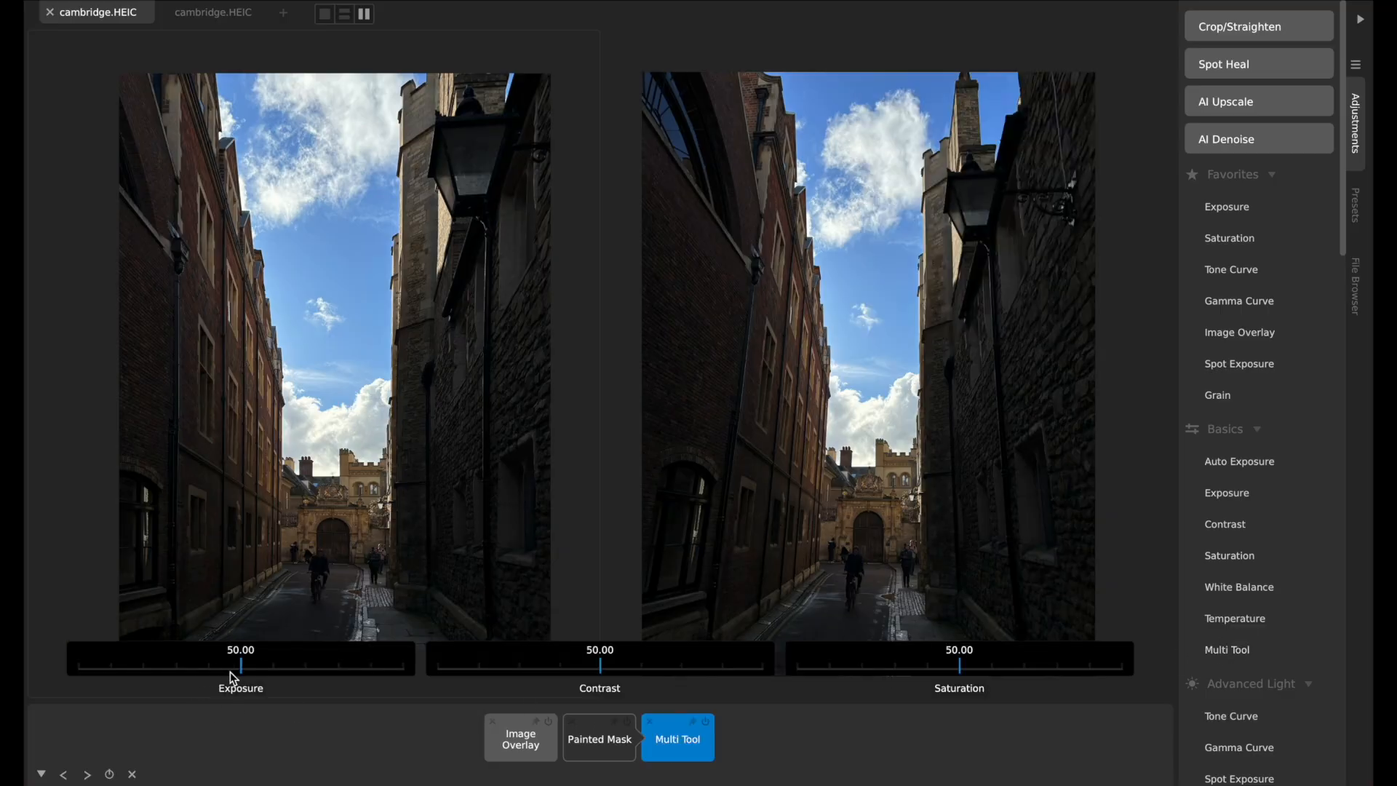
mouse_move(646, 743)
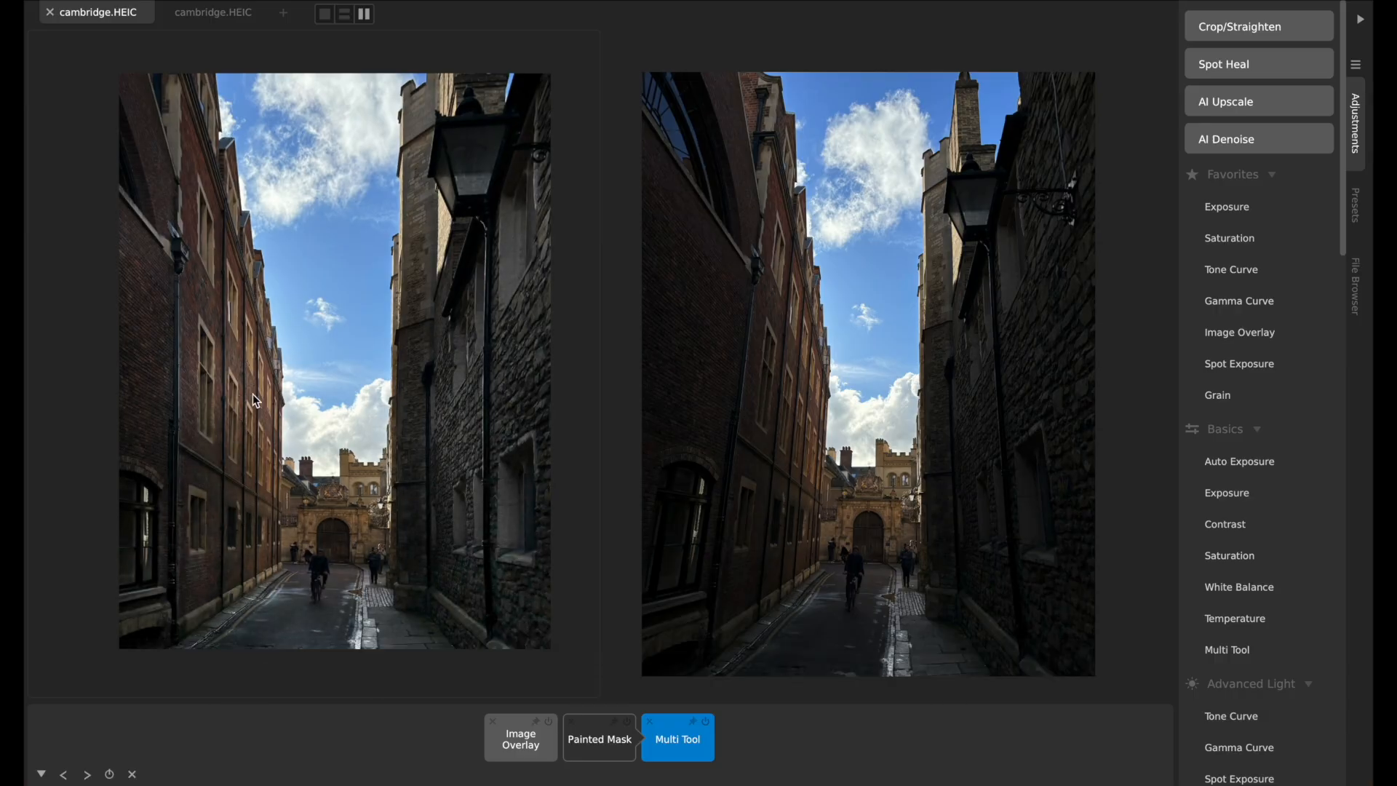
left_click(676, 737)
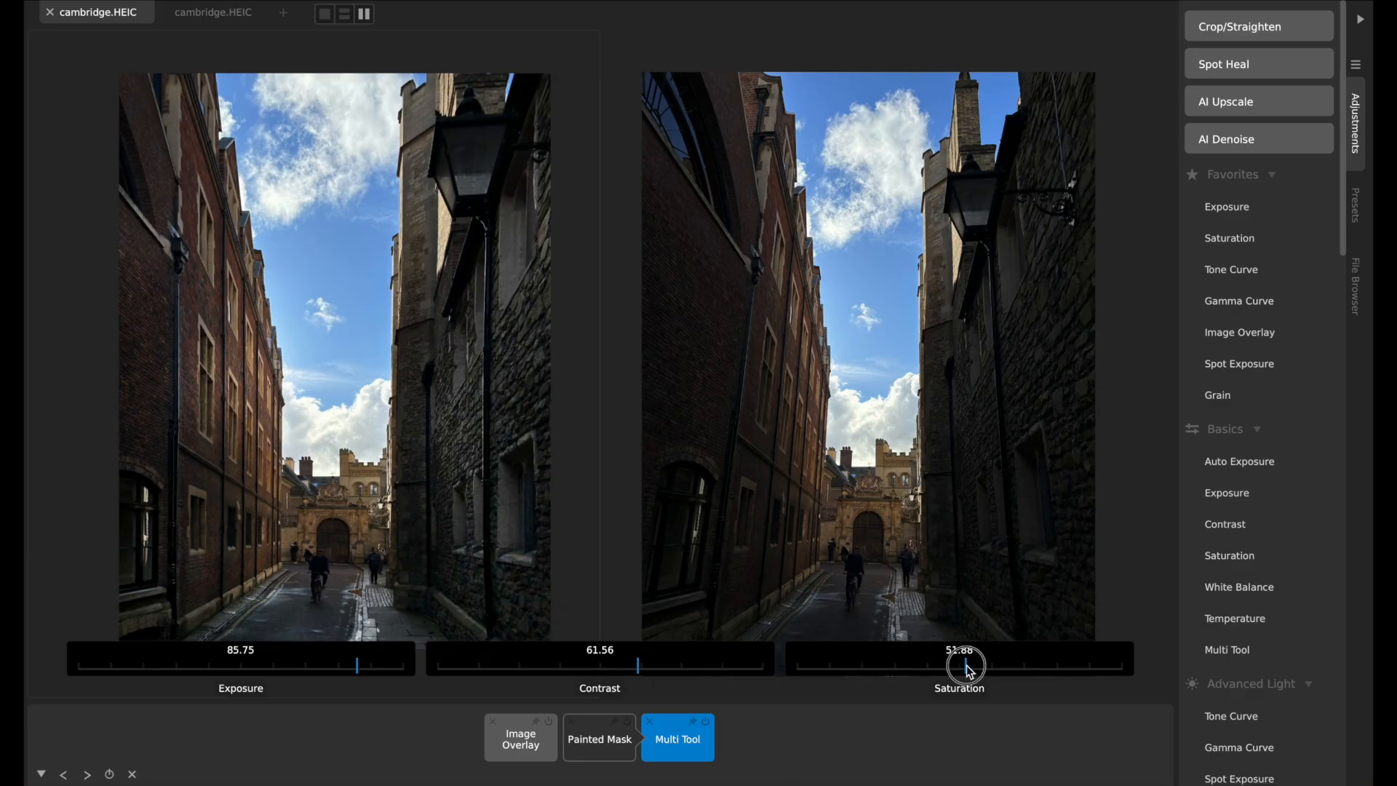
left_click(599, 737)
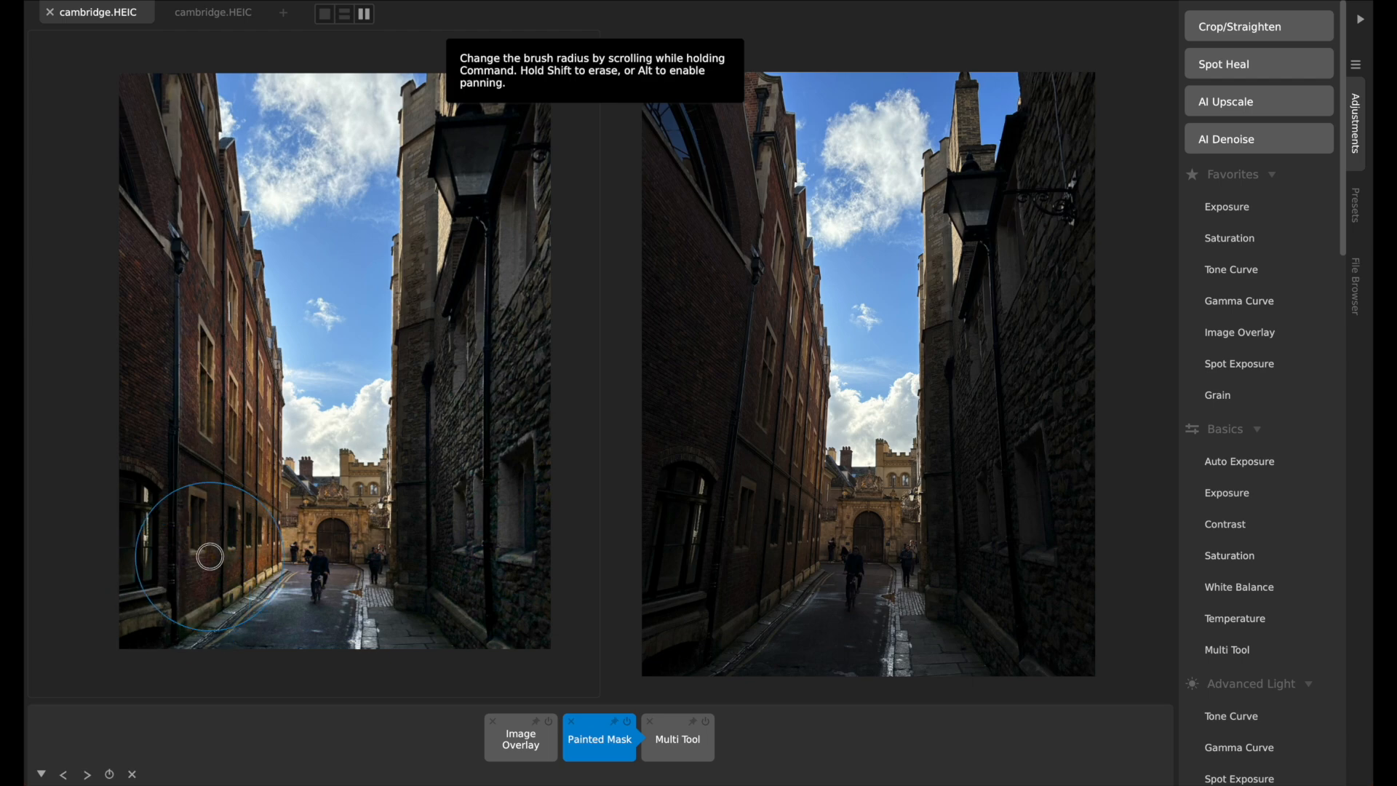
mouse_move(445, 315)
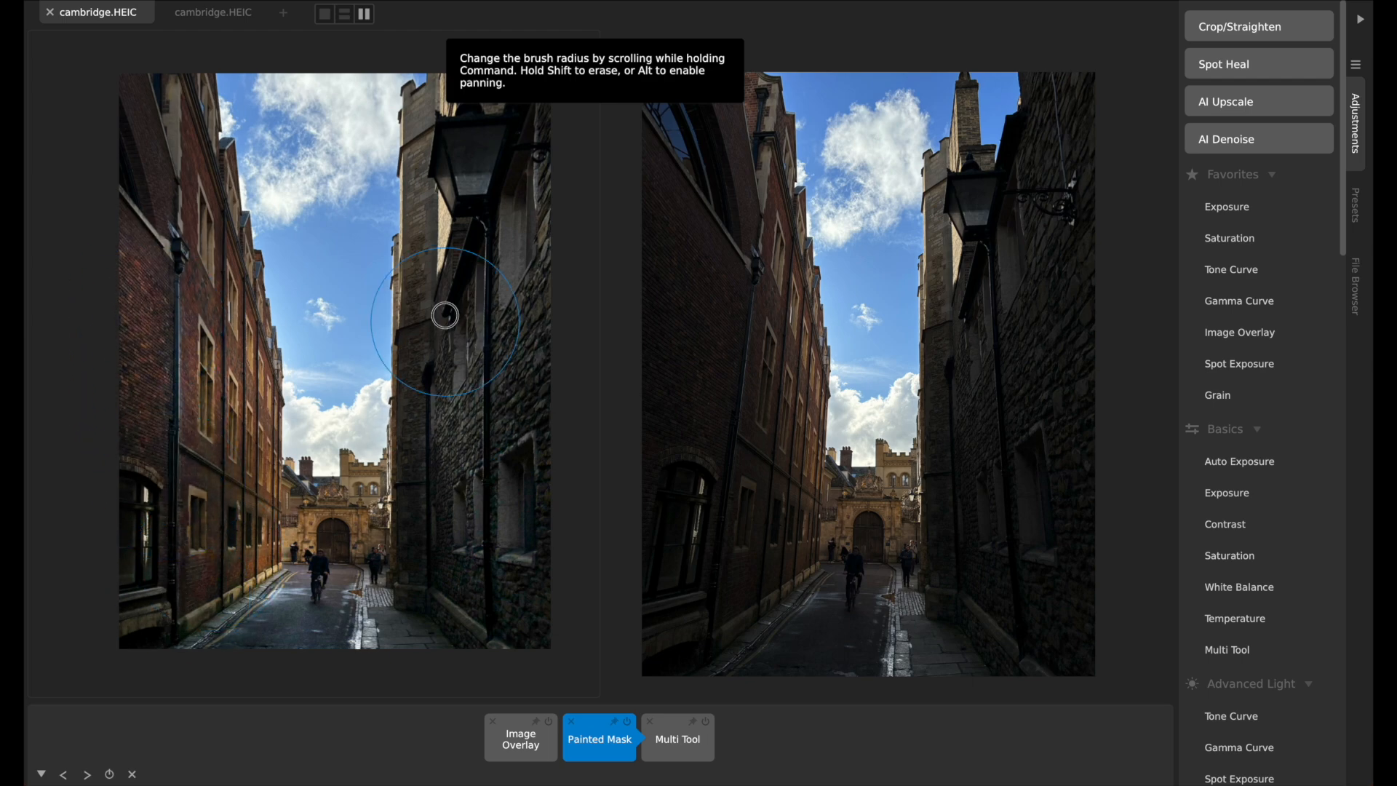